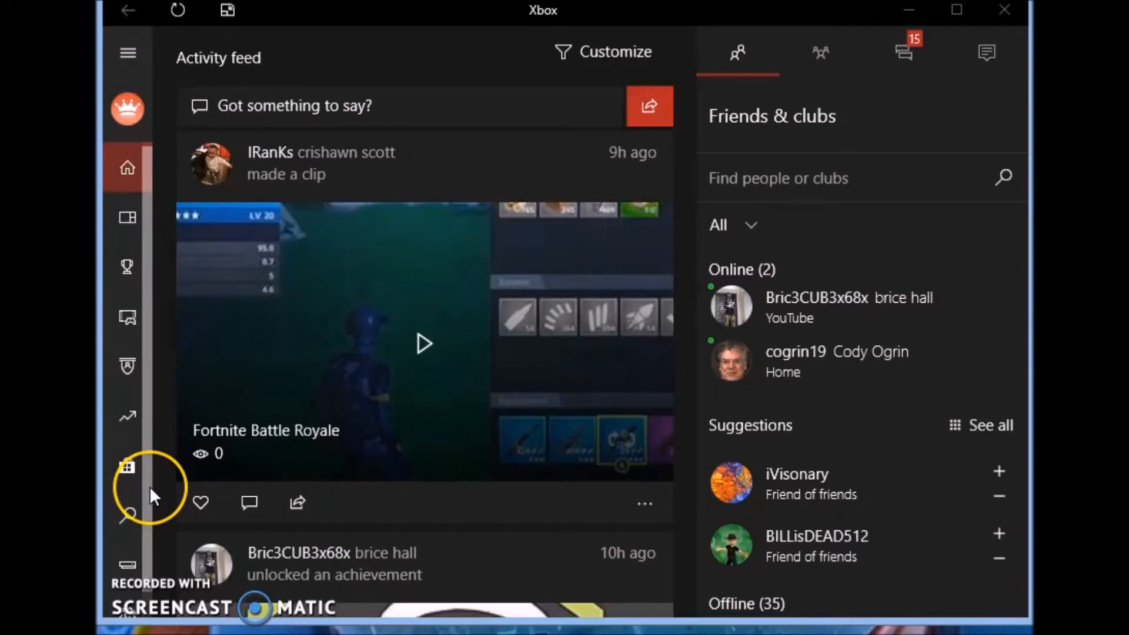
mouse_move(152, 364)
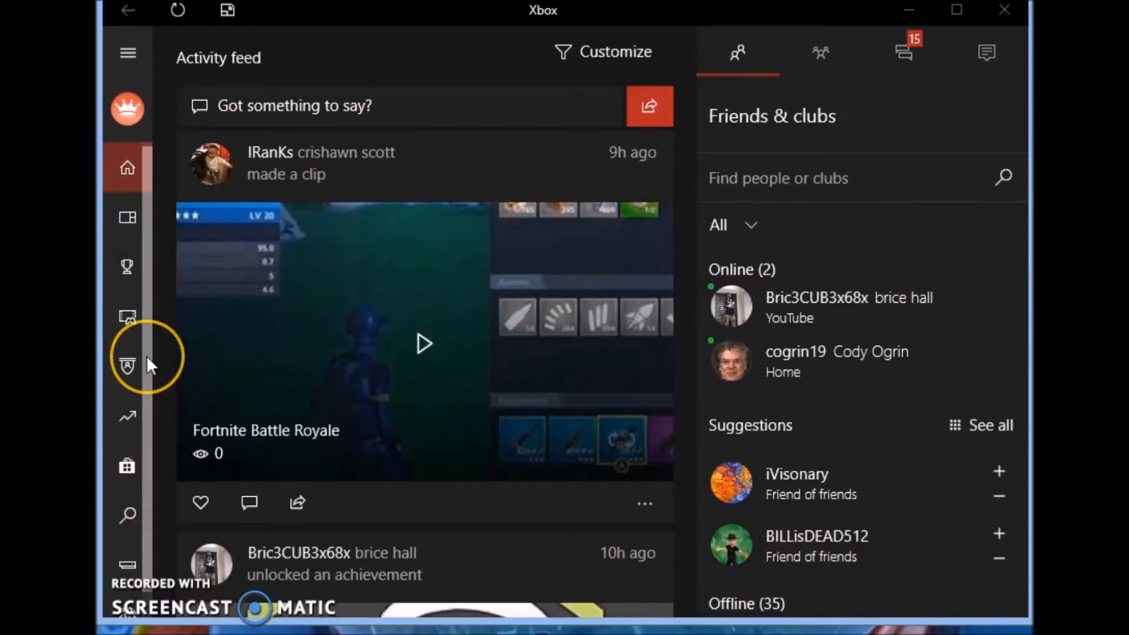
mouse_move(144, 366)
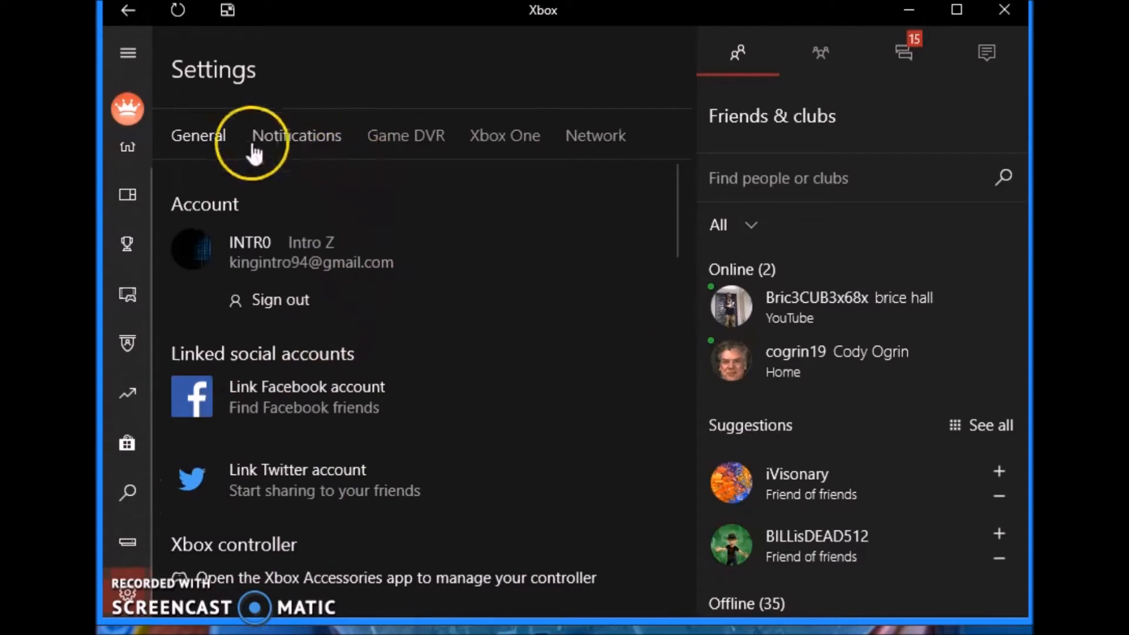
- Turn off 'Share clips & screenshots automatically', keeping headphones as party speaker and the USB device as microphone
scroll("down", 3)
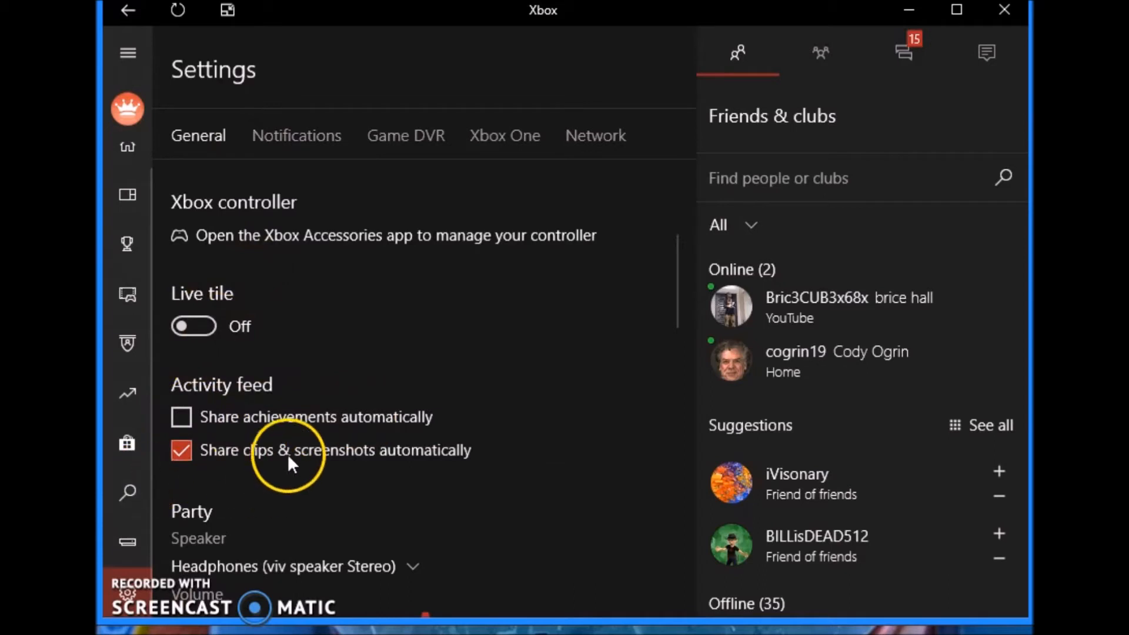
left_click(181, 450)
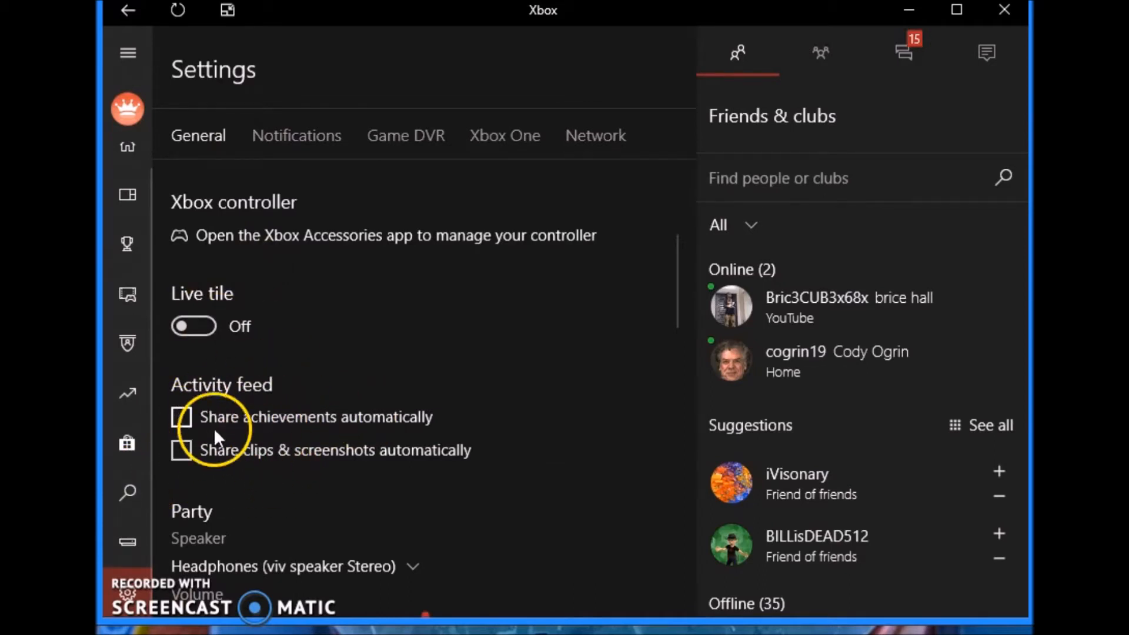
scroll("down", 3)
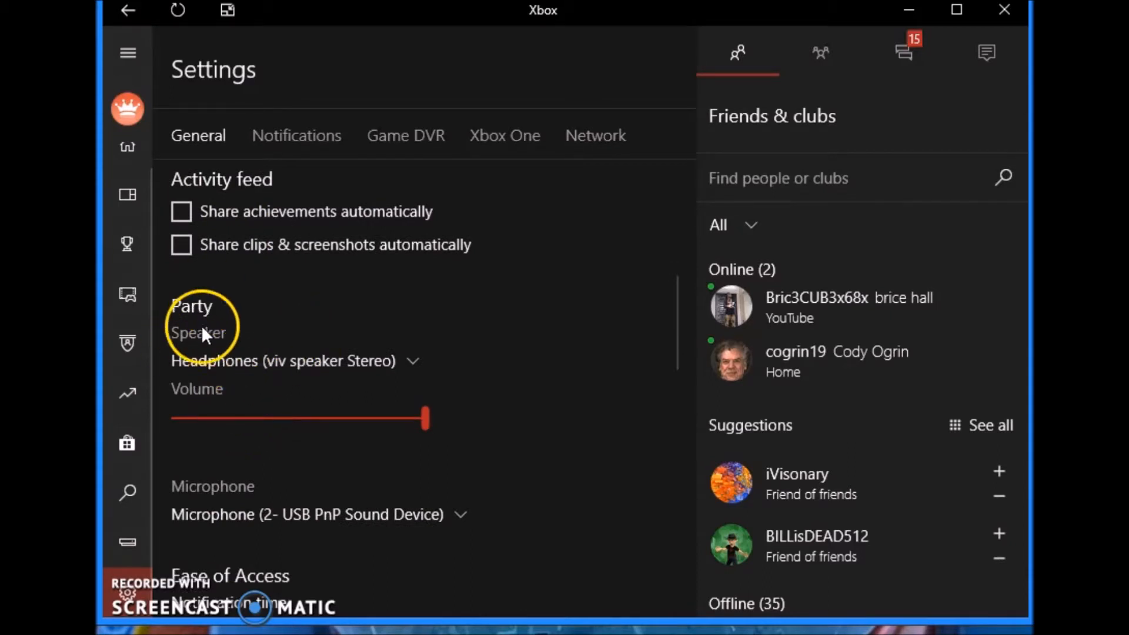
left_click(414, 361)
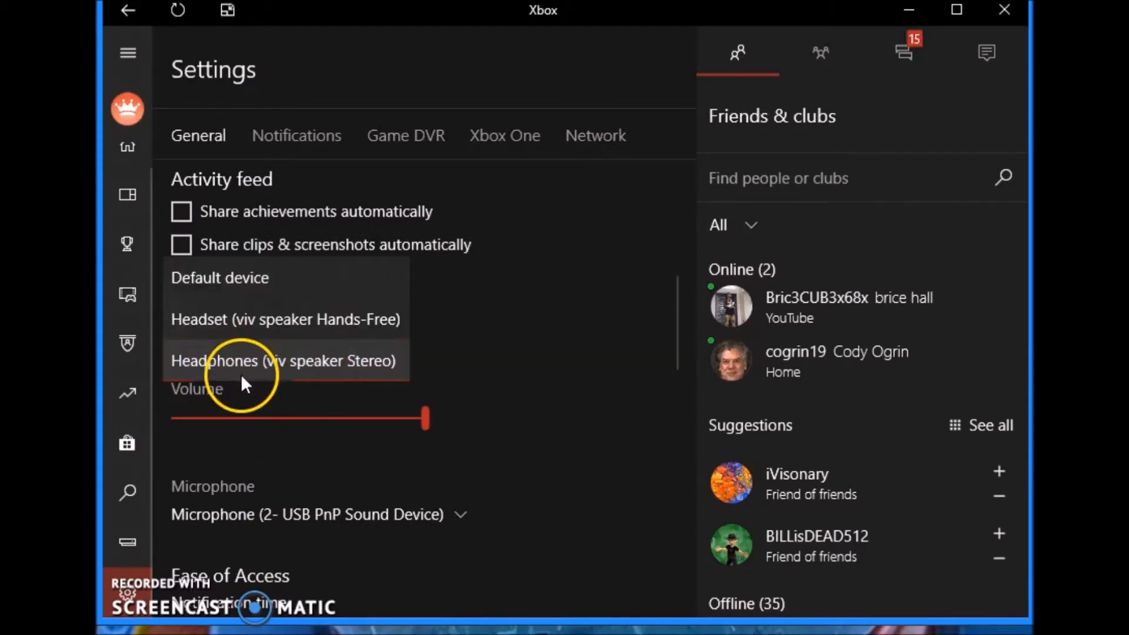
left_click(282, 361)
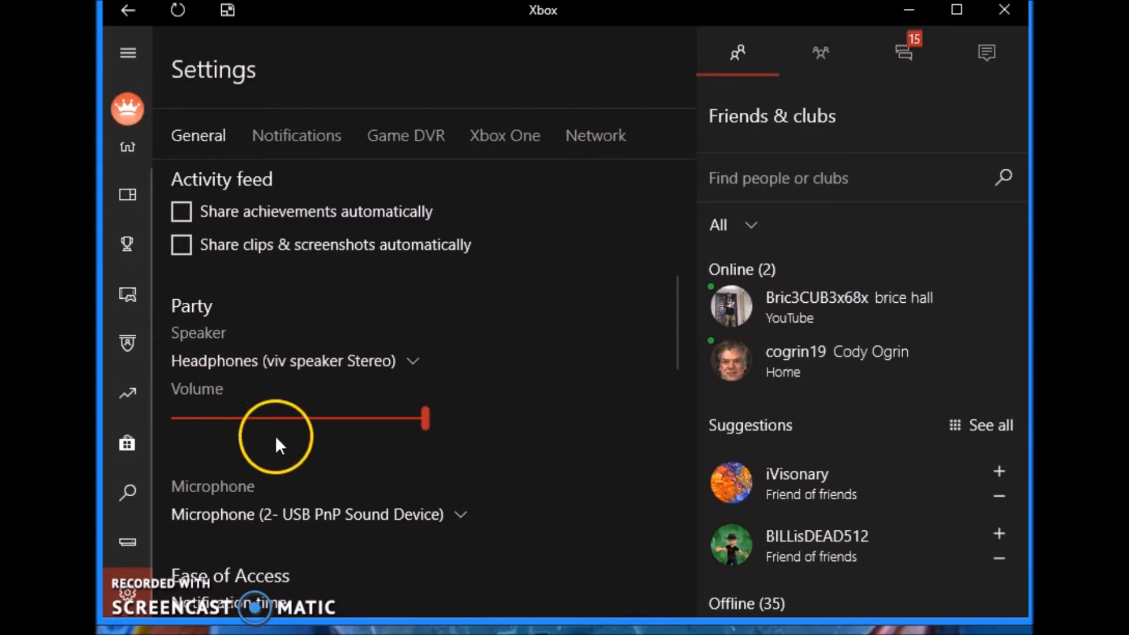
mouse_move(477, 523)
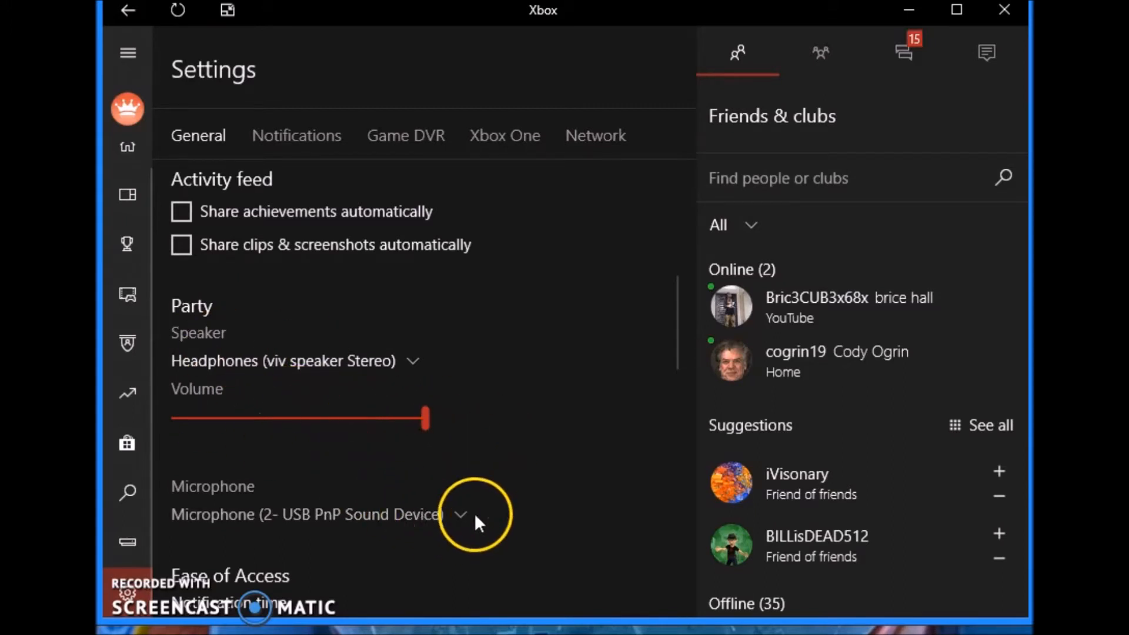
left_click(464, 512)
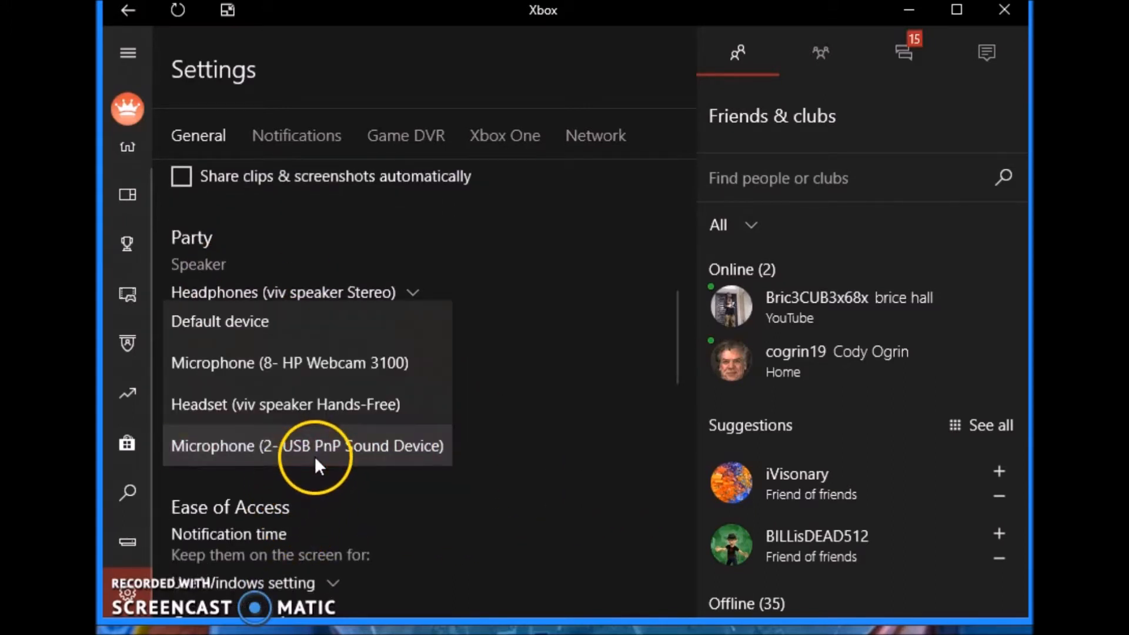
left_click(306, 446)
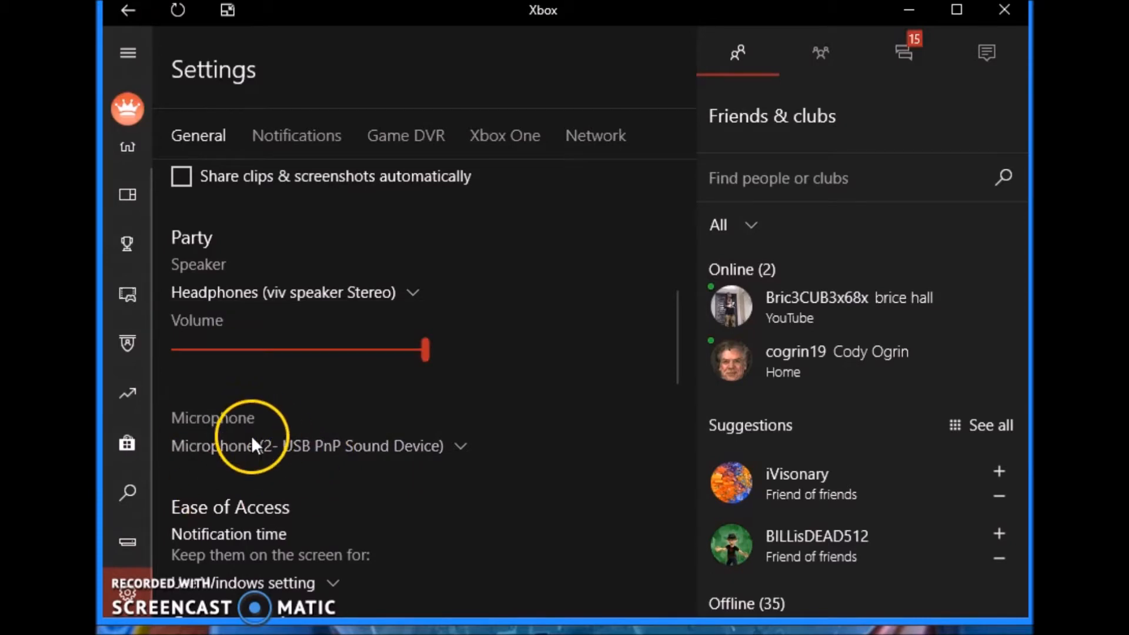
- Keep notification display time on 'Use Windows setting' and scroll through game chat, theme and privacy to About
scroll("down", 3)
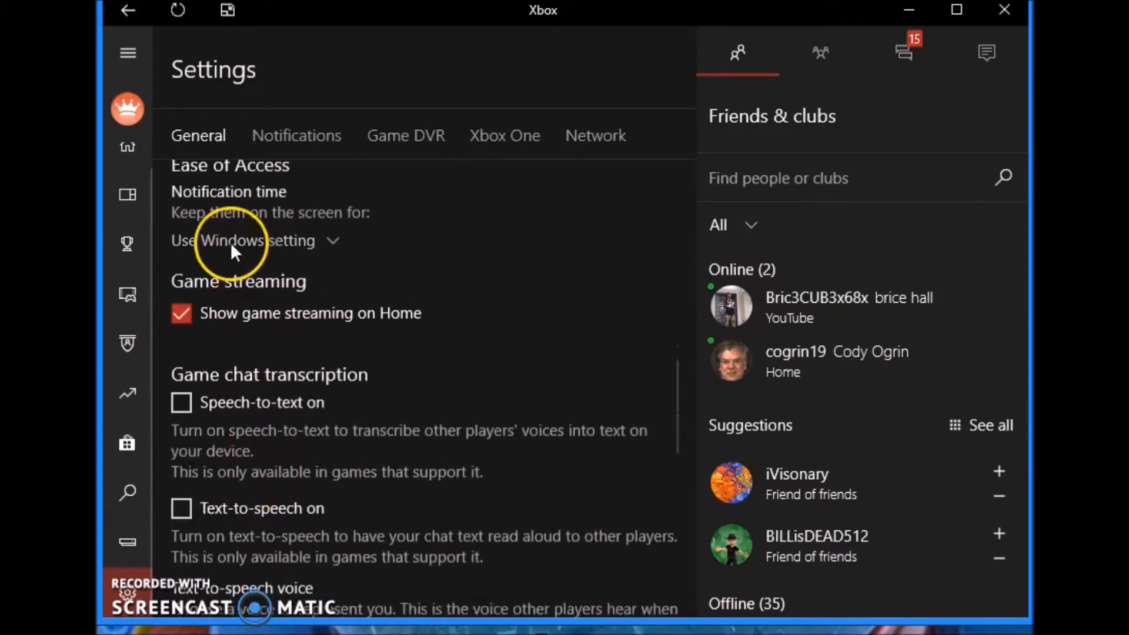
left_click(243, 240)
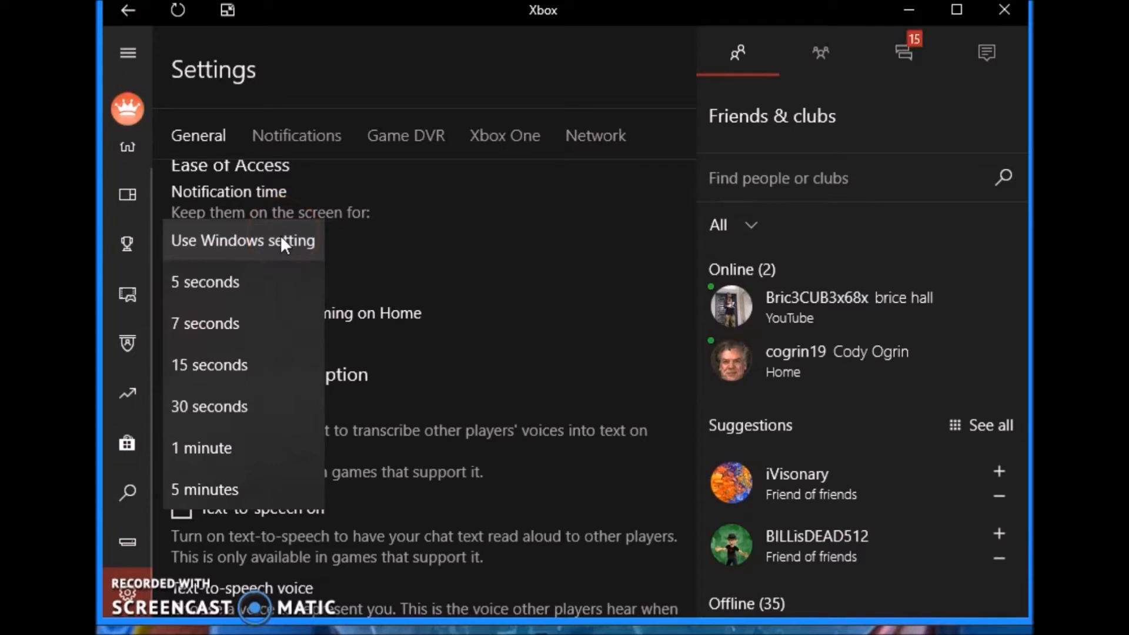
left_click(242, 240)
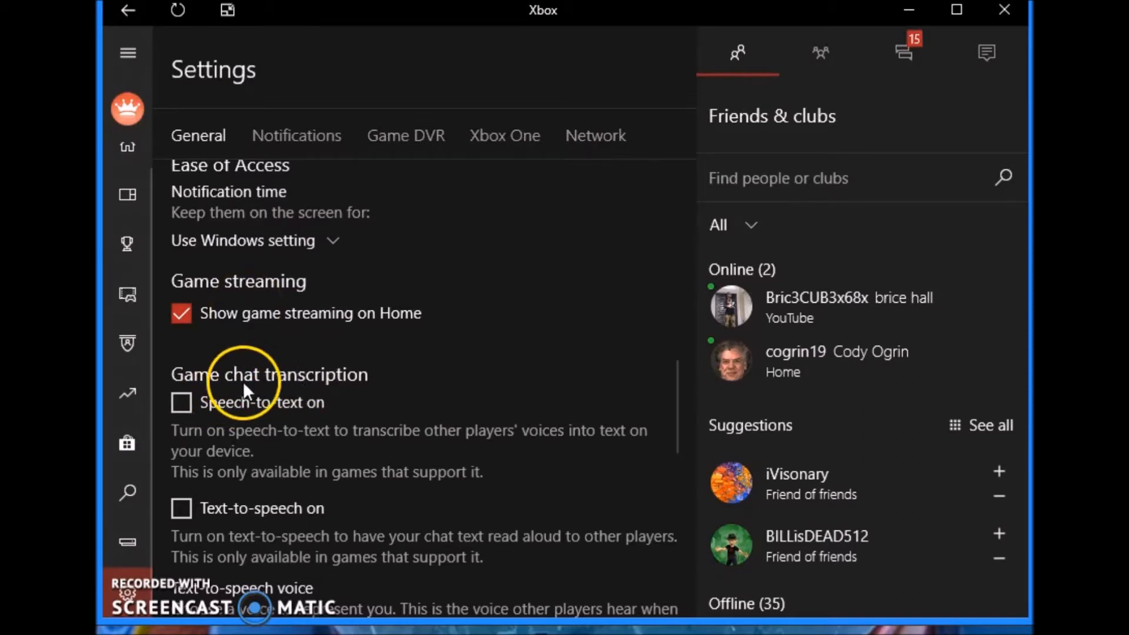
scroll("down", 3)
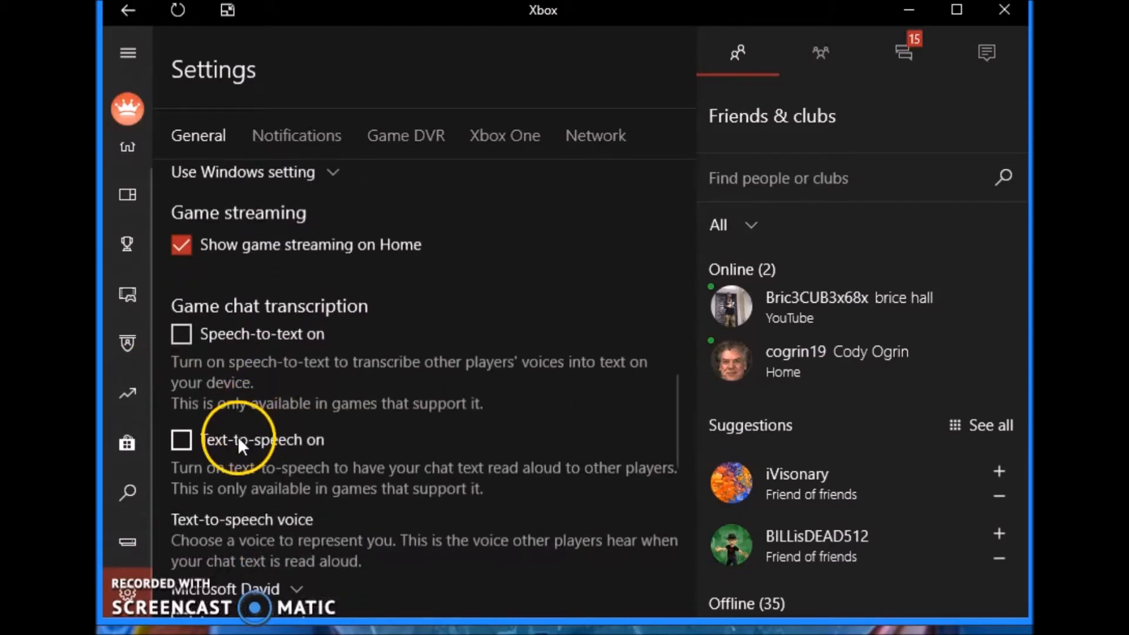
scroll("down", 3)
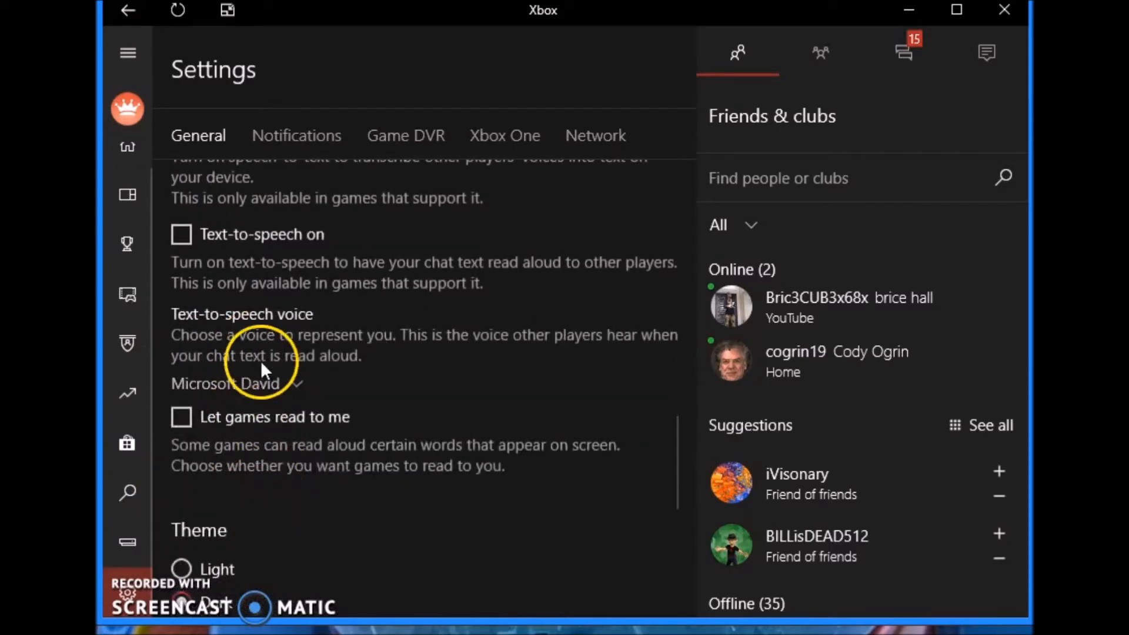
mouse_move(256, 576)
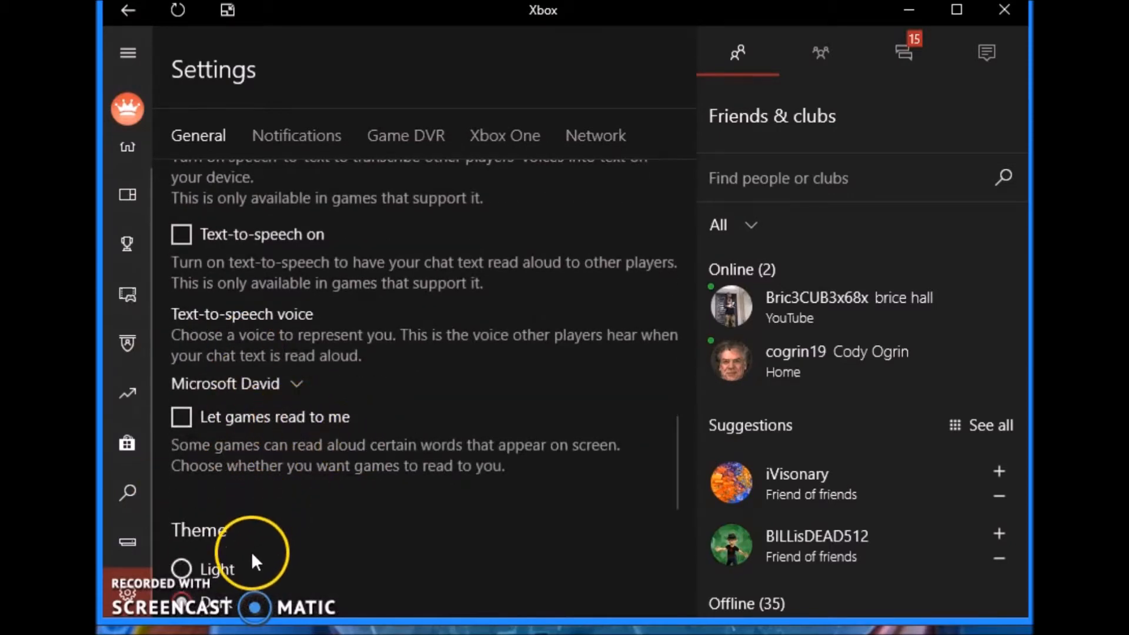
scroll("down", 3)
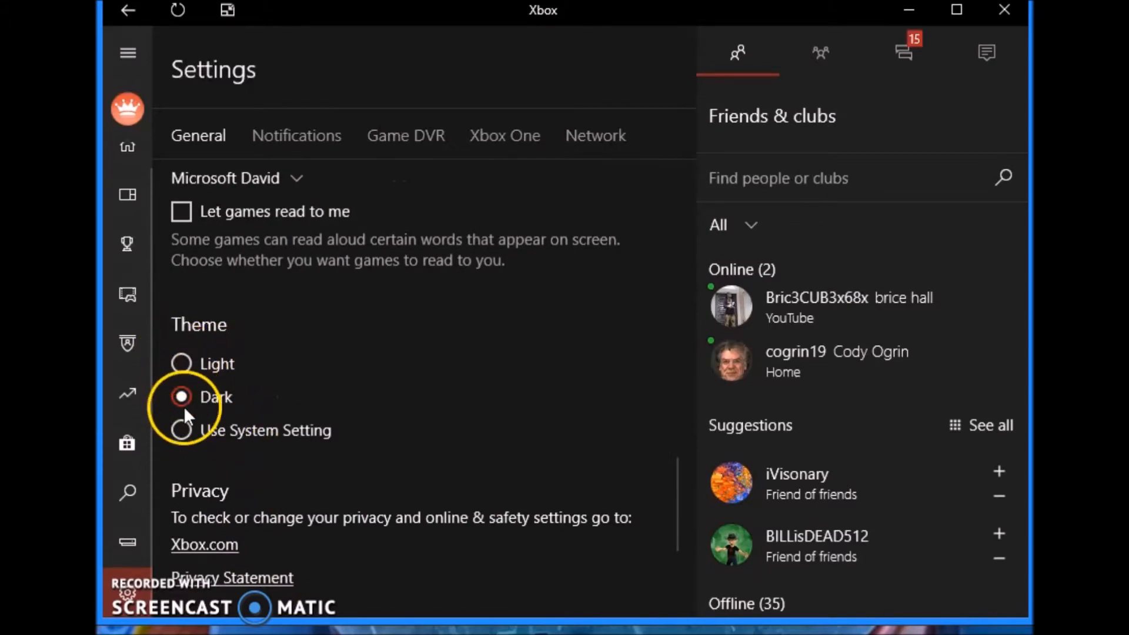
scroll("down", 3)
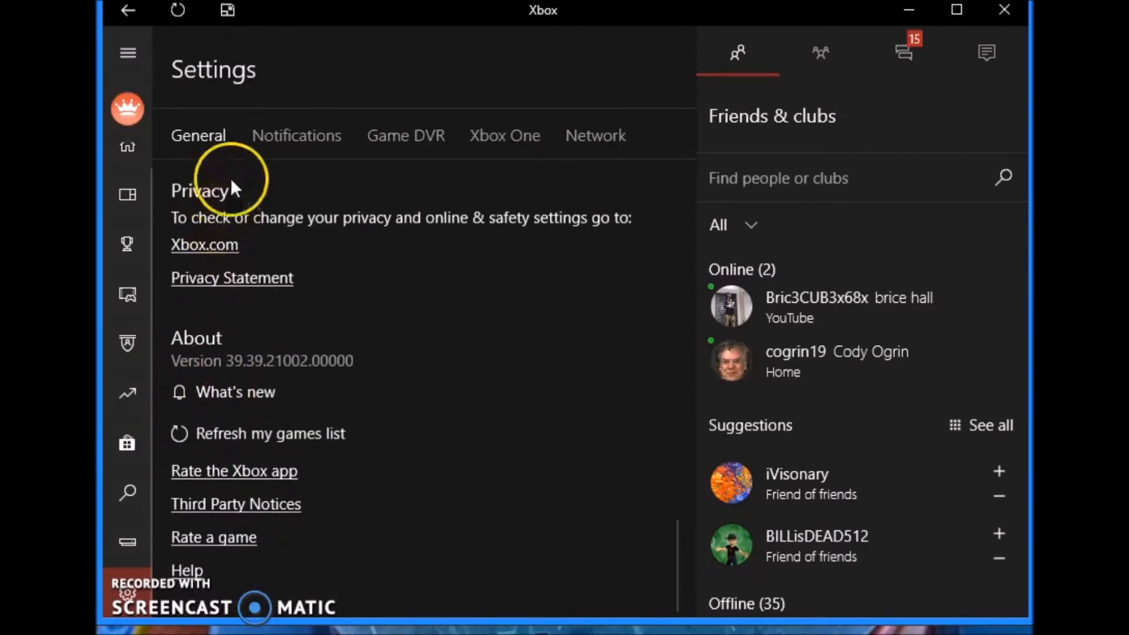
- Review the club notification options, then show the Game DVR settings pointing to Windows Settings
left_click(297, 135)
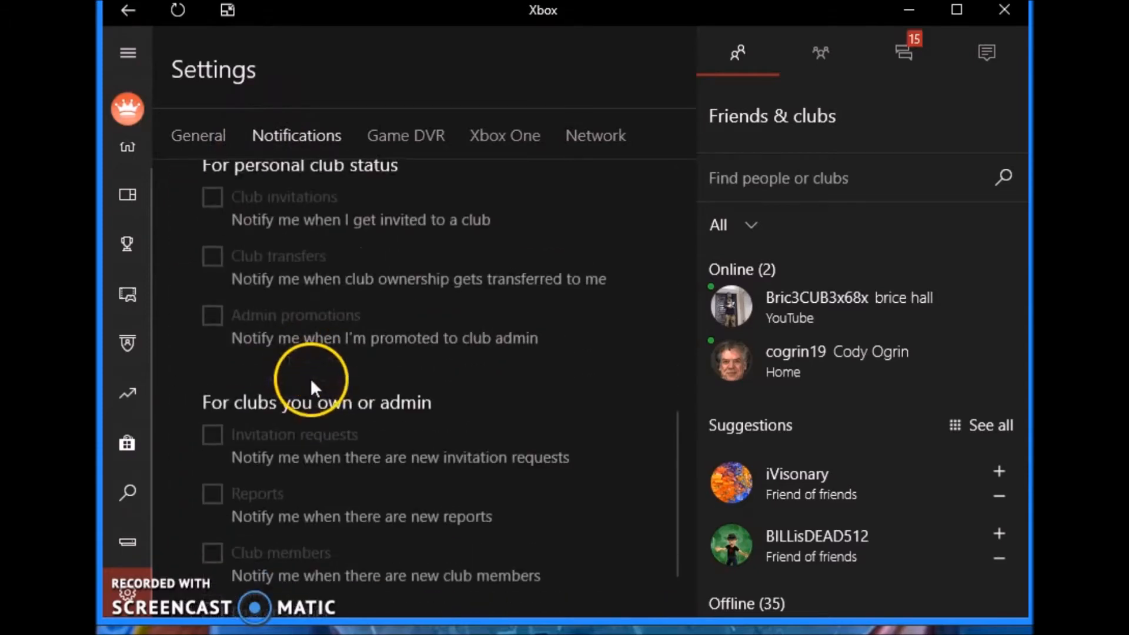
mouse_move(367, 144)
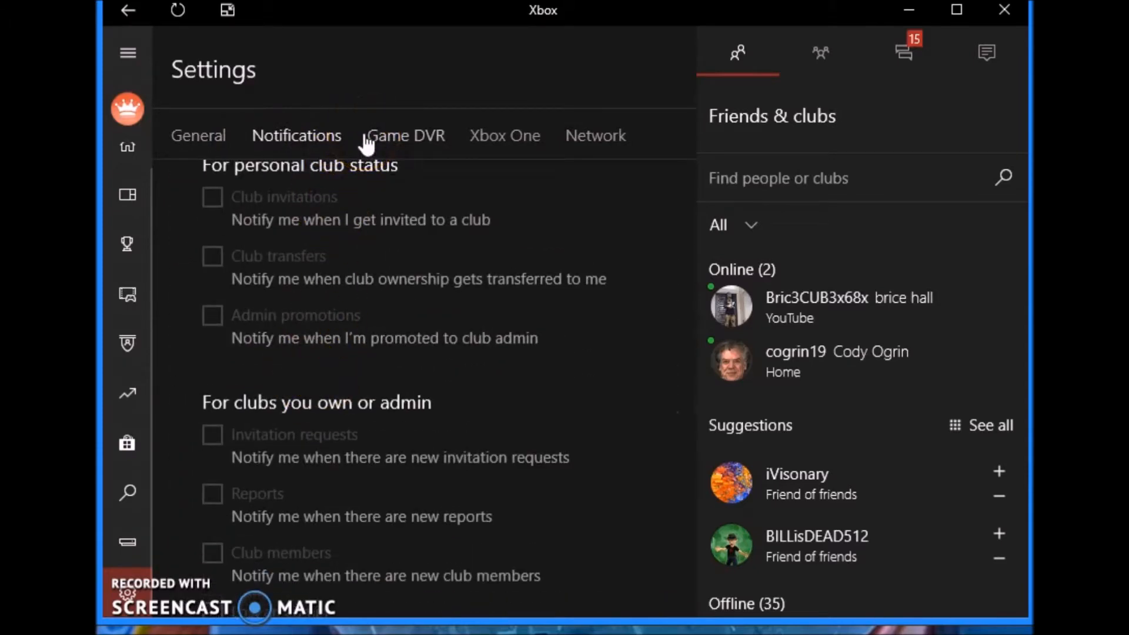
left_click(407, 136)
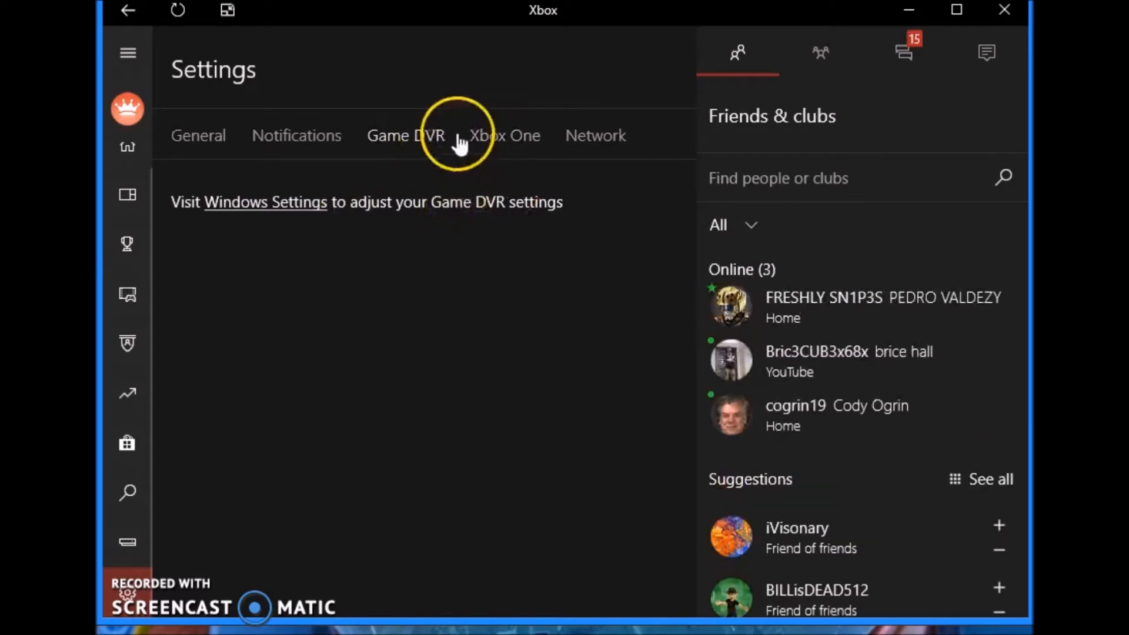
mouse_move(480, 147)
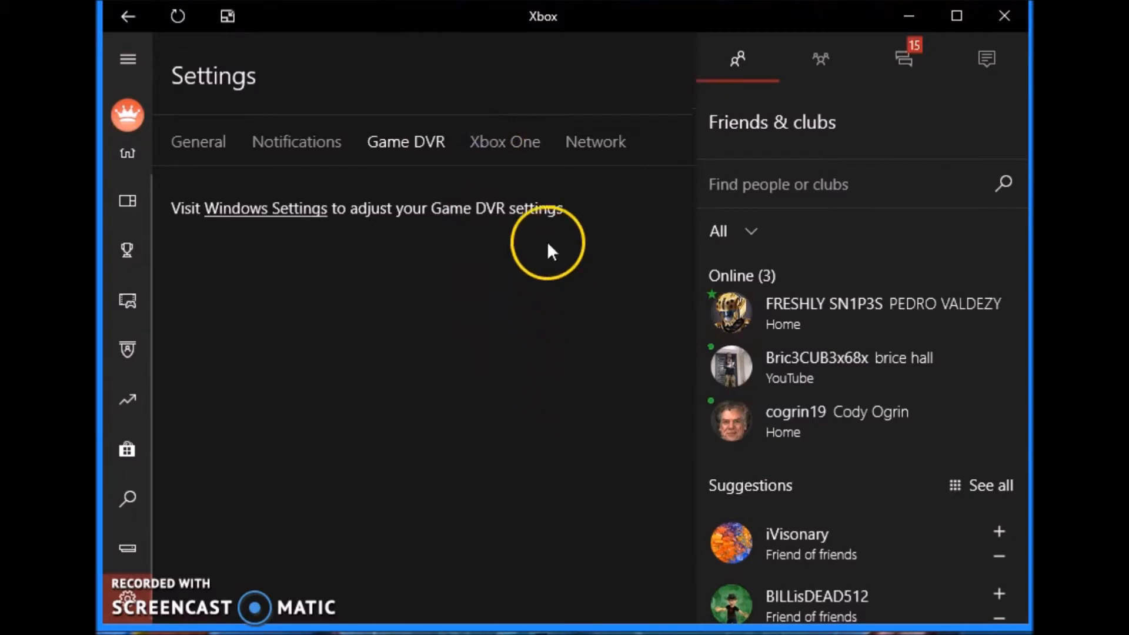
- Keep the Xbox One video encoding level at Medium and switch to the Network status check
left_click(505, 141)
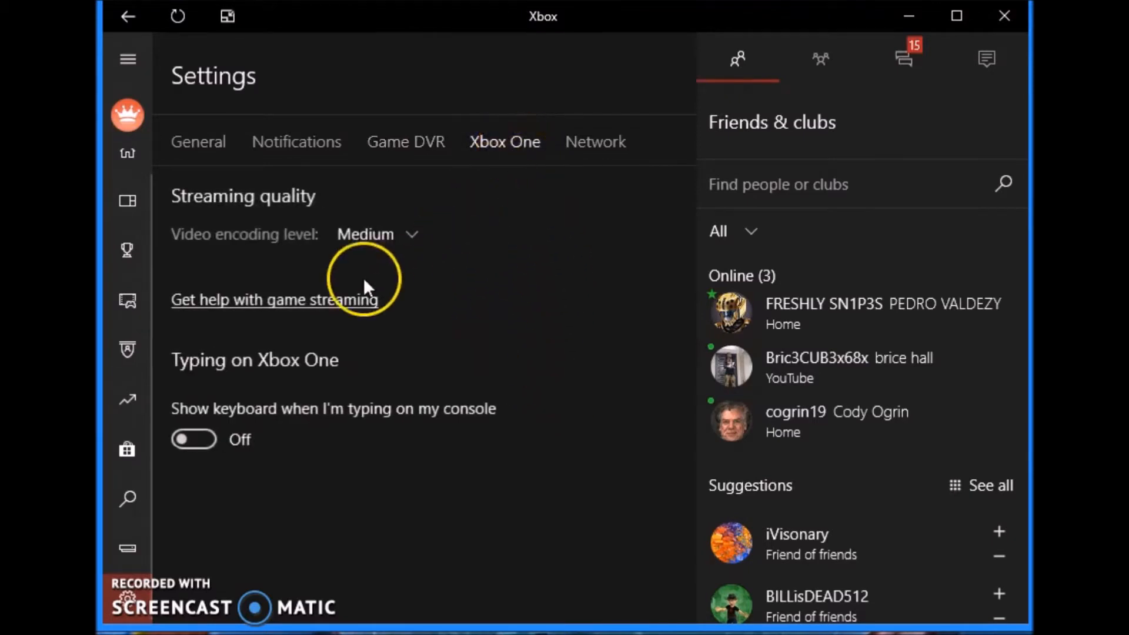
mouse_move(274, 225)
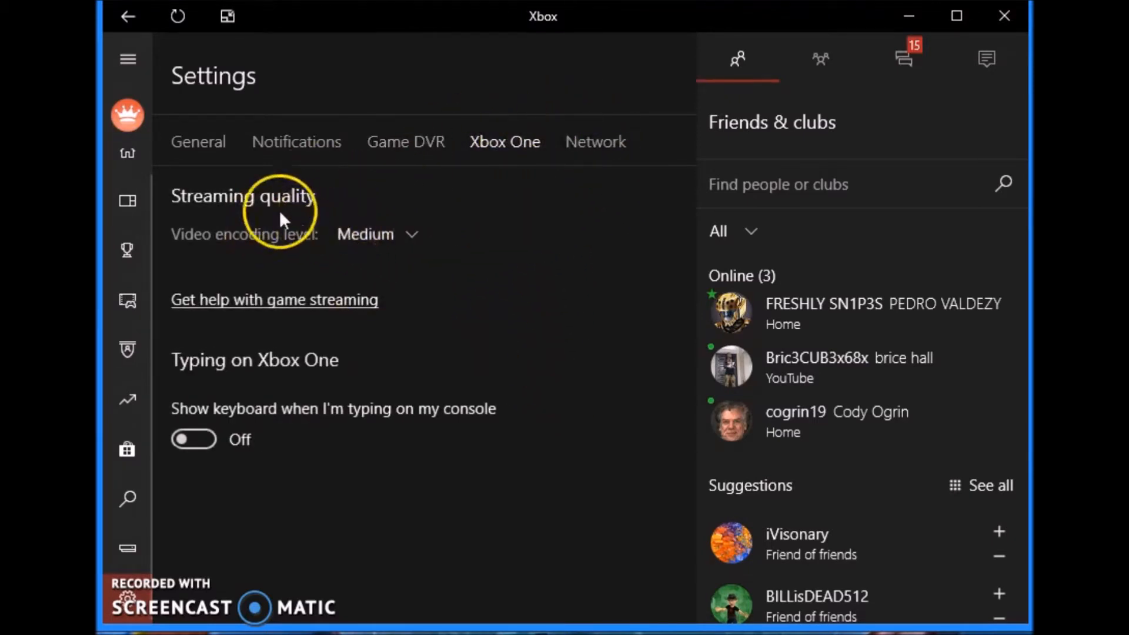
left_click(377, 234)
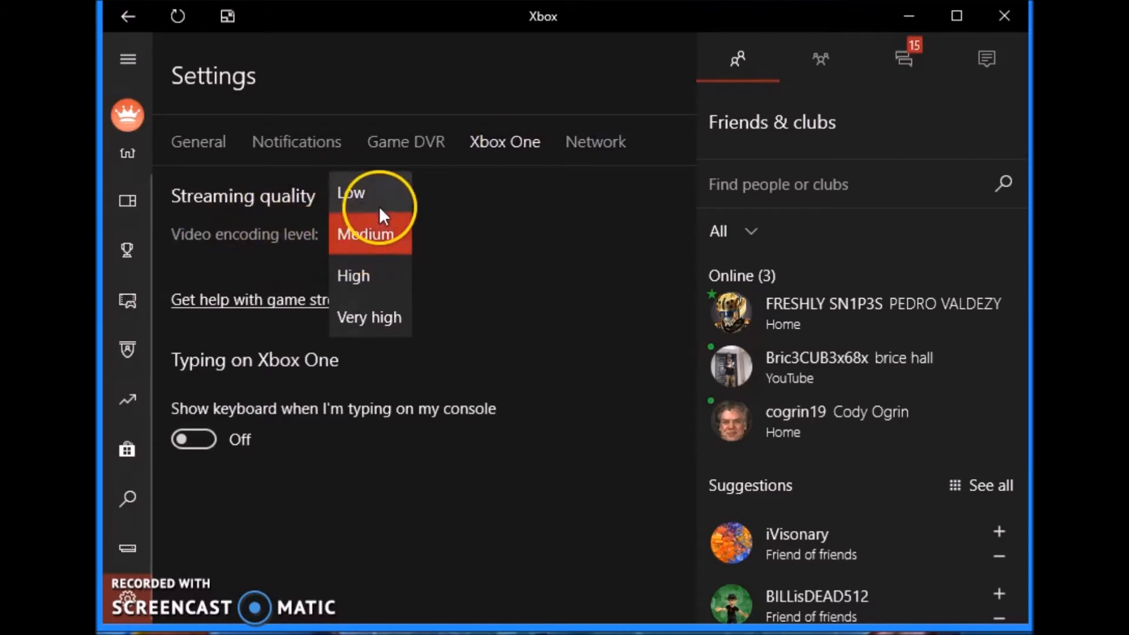
mouse_move(381, 284)
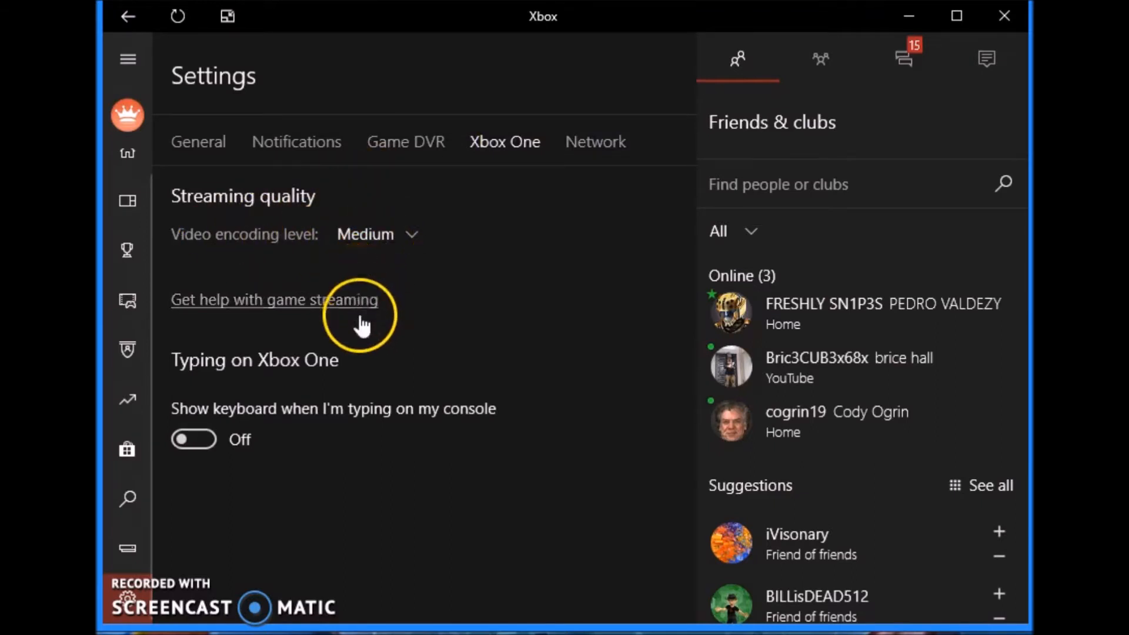
mouse_move(371, 248)
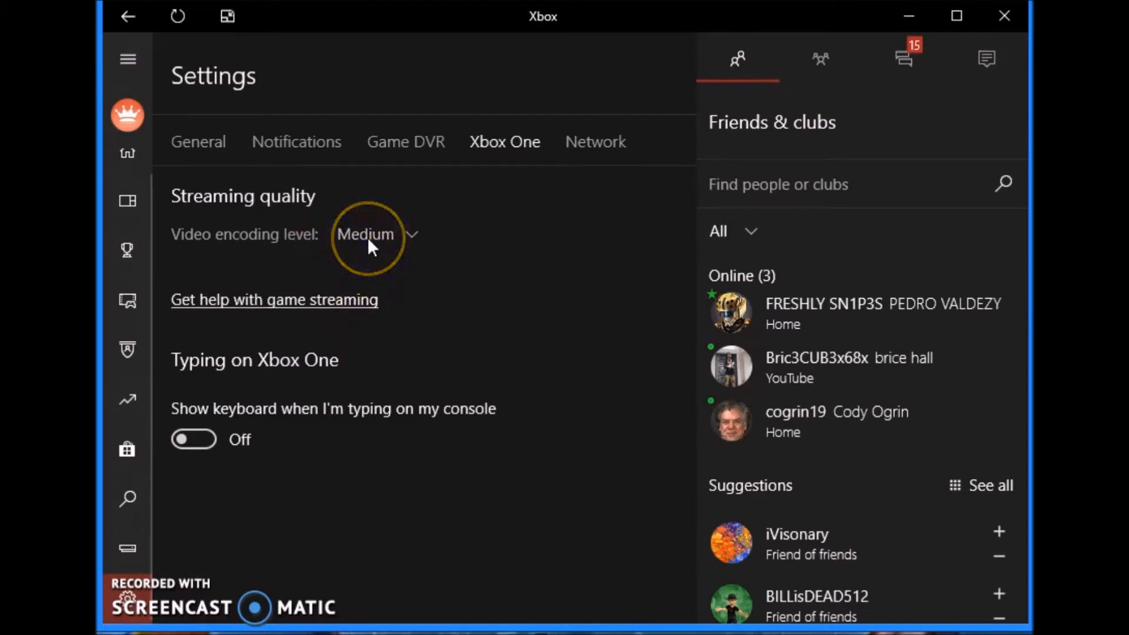
left_click(368, 234)
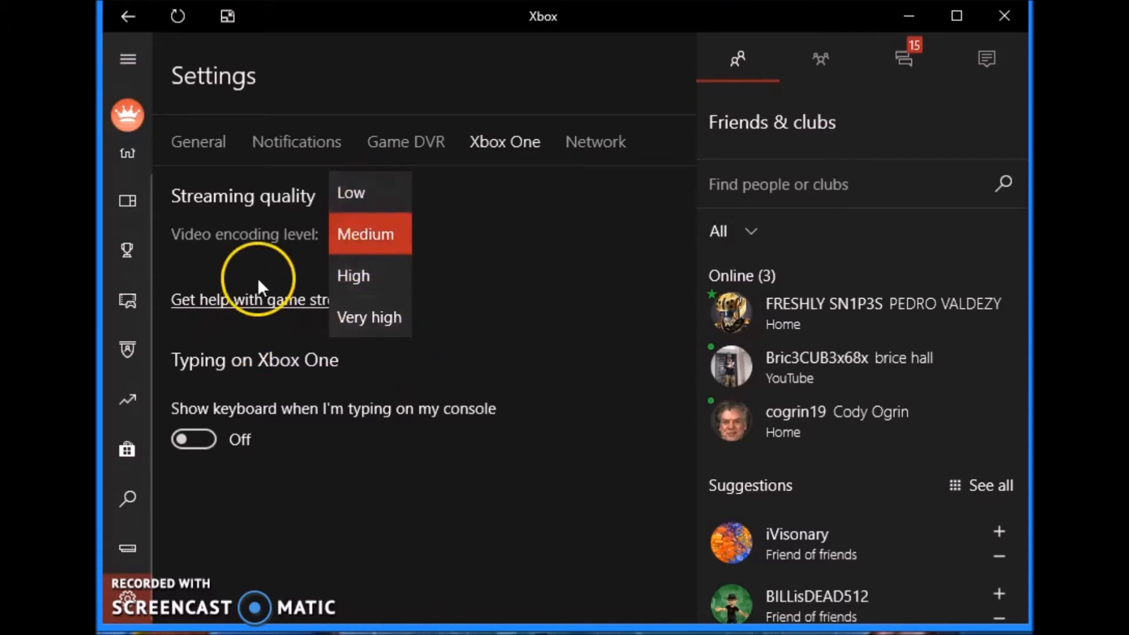
mouse_move(395, 334)
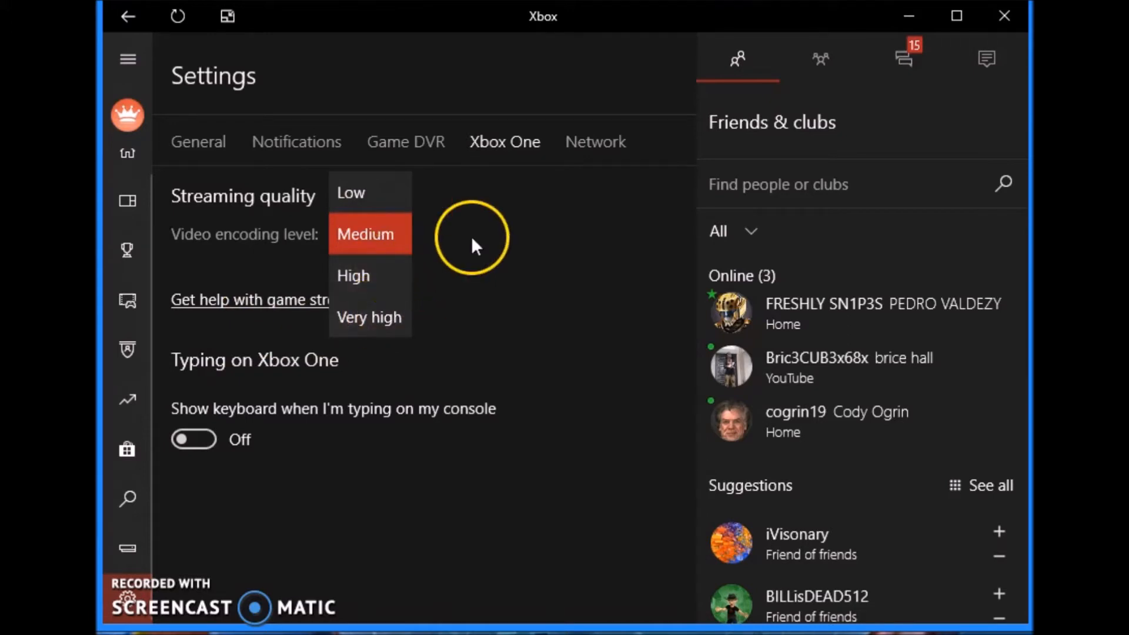
left_click(364, 234)
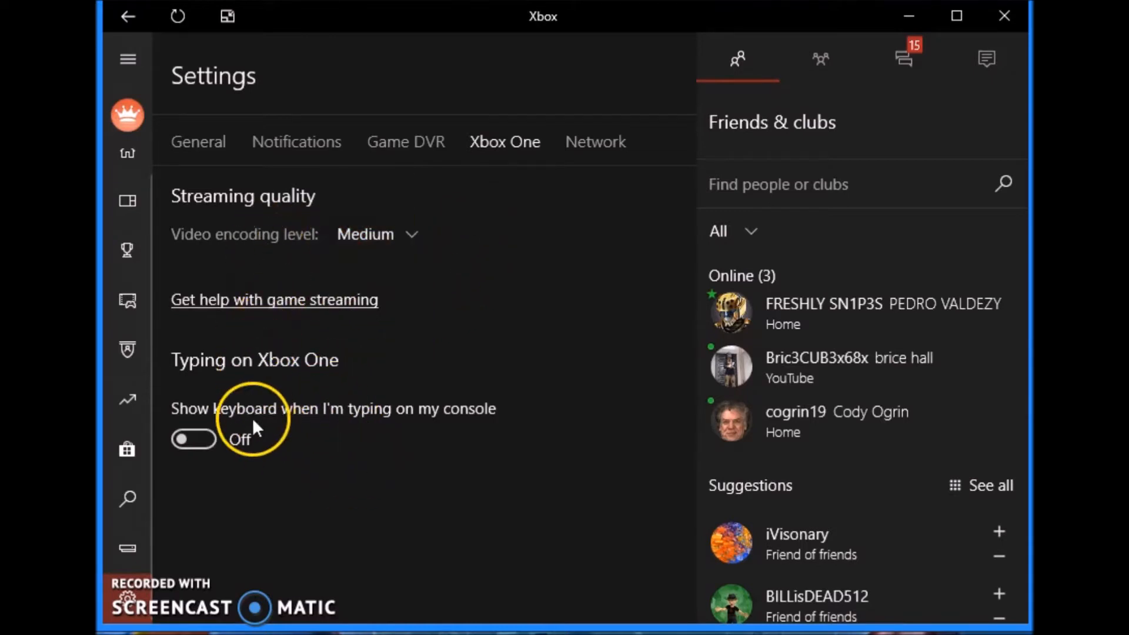
mouse_move(329, 563)
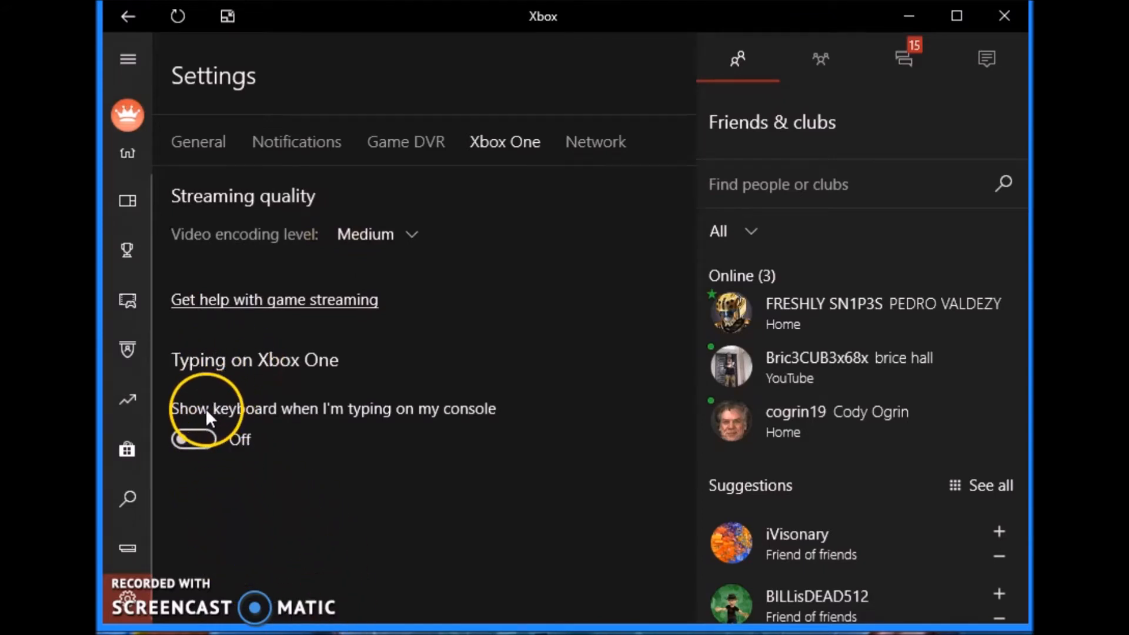
mouse_move(365, 416)
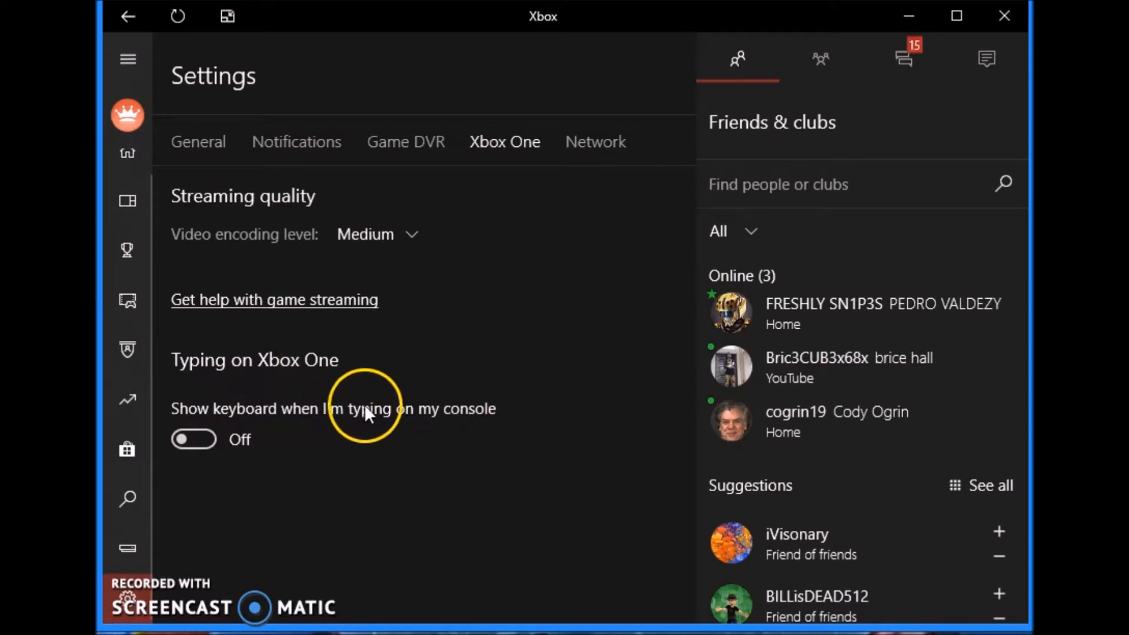
left_click(367, 234)
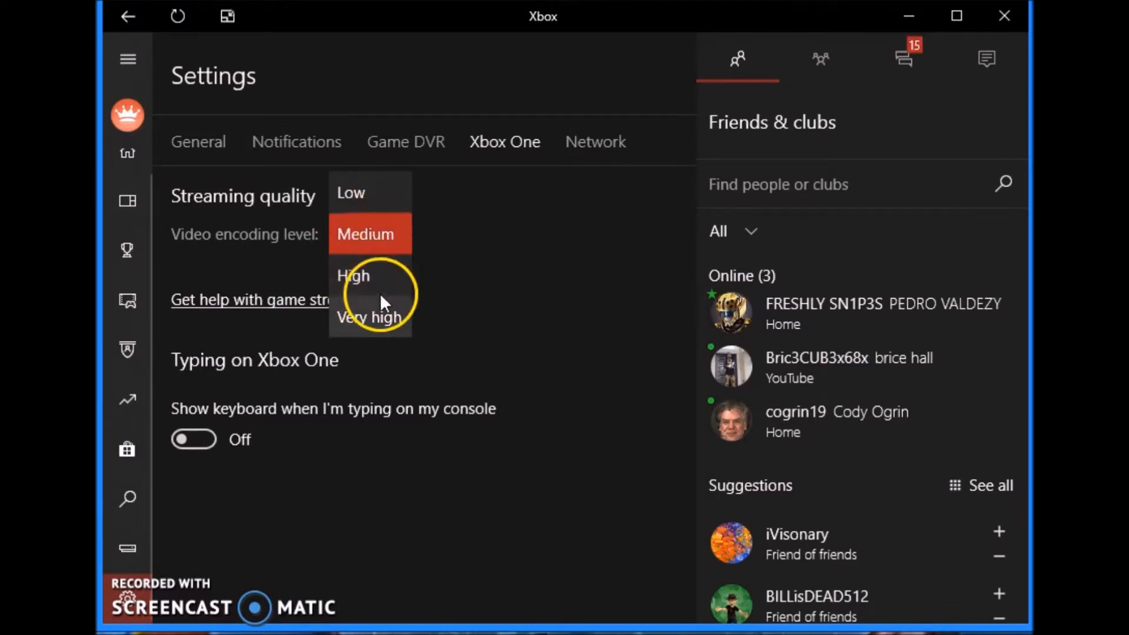
mouse_move(344, 320)
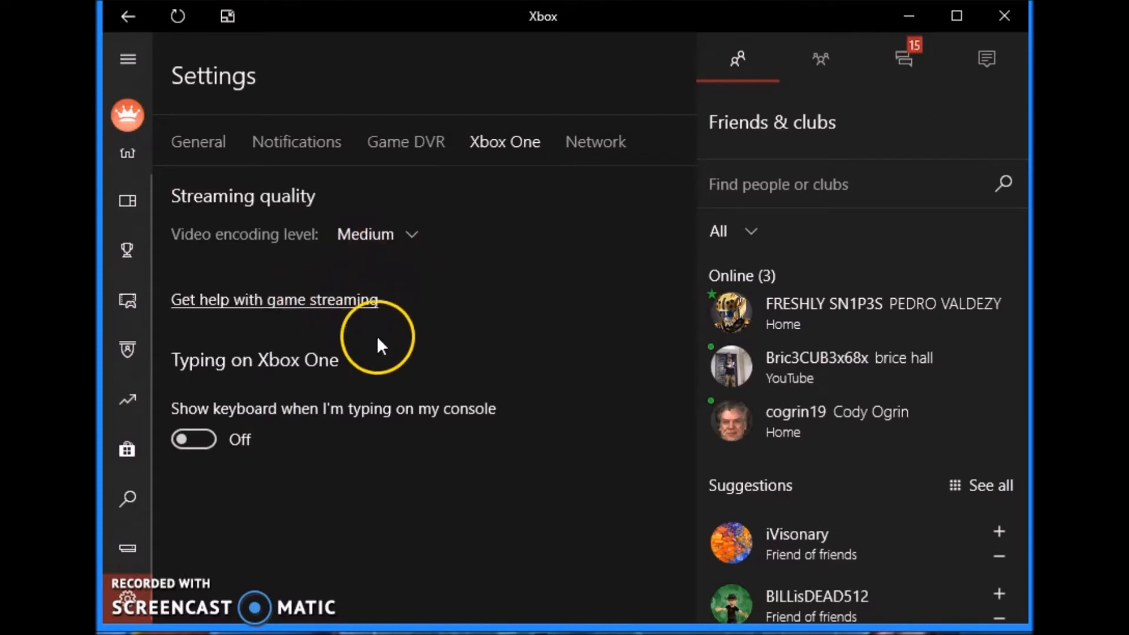
mouse_move(458, 423)
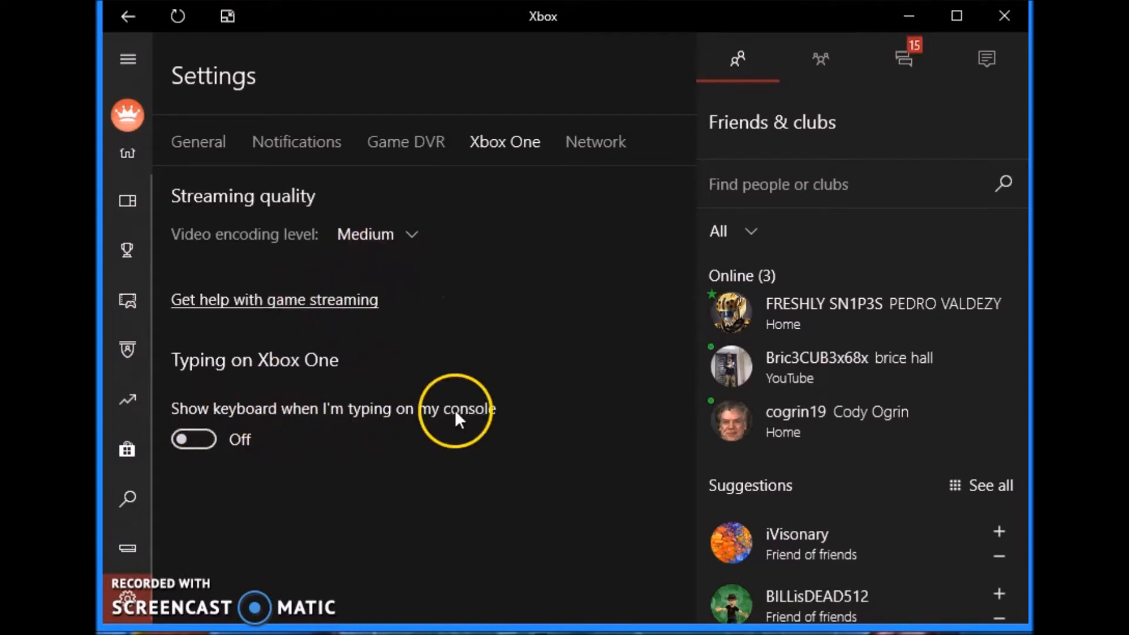
left_click(595, 141)
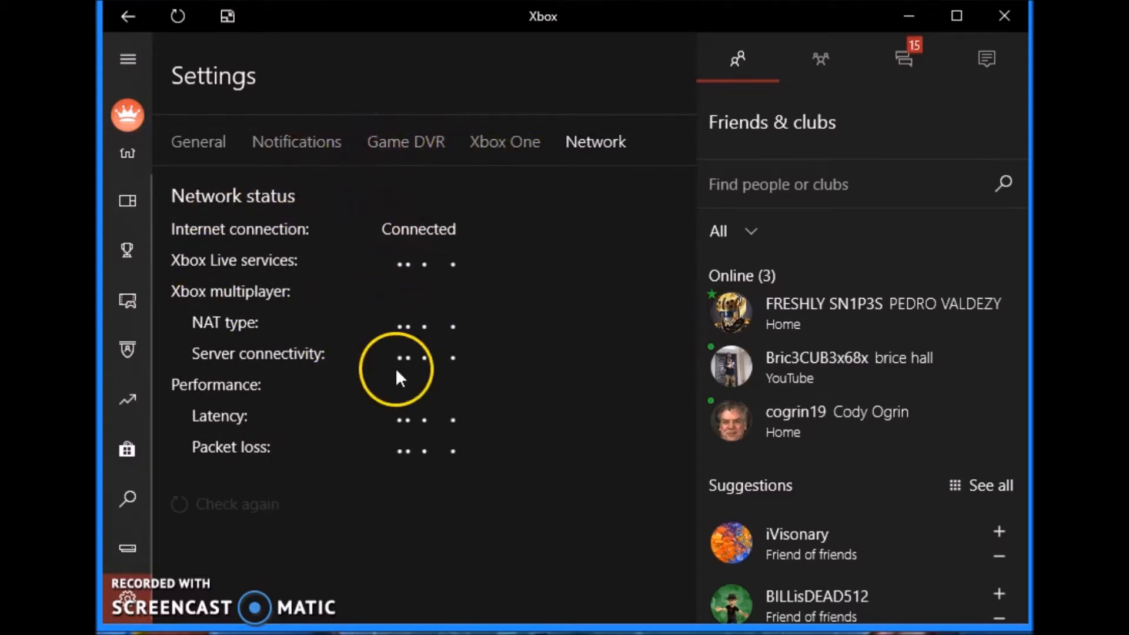
- Return to the Xbox One streaming settings, leaving the on-console keyboard option off
left_click(504, 141)
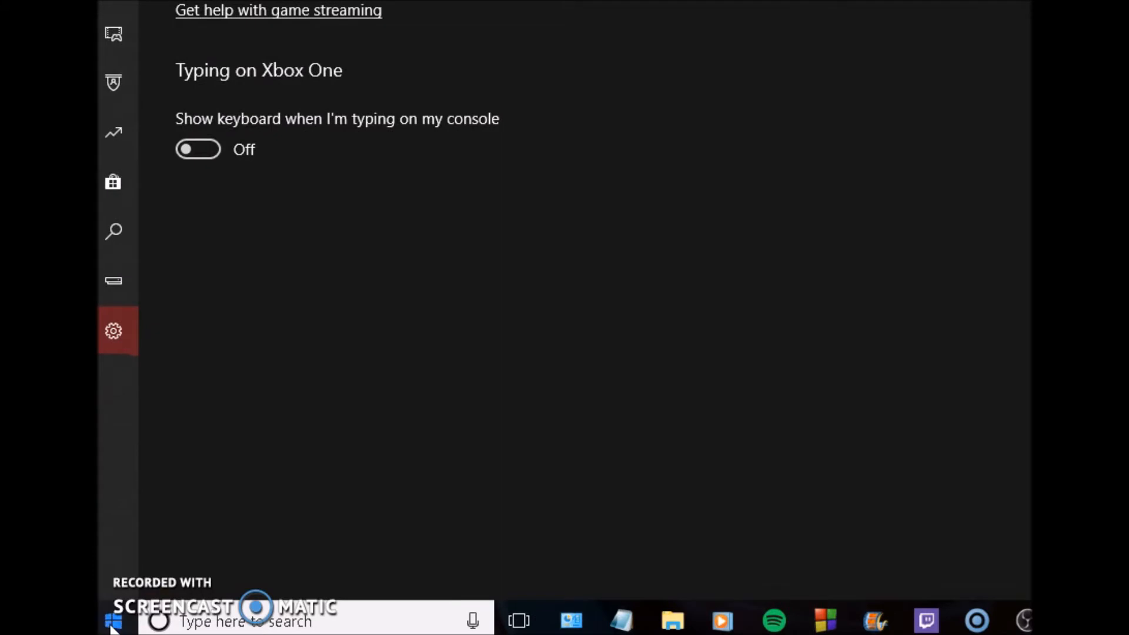
- Launch the Services (Local) console from taskbar search
left_click(110, 621)
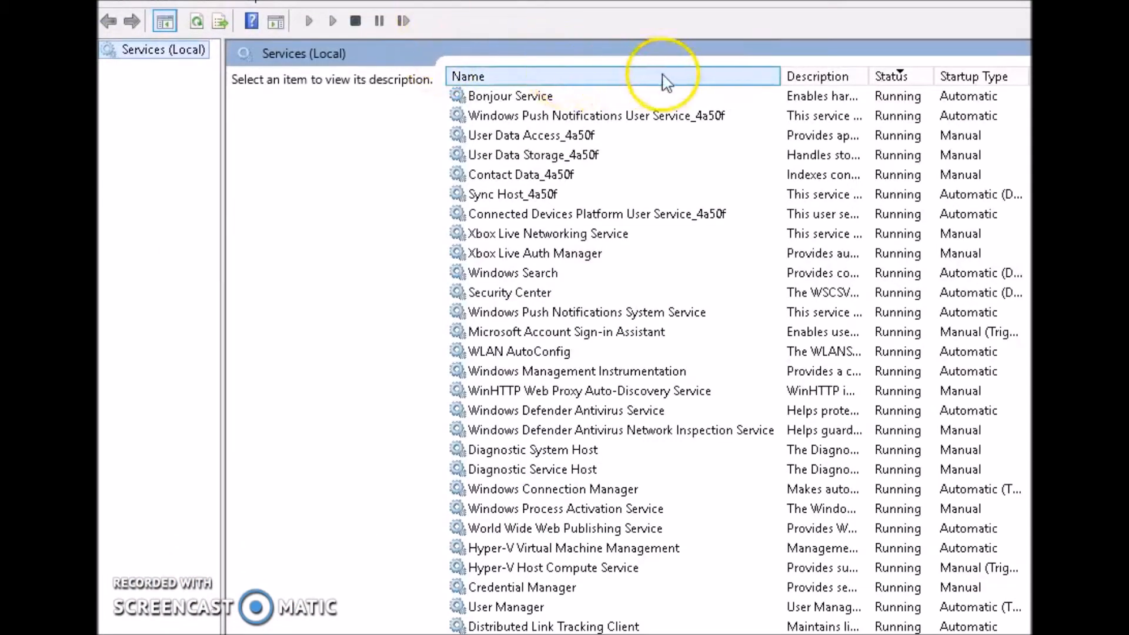
- Sort the services by Status so running services come first, checking Bonjour and Push Notifications entries
left_click(897, 76)
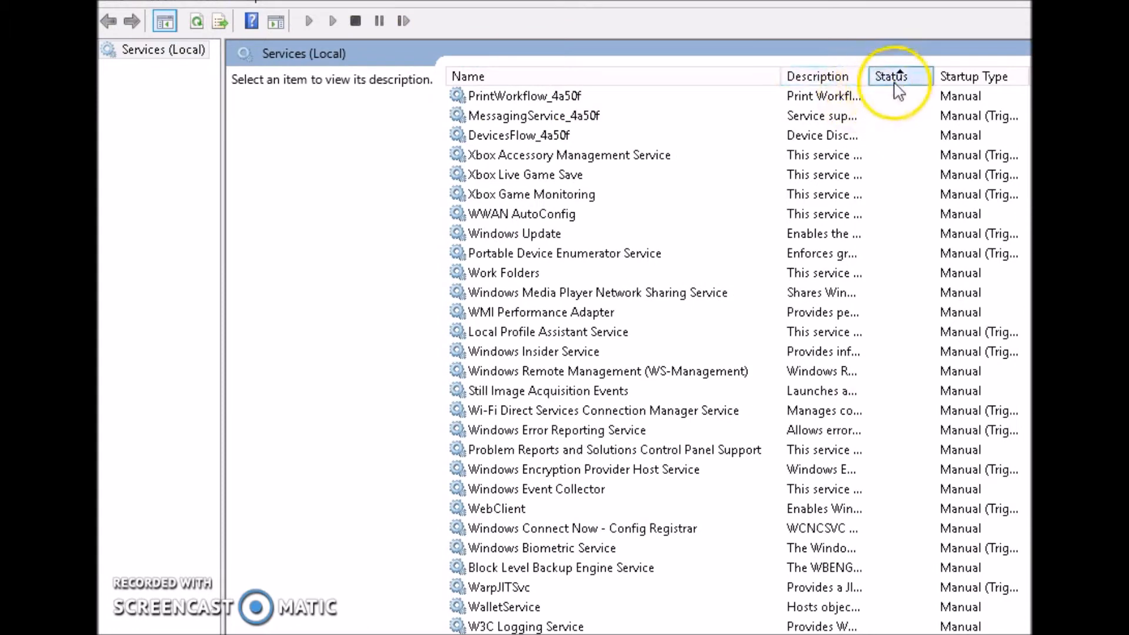
left_click(896, 76)
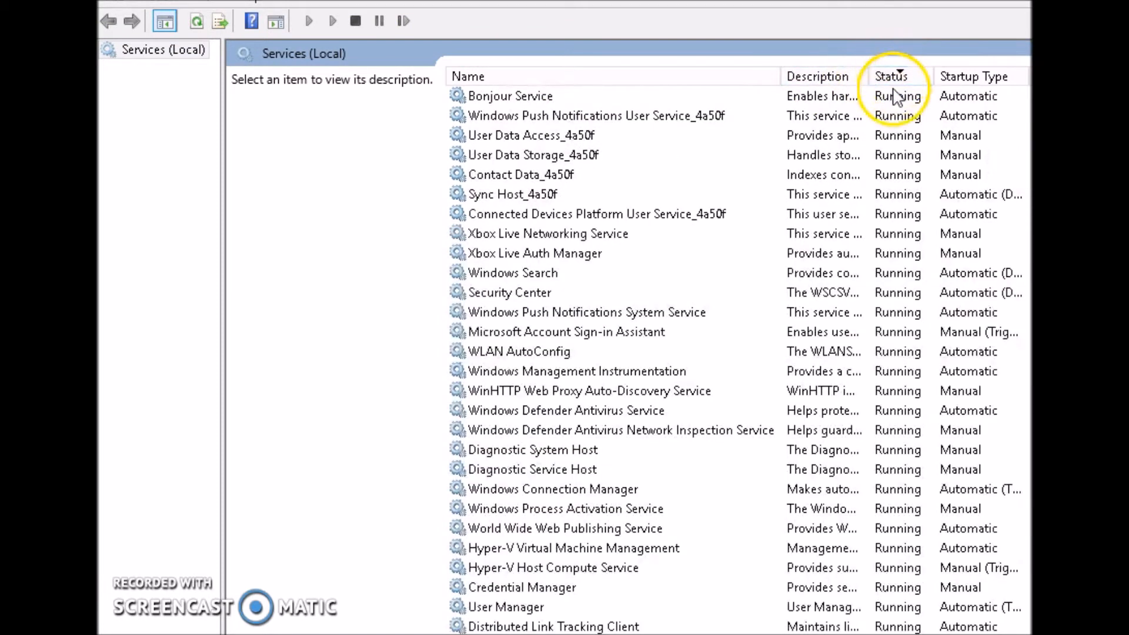
left_click(509, 96)
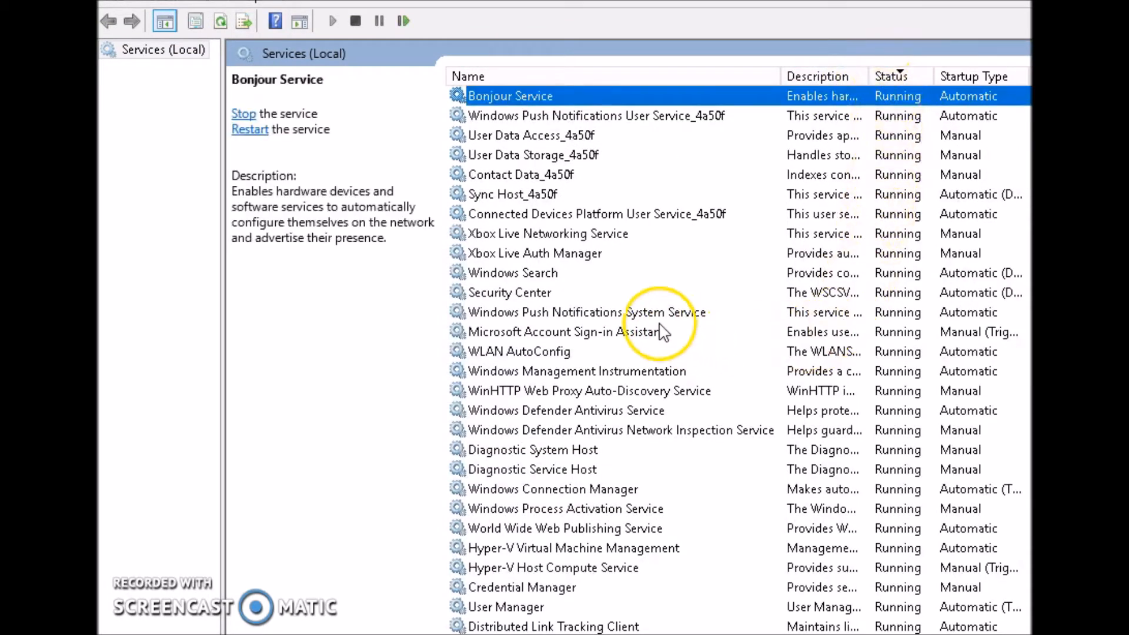
mouse_move(529, 209)
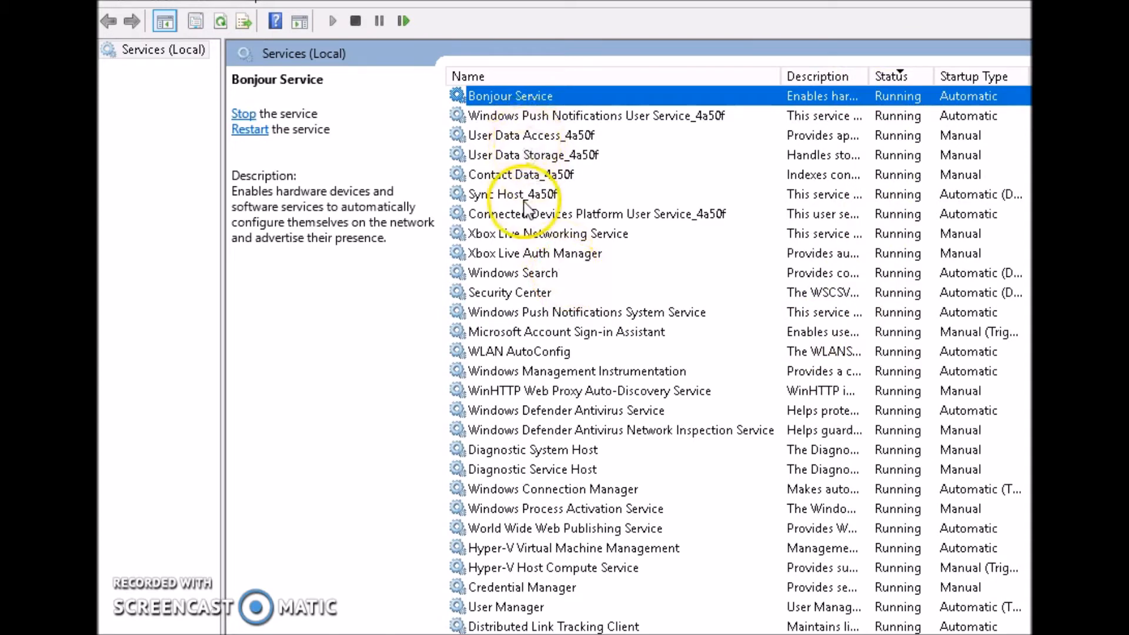
left_click(585, 313)
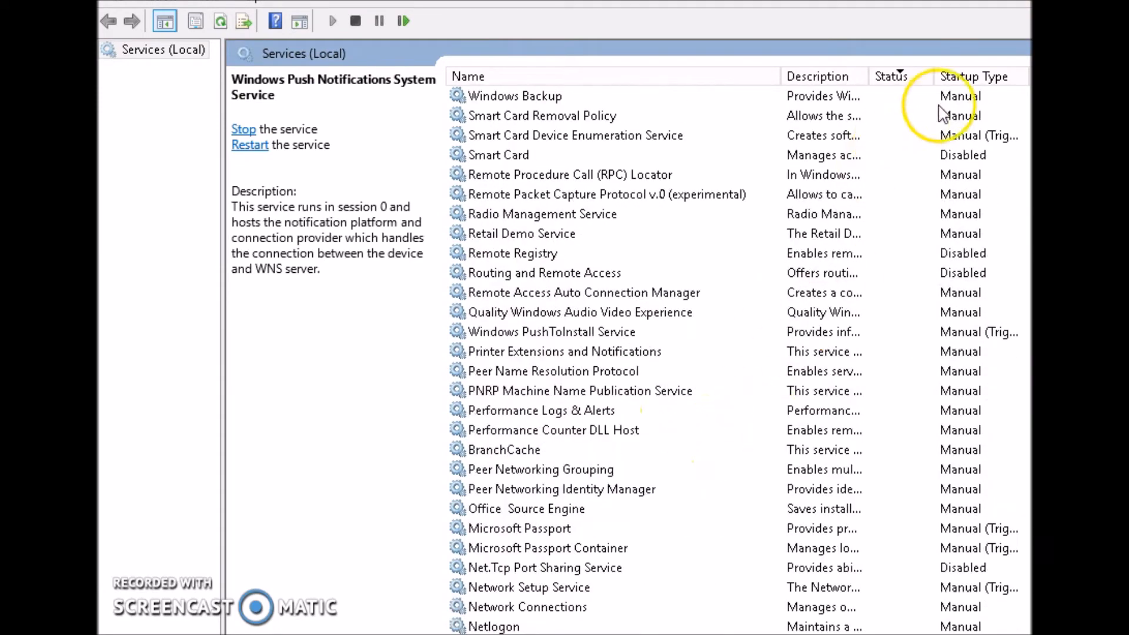
- Sort by Startup Type to group the Disabled services and select Google Update Service (gupdatem)
left_click(973, 77)
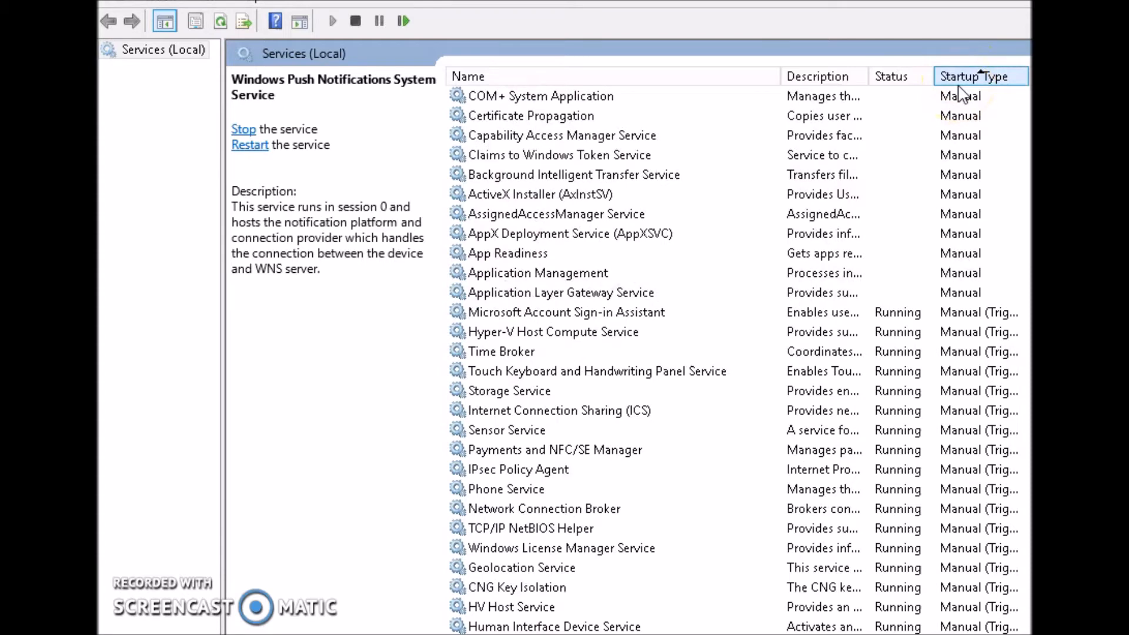
left_click(974, 76)
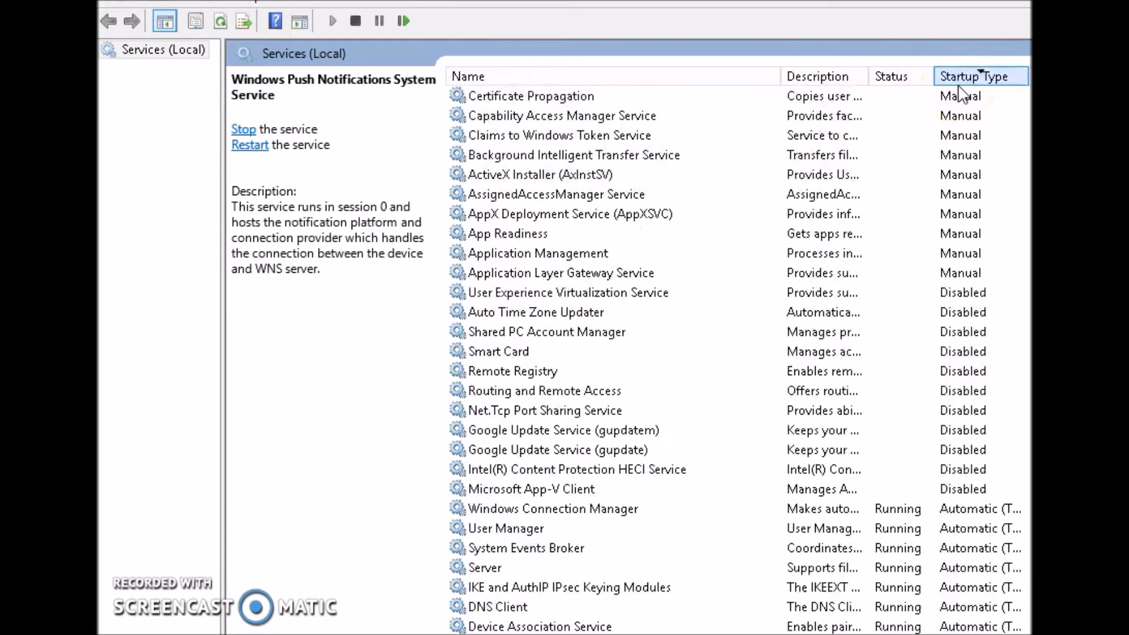
scroll("down", 3)
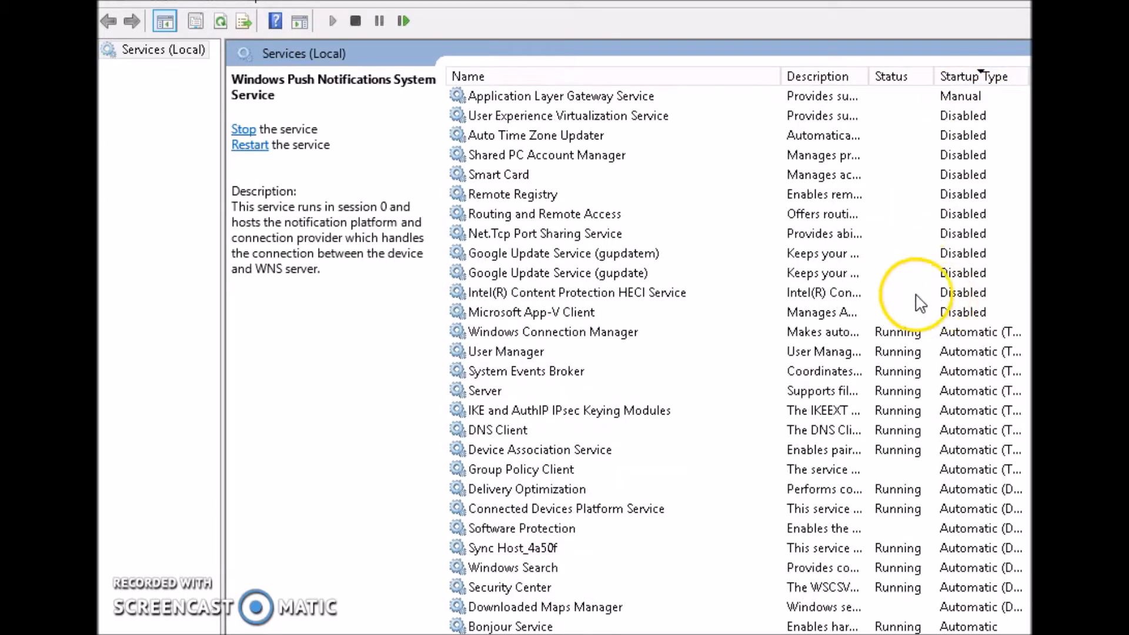
left_click(528, 311)
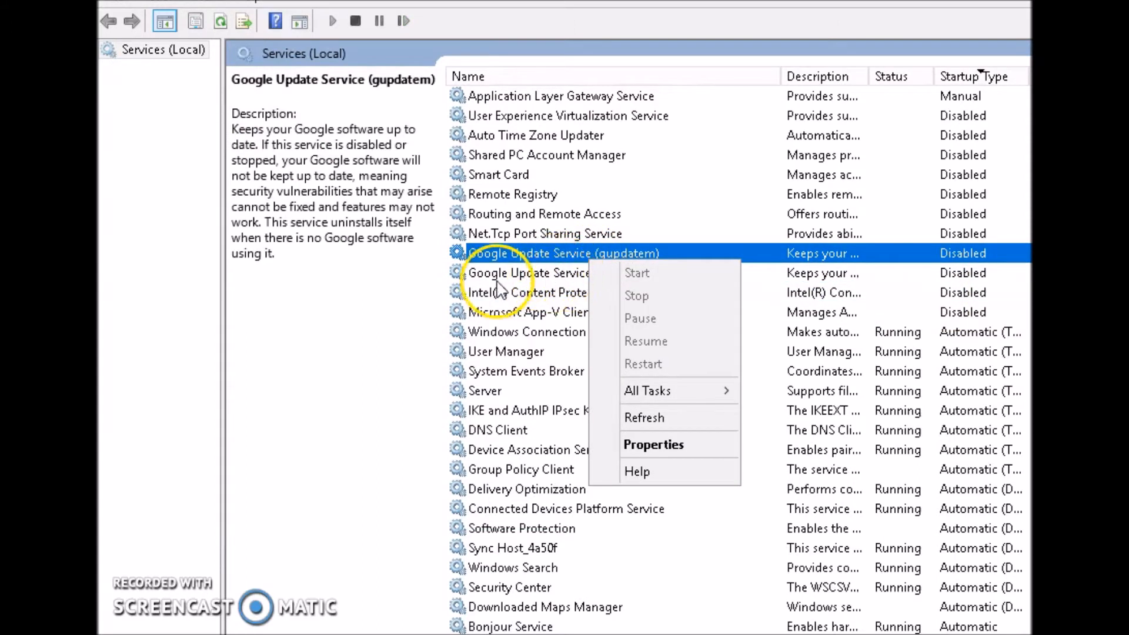
mouse_move(653, 445)
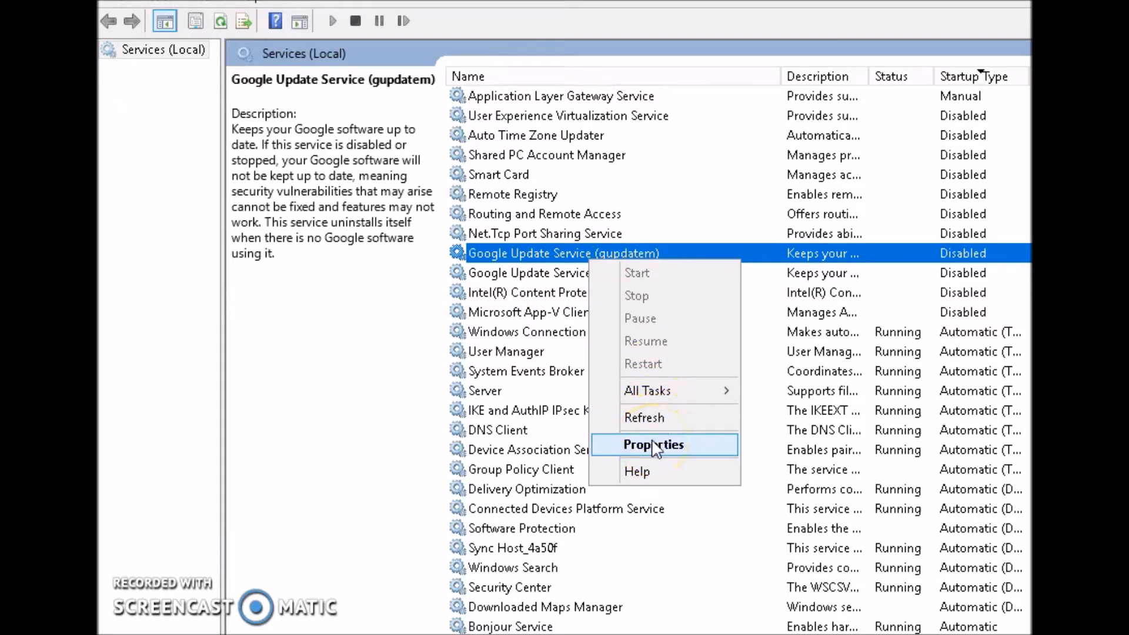
mouse_move(510, 278)
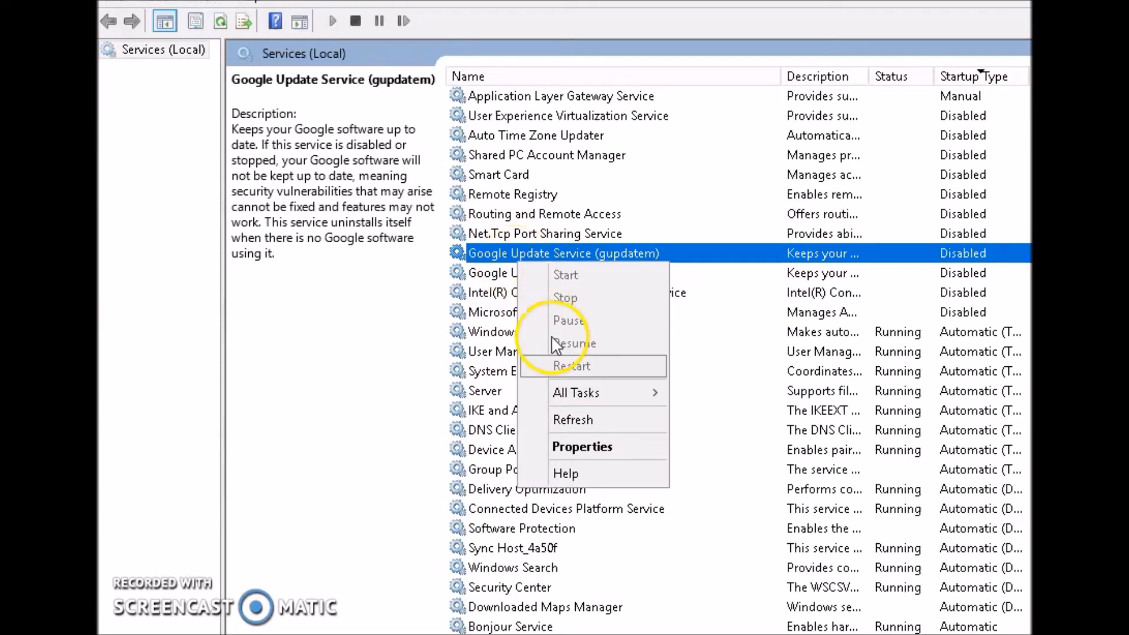
- Confirm in Google Update Service (gupdatem) properties that its startup type stays Disabled
left_click(582, 447)
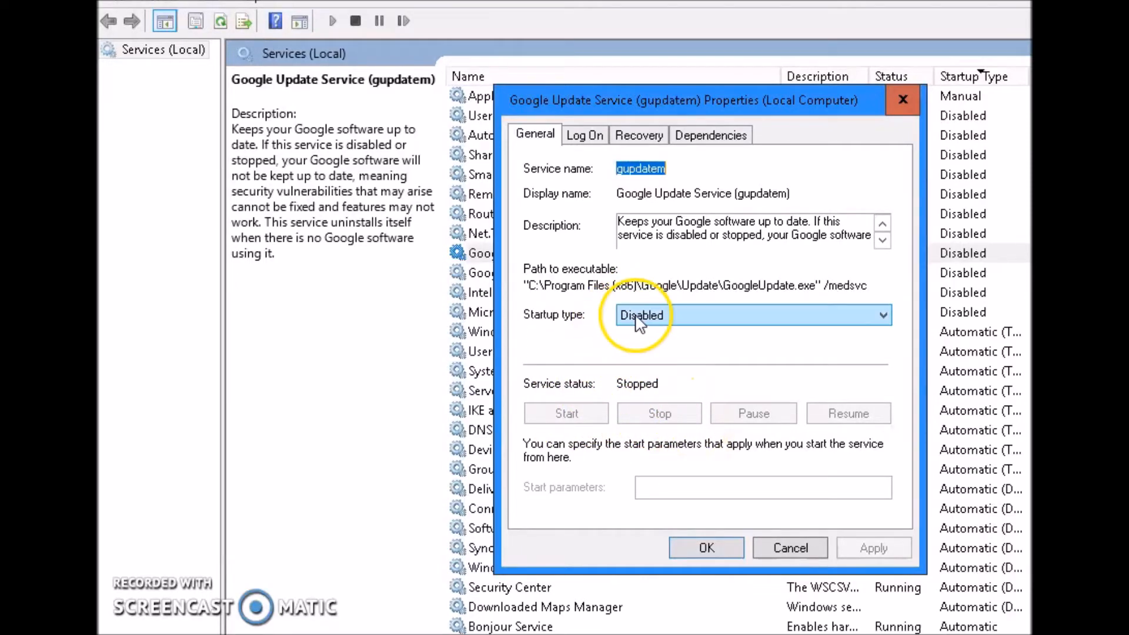
mouse_move(730, 550)
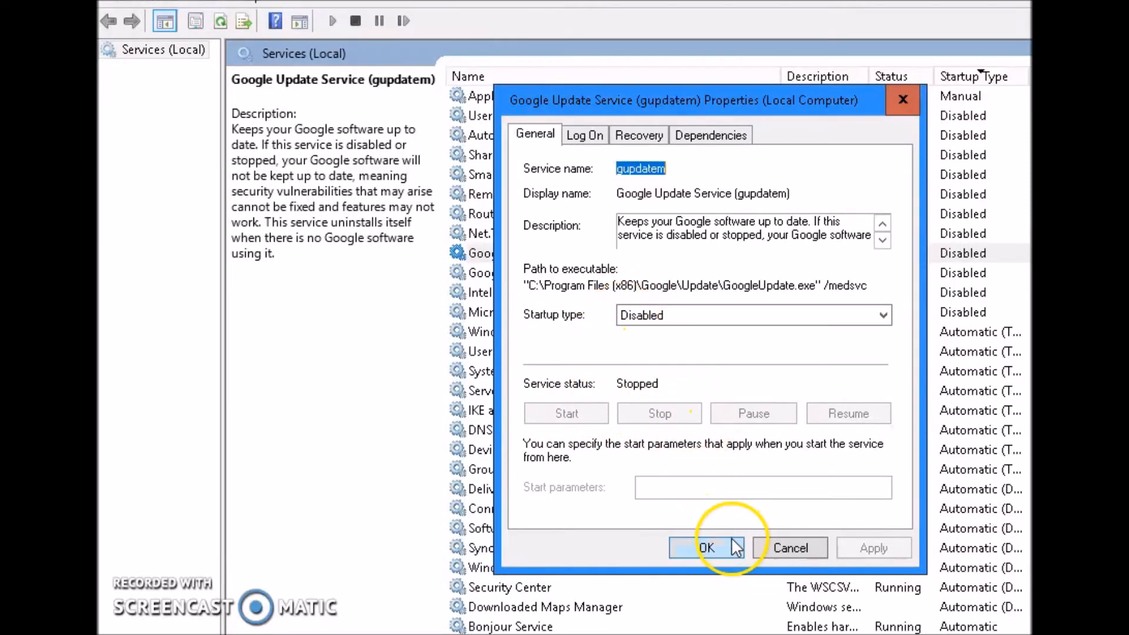
left_click(705, 546)
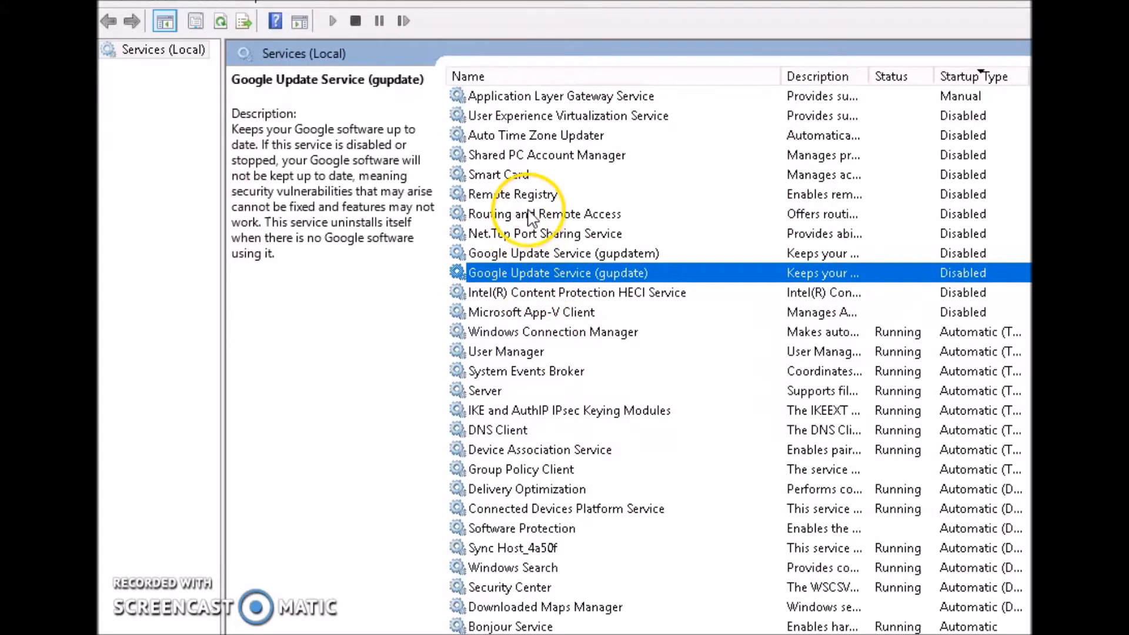
- Stop the Windows Search service from its context menu
scroll("down", 3)
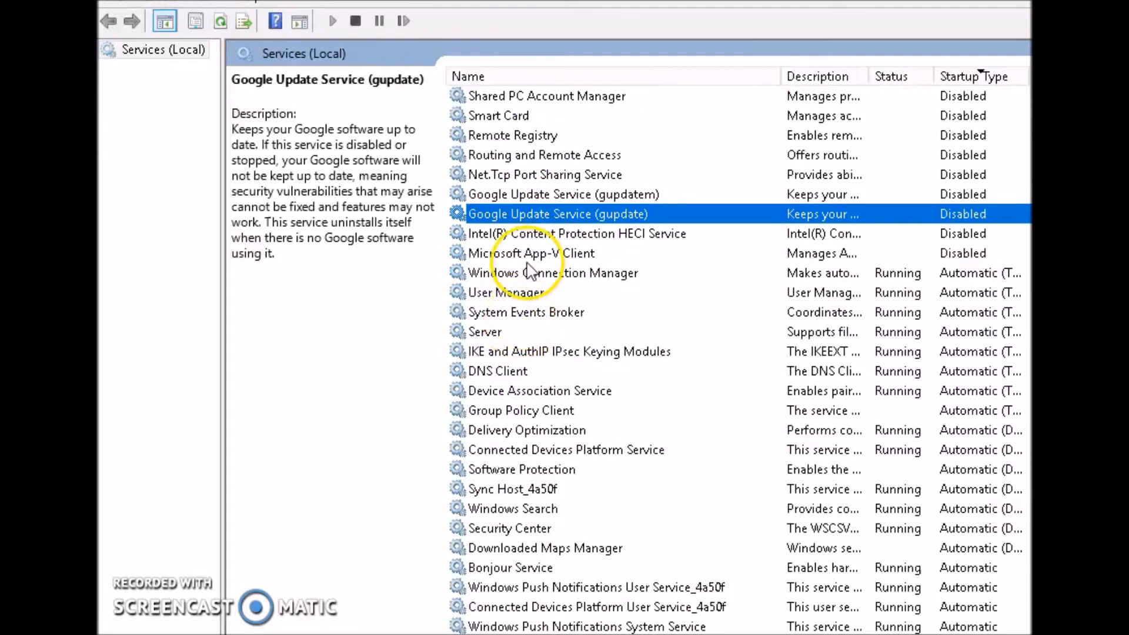
scroll("down", 3)
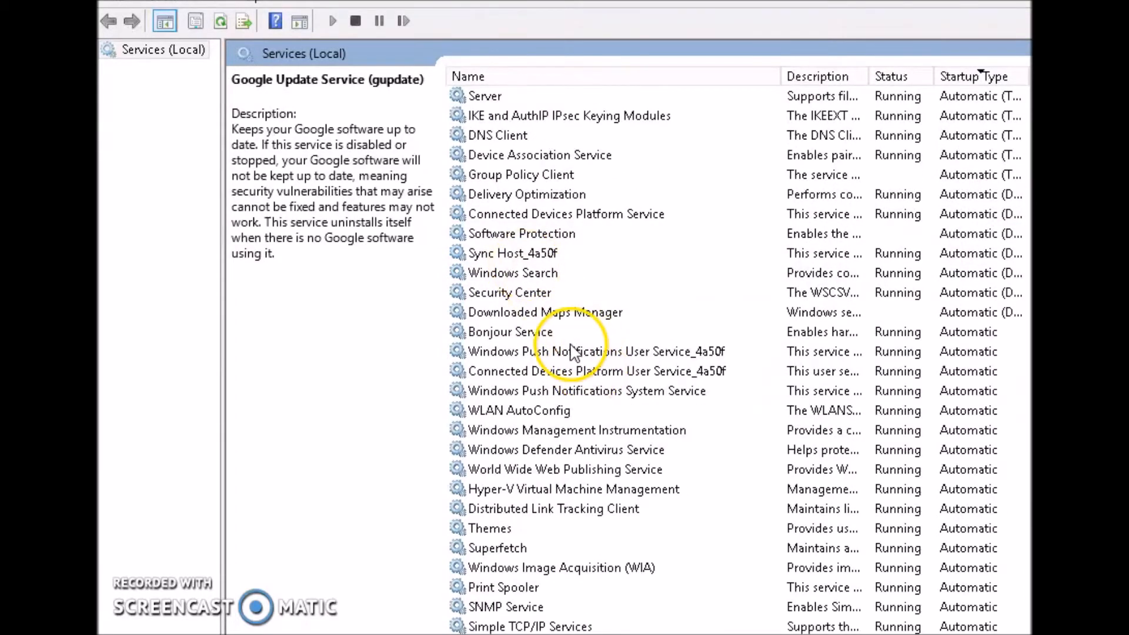
mouse_move(525, 276)
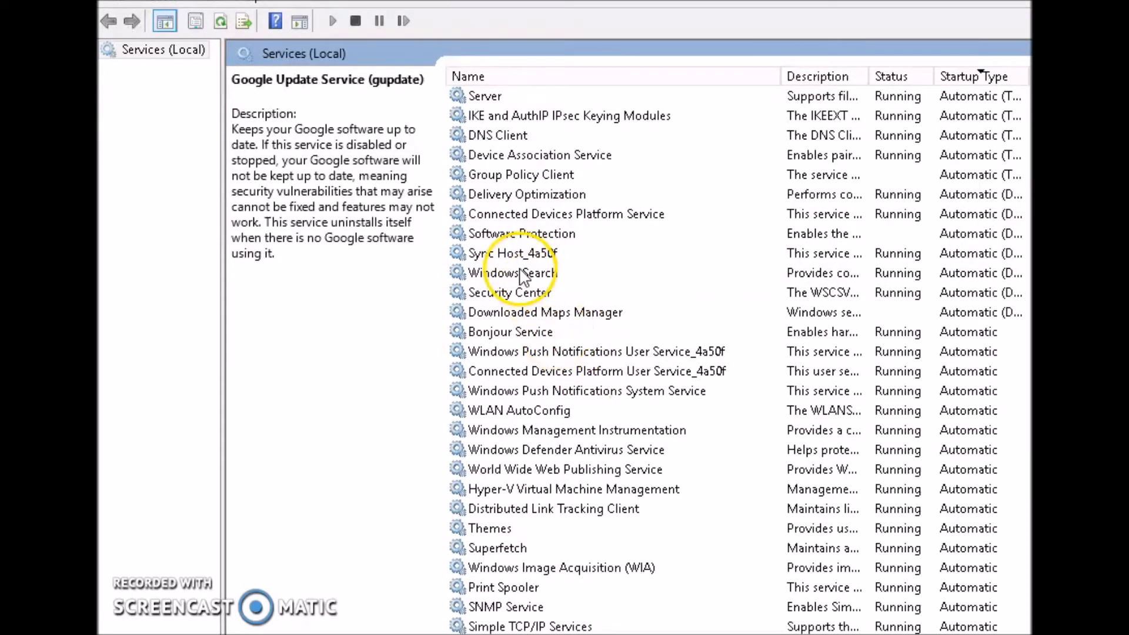
right_click(521, 272)
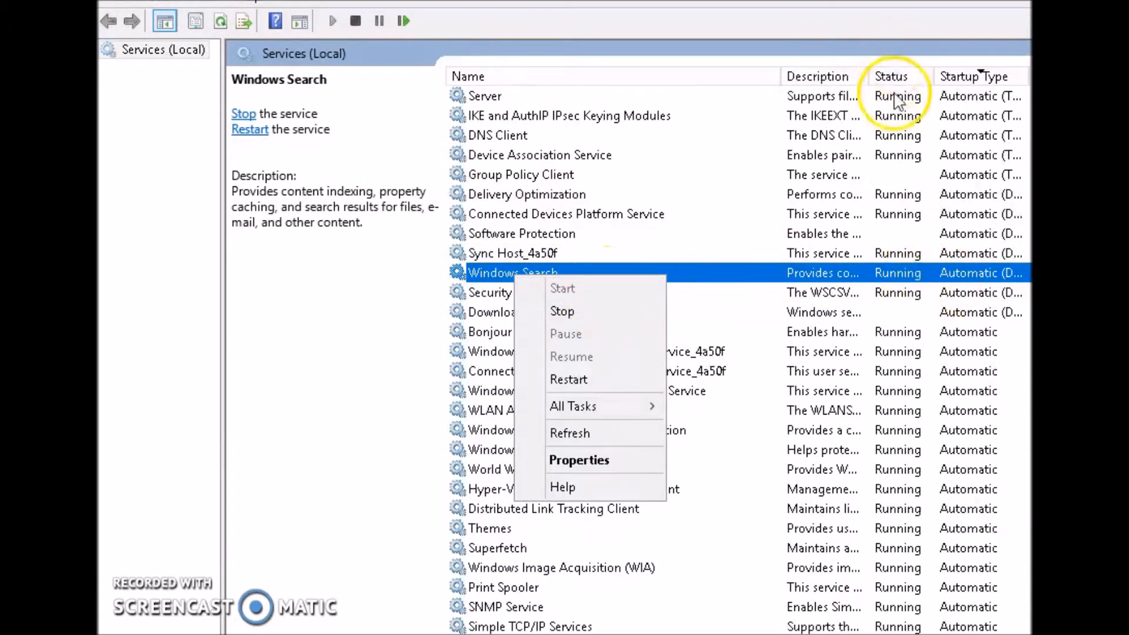
mouse_move(597, 334)
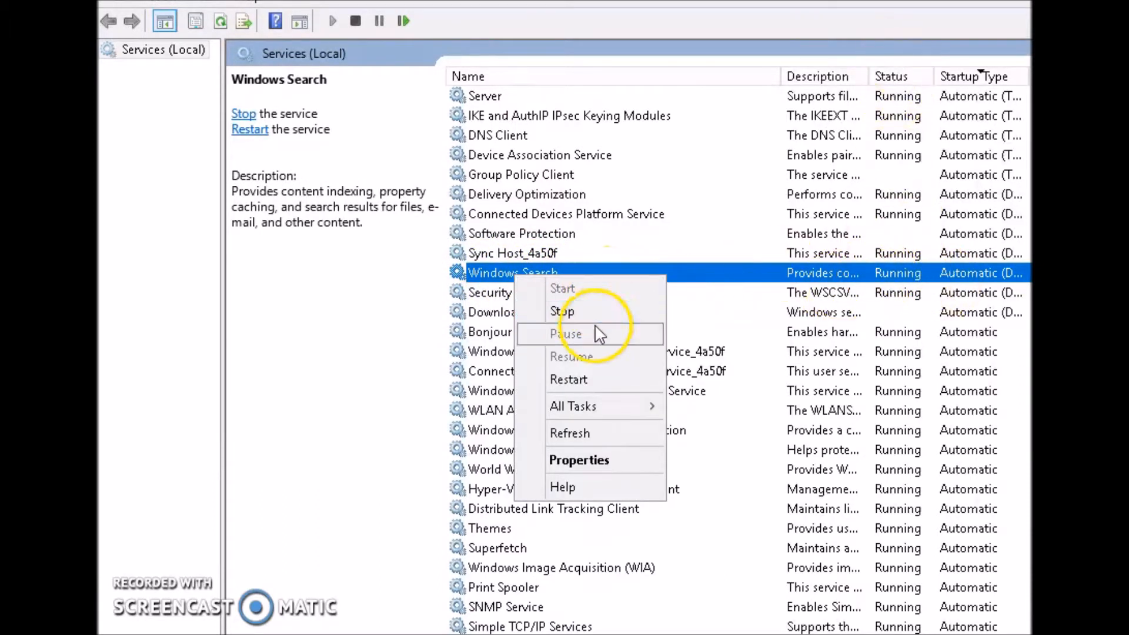
left_click(562, 312)
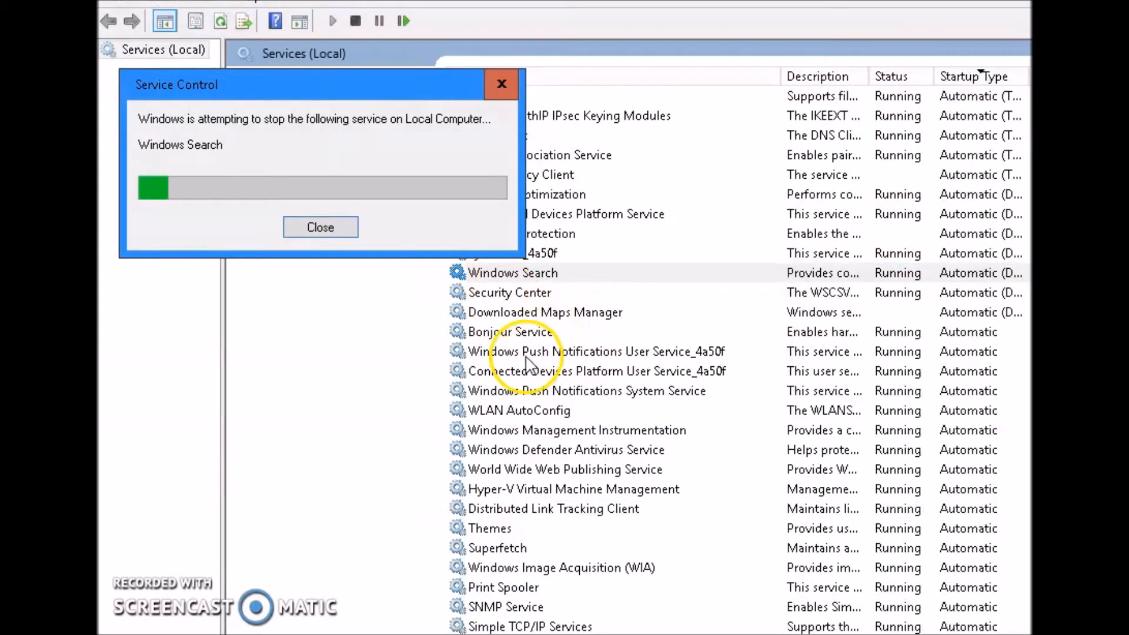
left_click(319, 227)
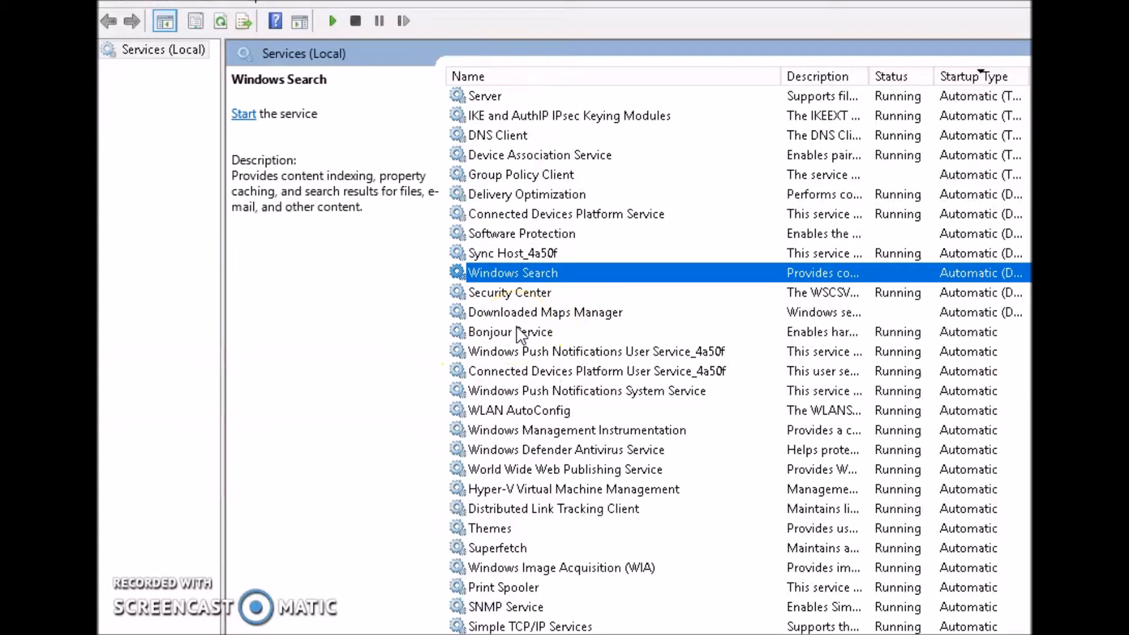
- Stop the Bonjour Service from its context menu
left_click(509, 332)
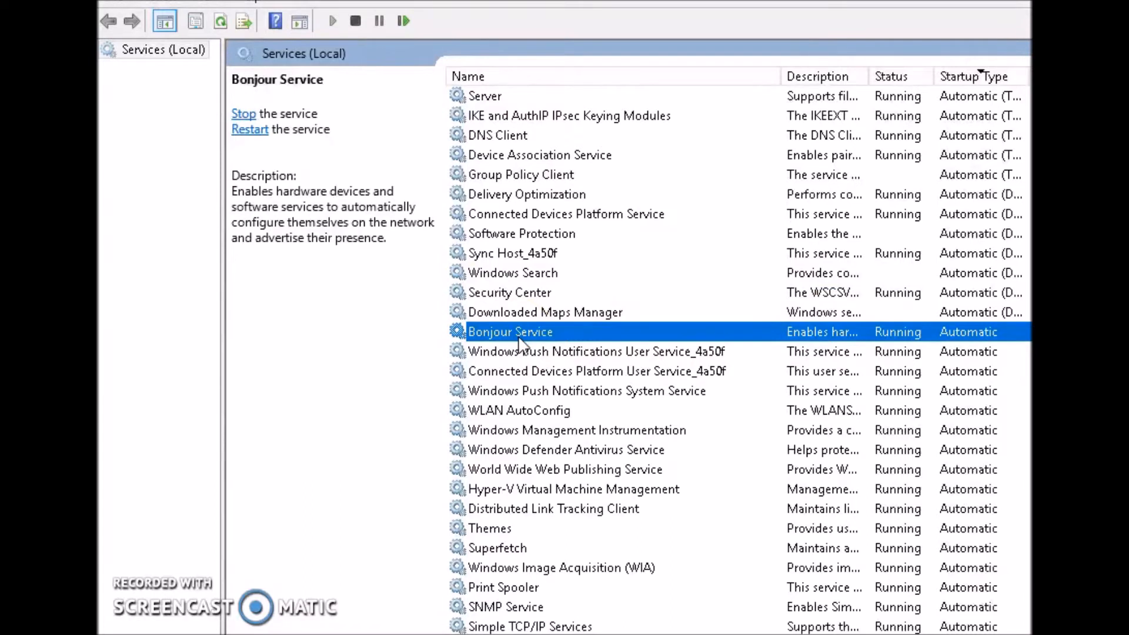
right_click(522, 331)
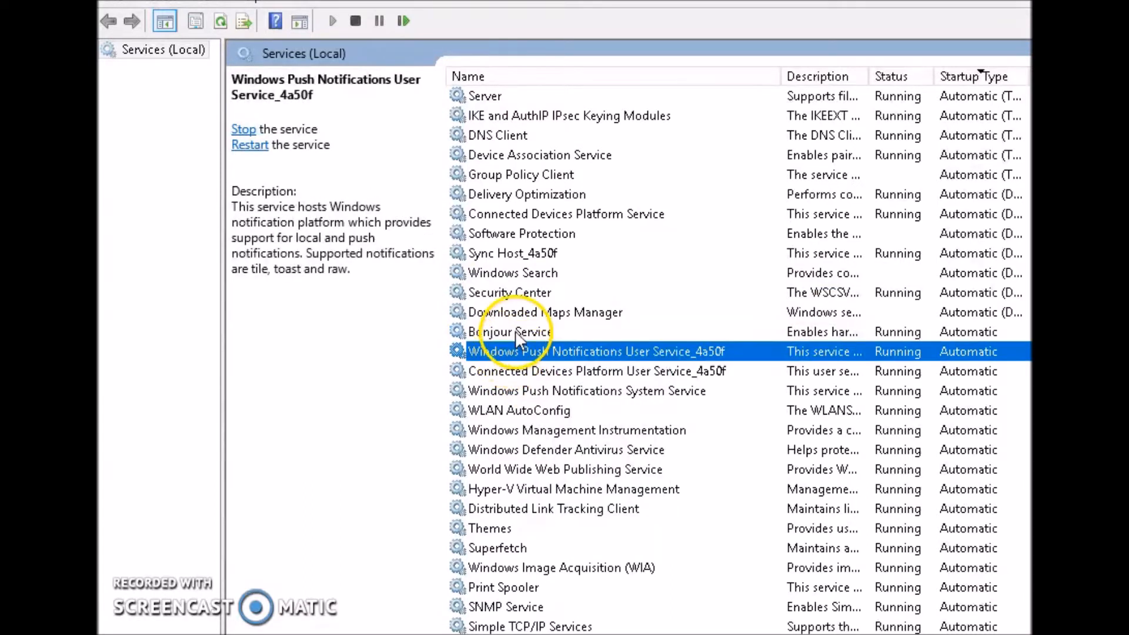
left_click(510, 331)
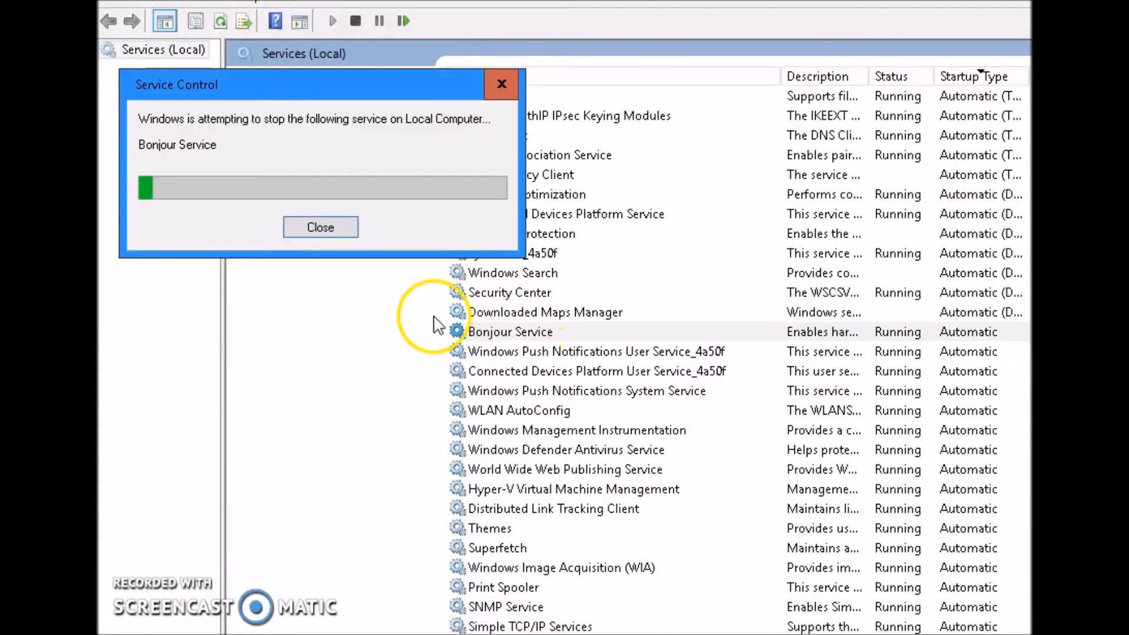
left_click(319, 227)
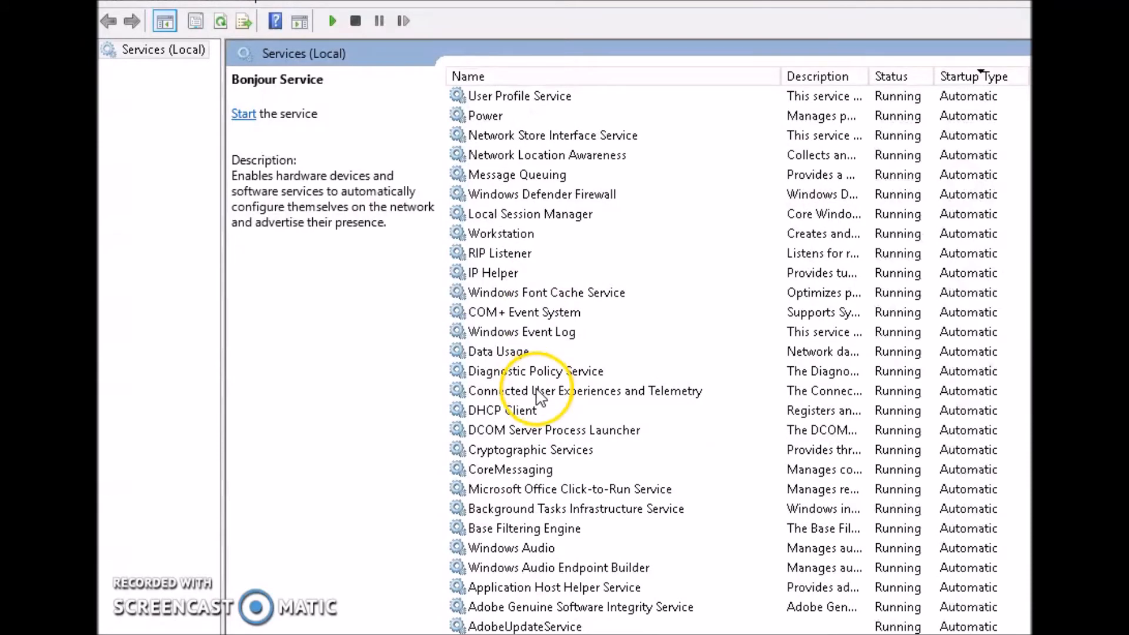
mouse_move(501, 362)
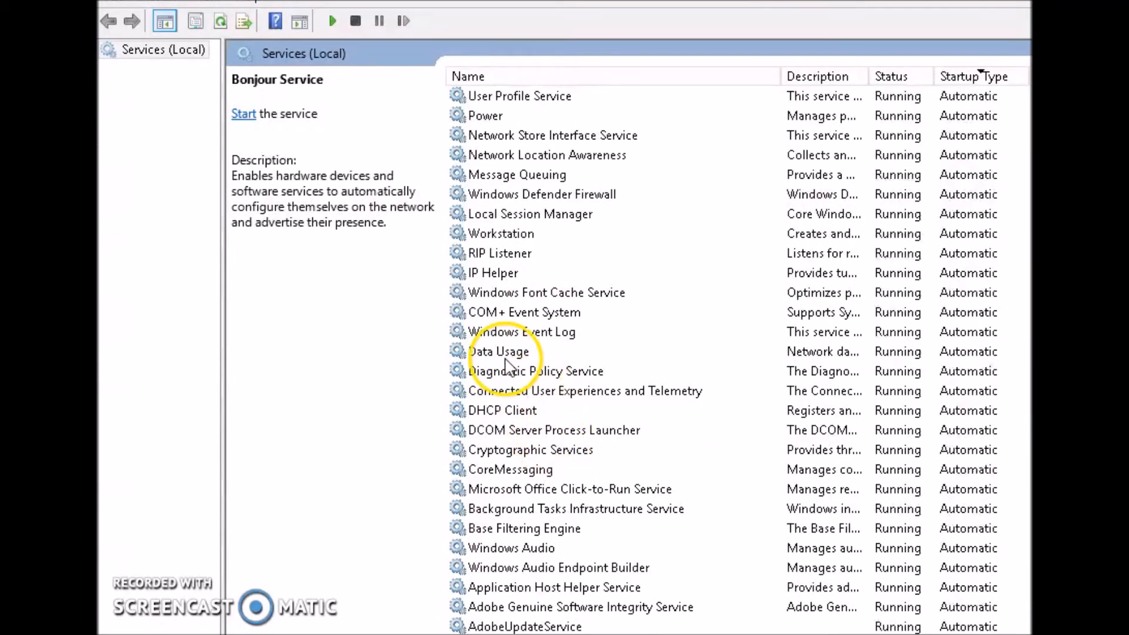
- Stop the Adobe Genuine Software Integrity Service
left_click(522, 332)
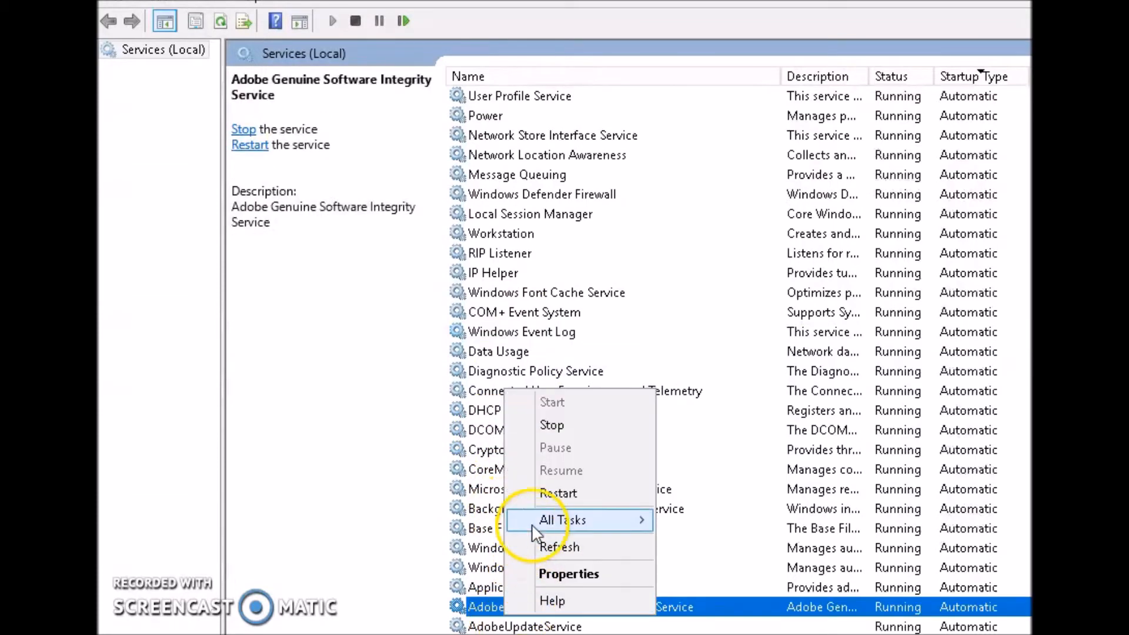
left_click(551, 425)
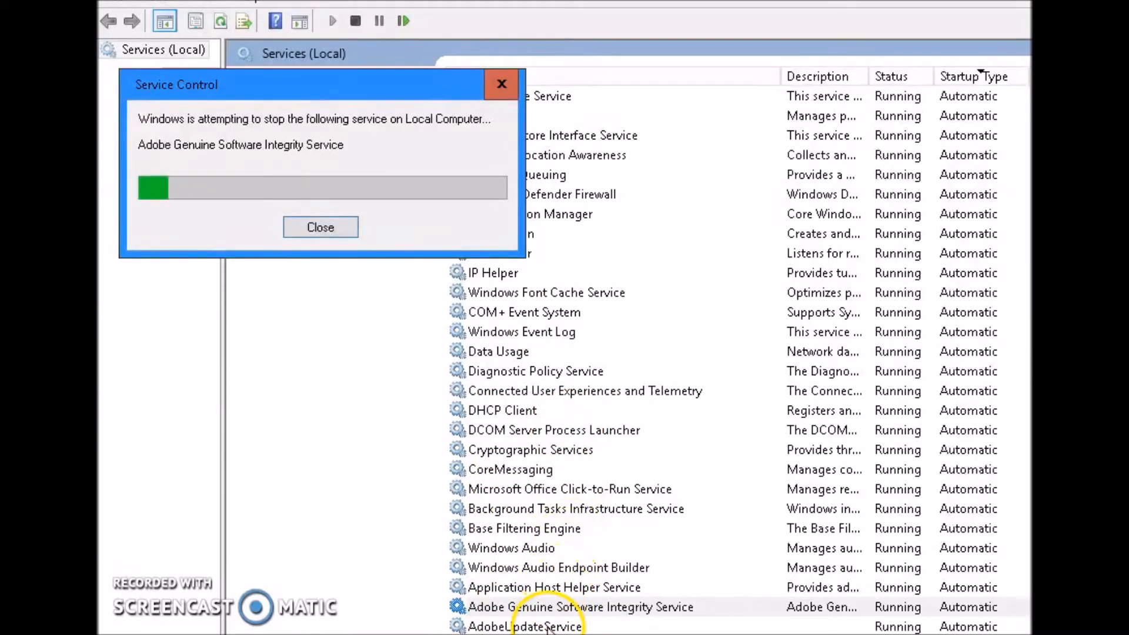
left_click(320, 227)
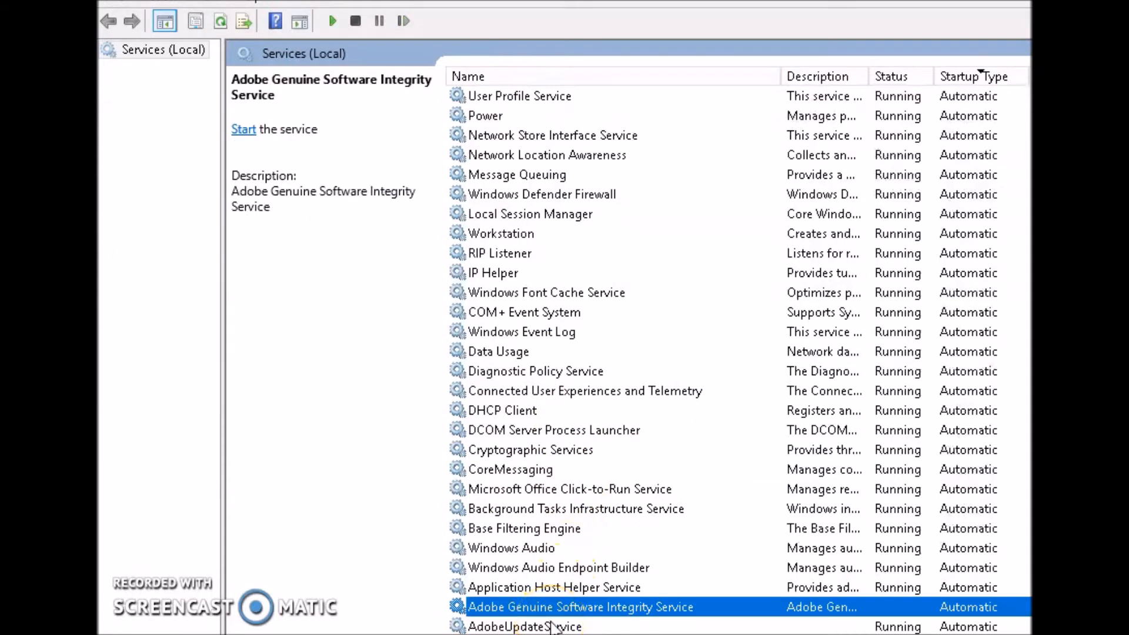
- Stop the AdobeUpdateService
right_click(552, 625)
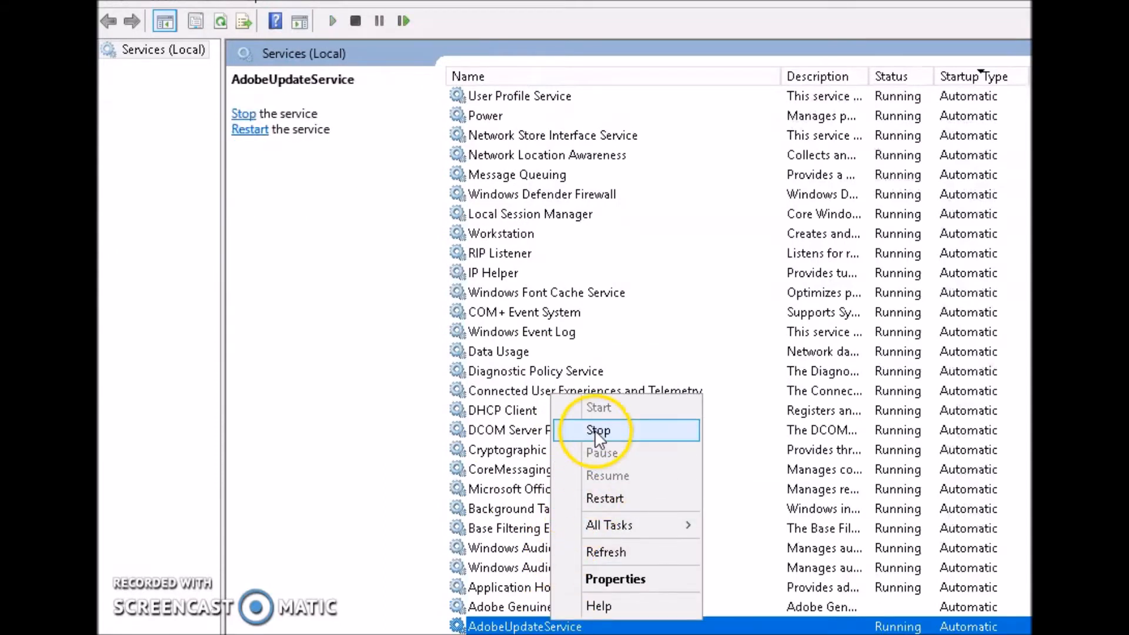
left_click(600, 431)
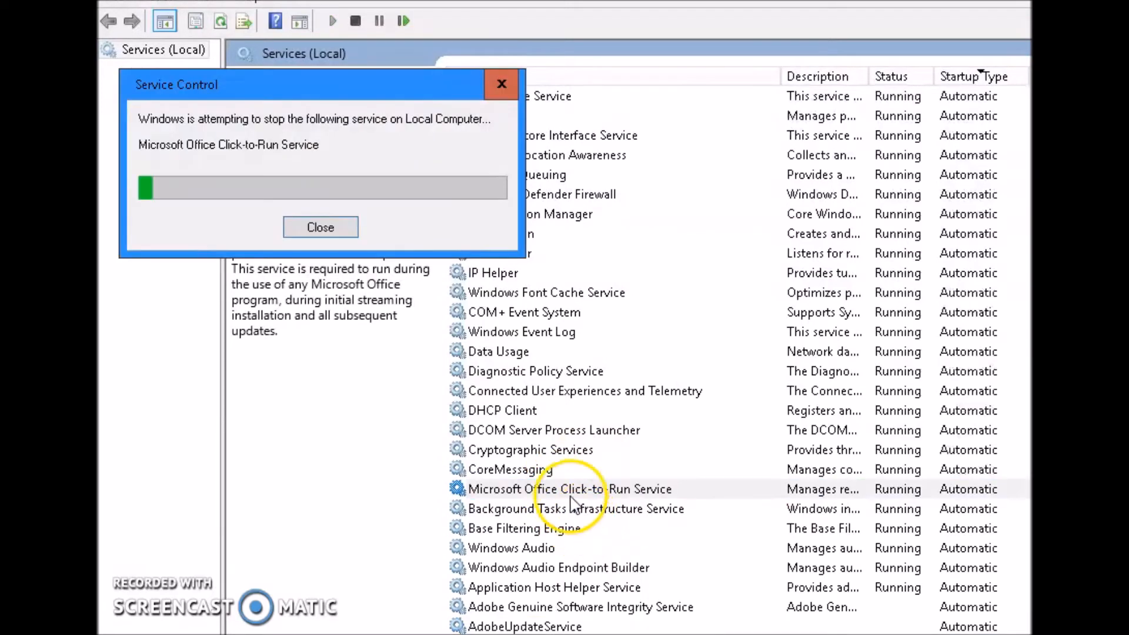
left_click(320, 226)
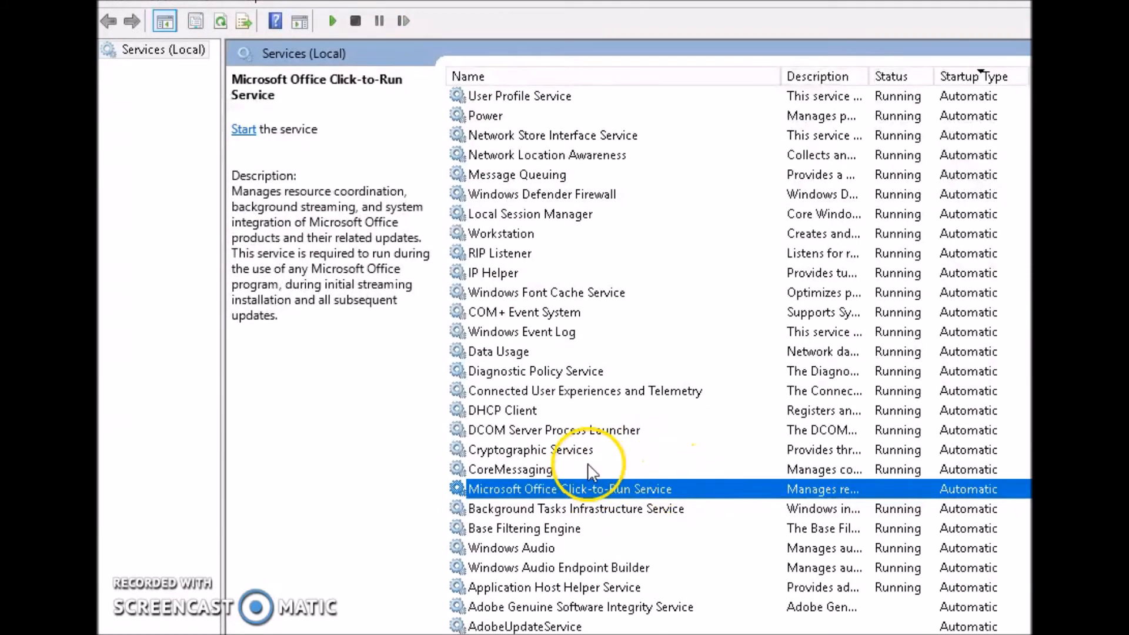
mouse_move(428, 387)
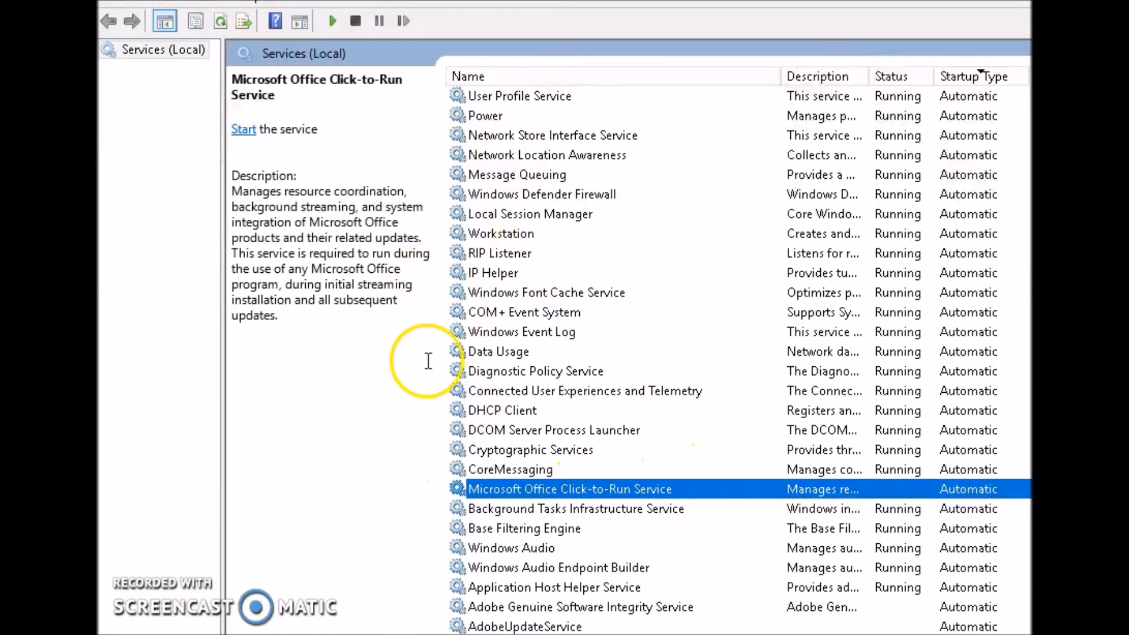
mouse_move(809, 376)
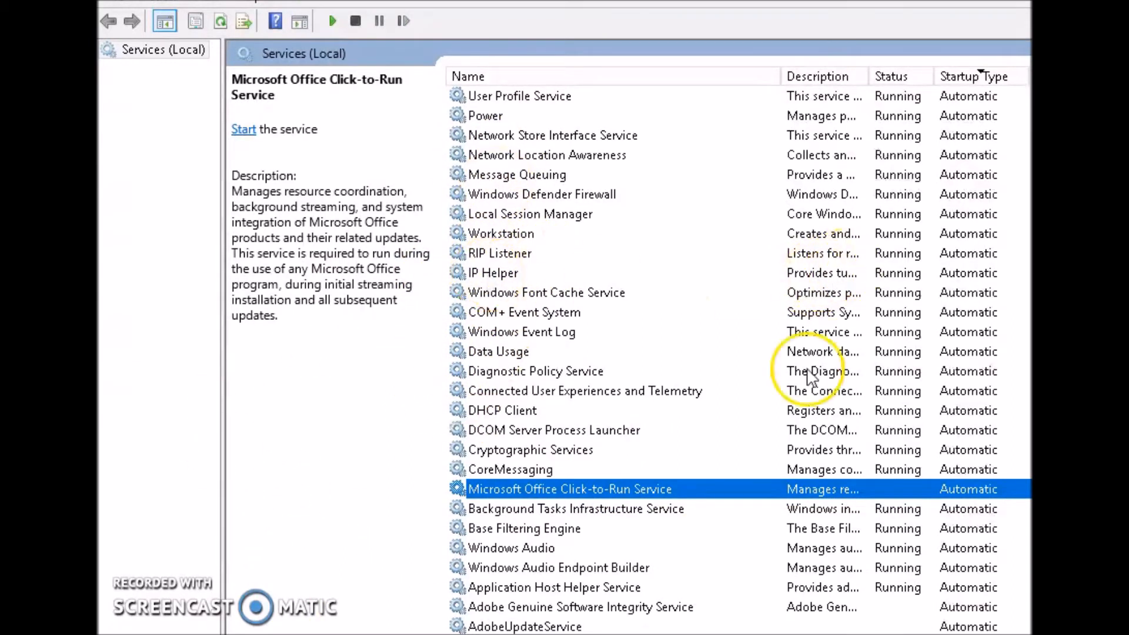
mouse_move(750, 240)
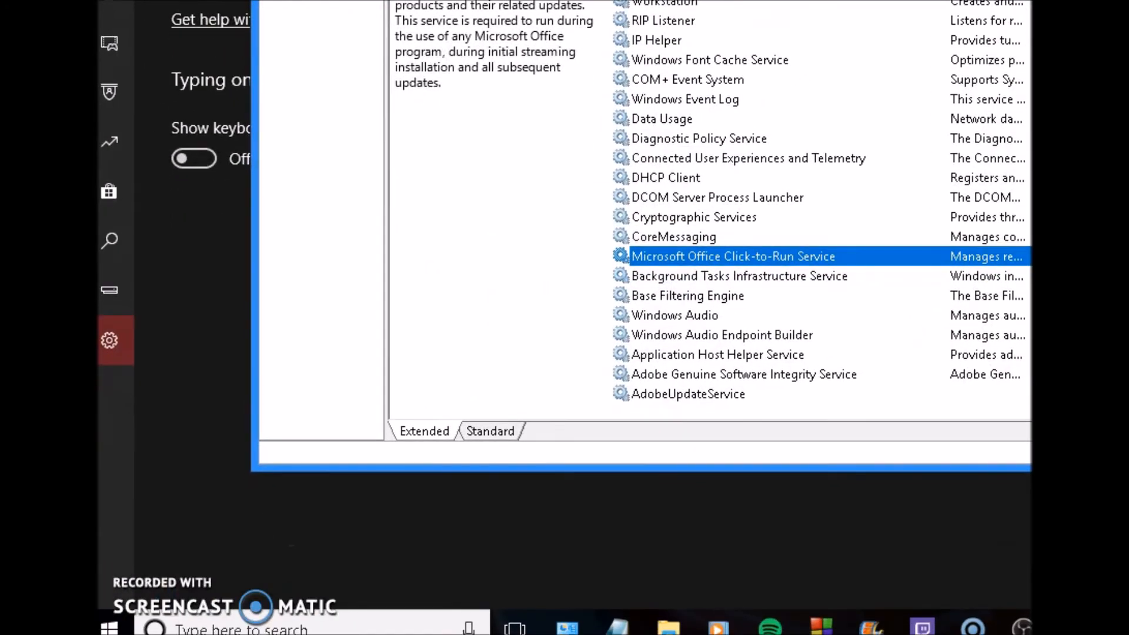
mouse_move(957, 615)
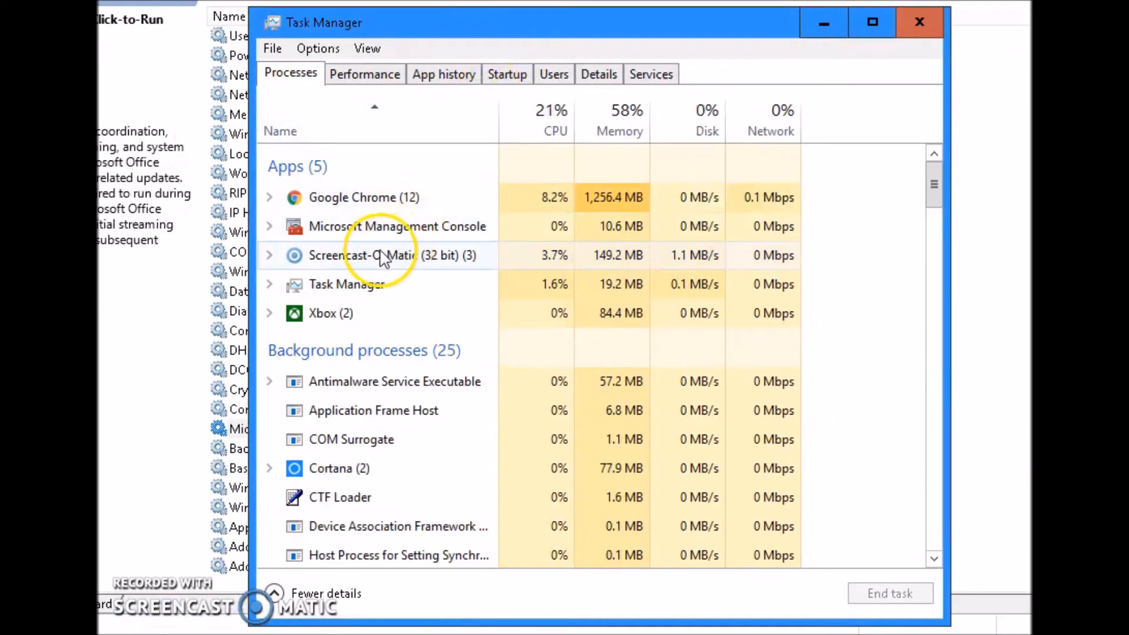
- Check that all Startup apps are disabled, glance at Users, and show the CPU Performance graph
left_click(507, 74)
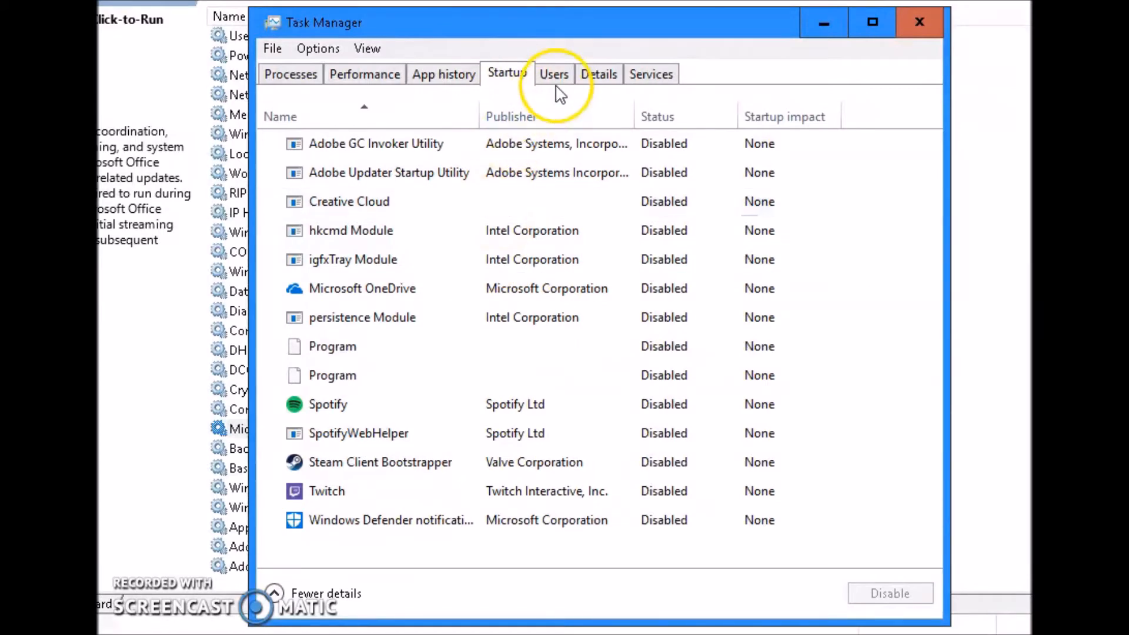
left_click(554, 74)
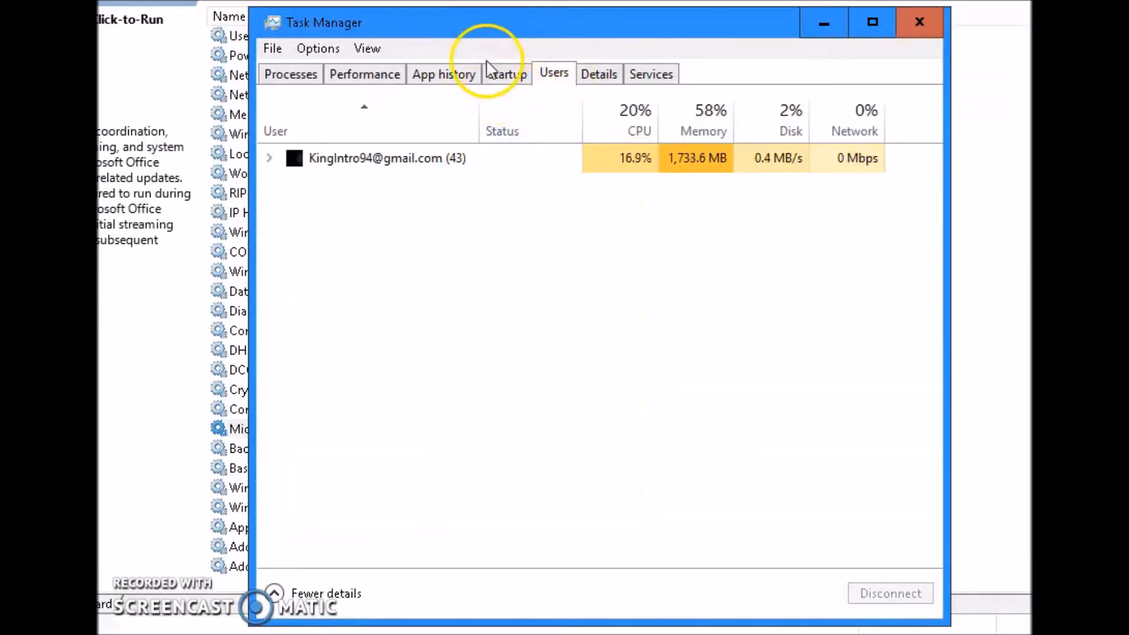
left_click(508, 75)
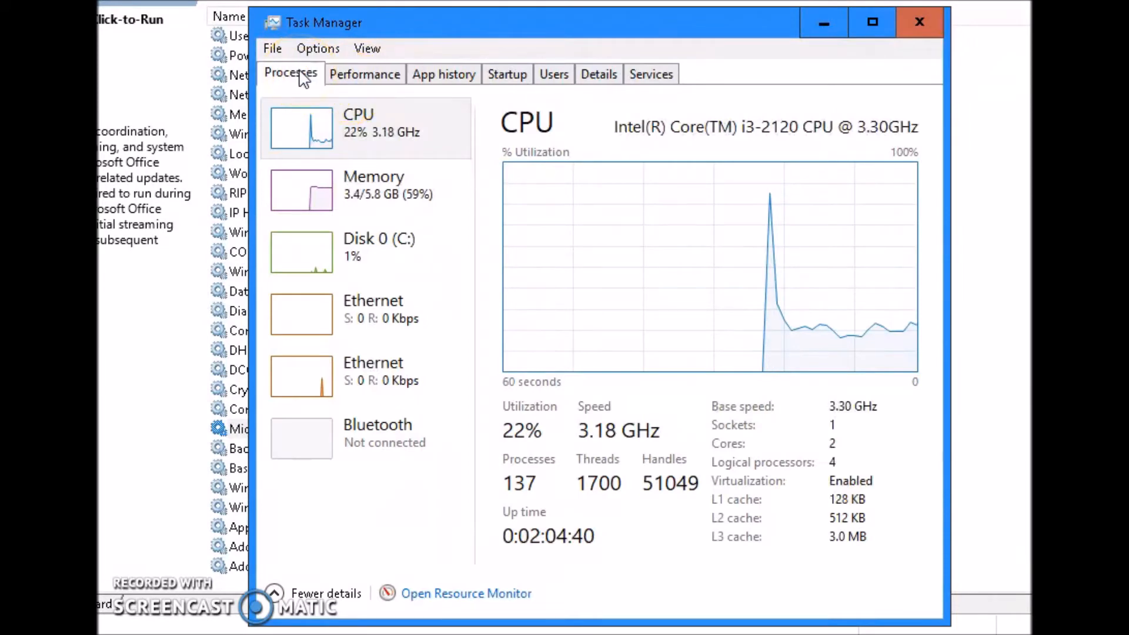
- End the Microsoft Store process from Processes and review the remaining background processes
left_click(290, 75)
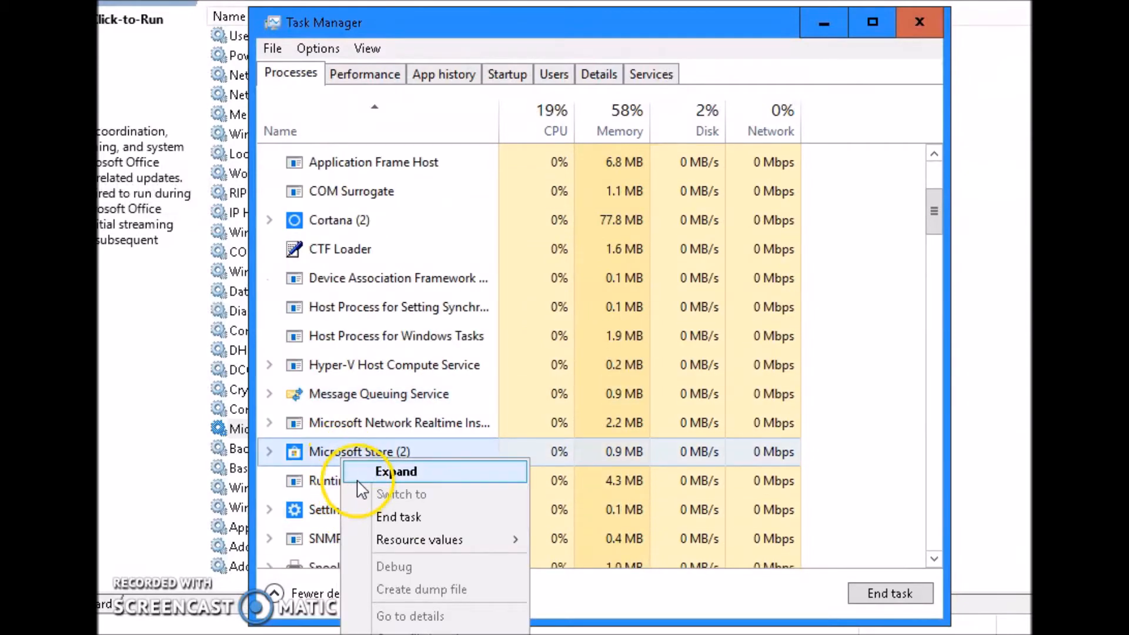
left_click(395, 471)
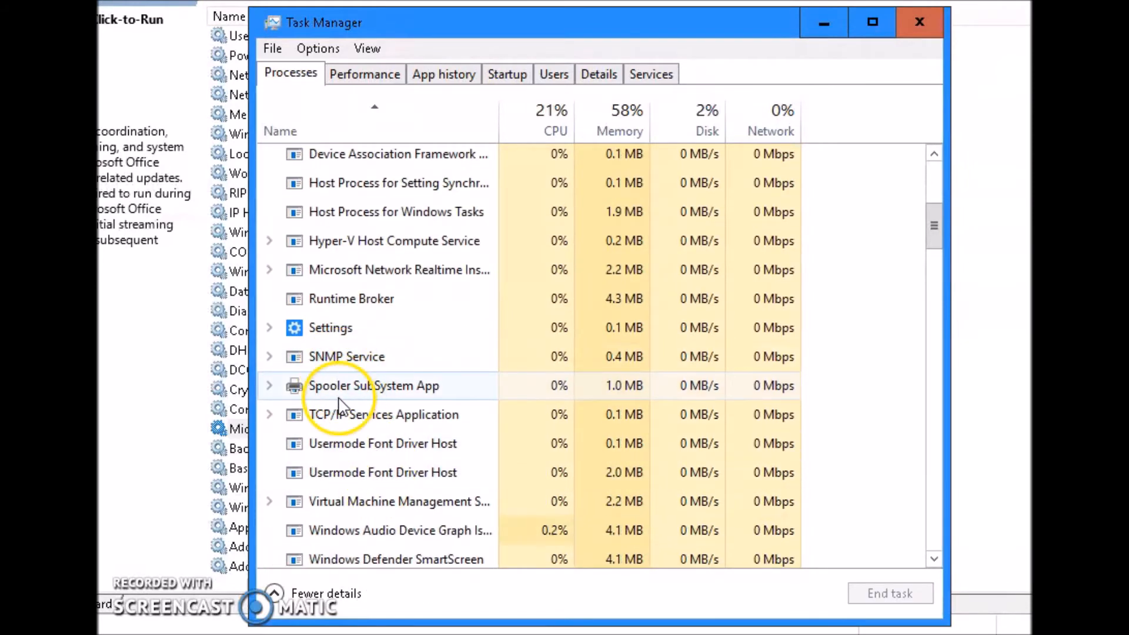
scroll("down", 3)
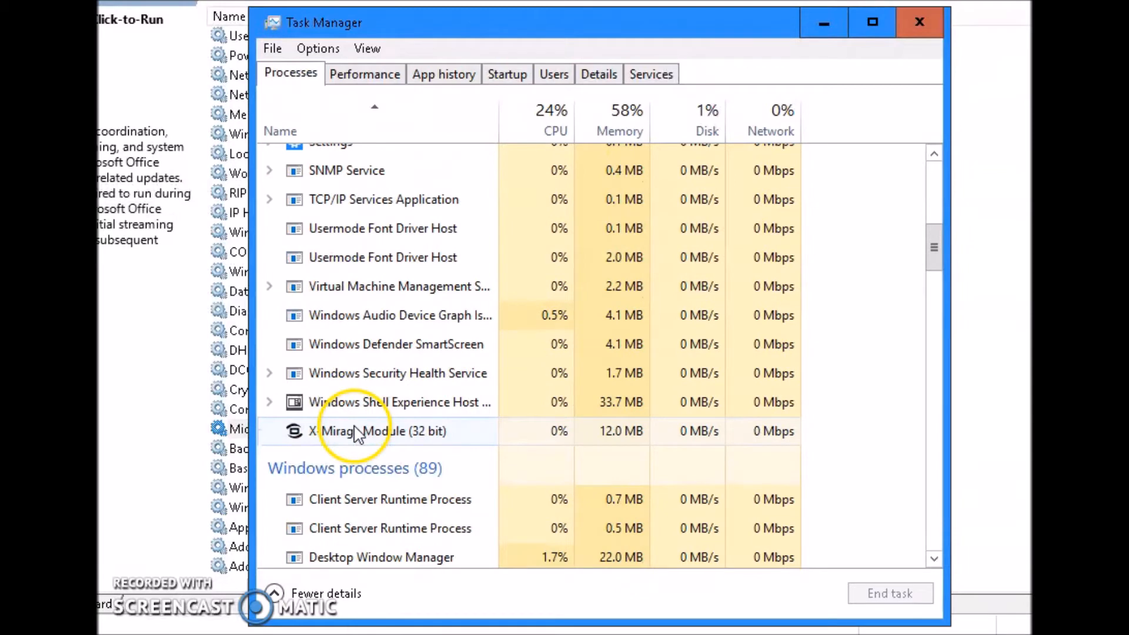
mouse_move(388, 423)
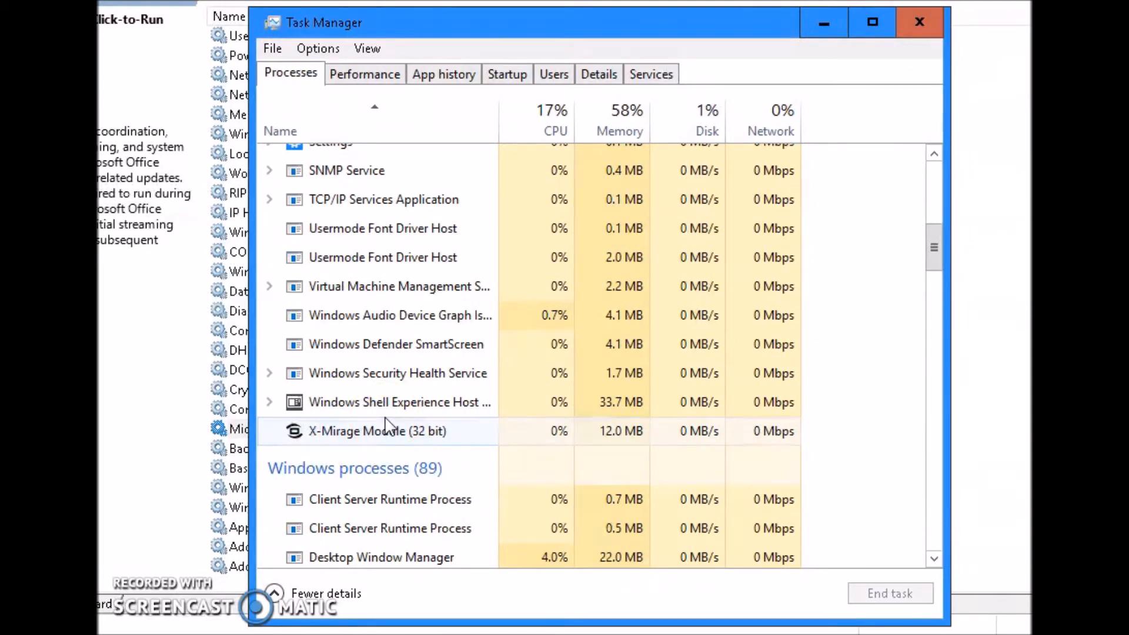
mouse_move(438, 334)
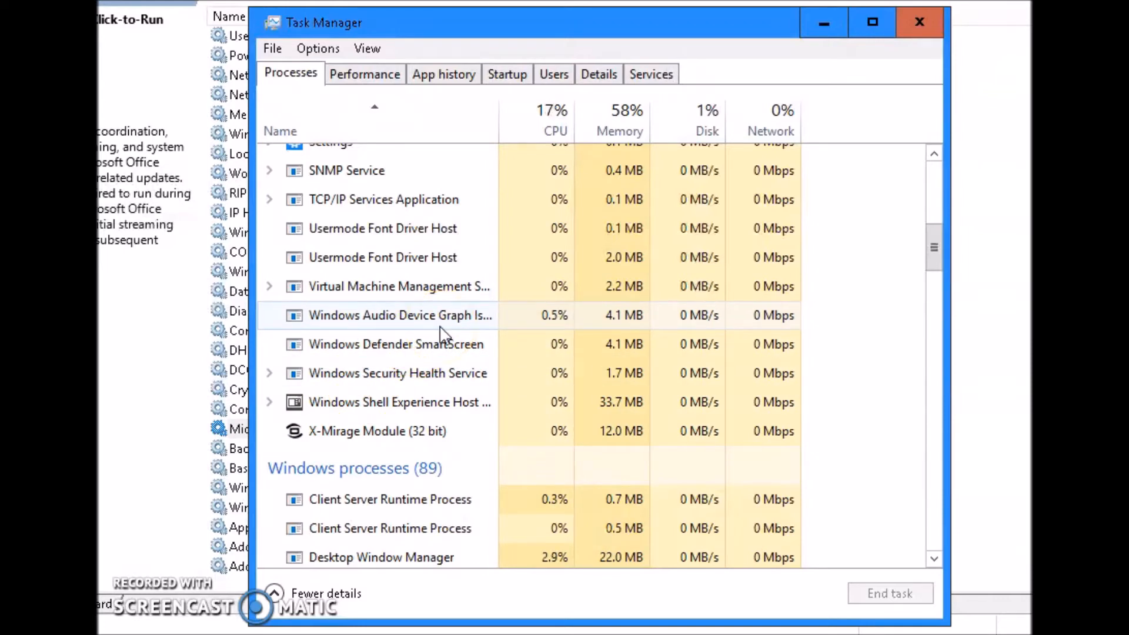
mouse_move(392, 286)
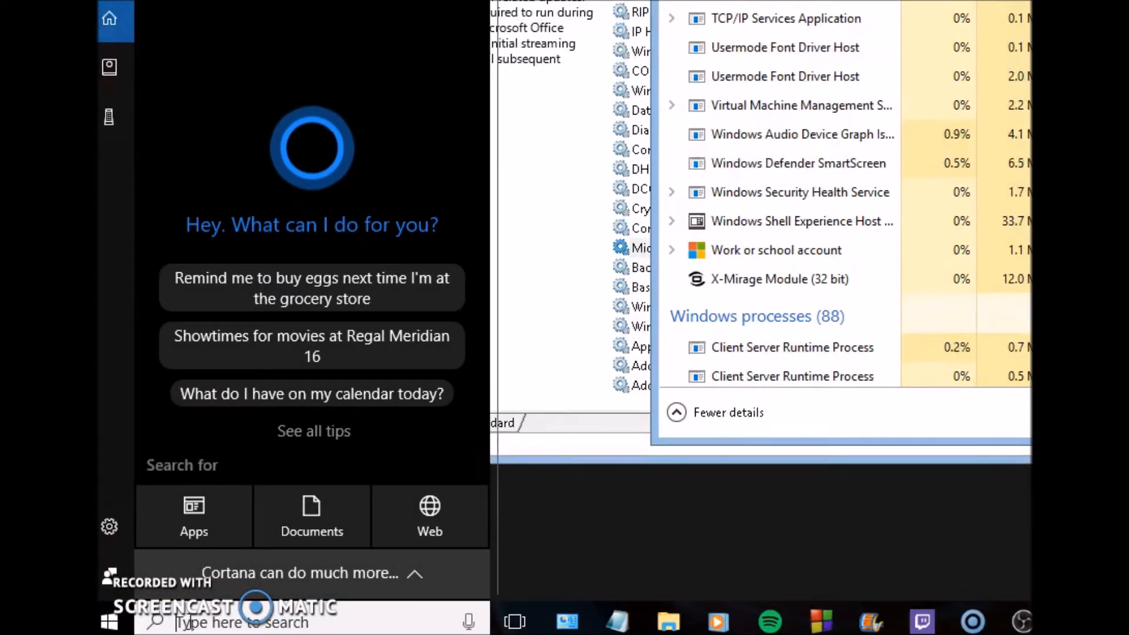
- Launch System Configuration from the Start search for 'syste'
type("system con")
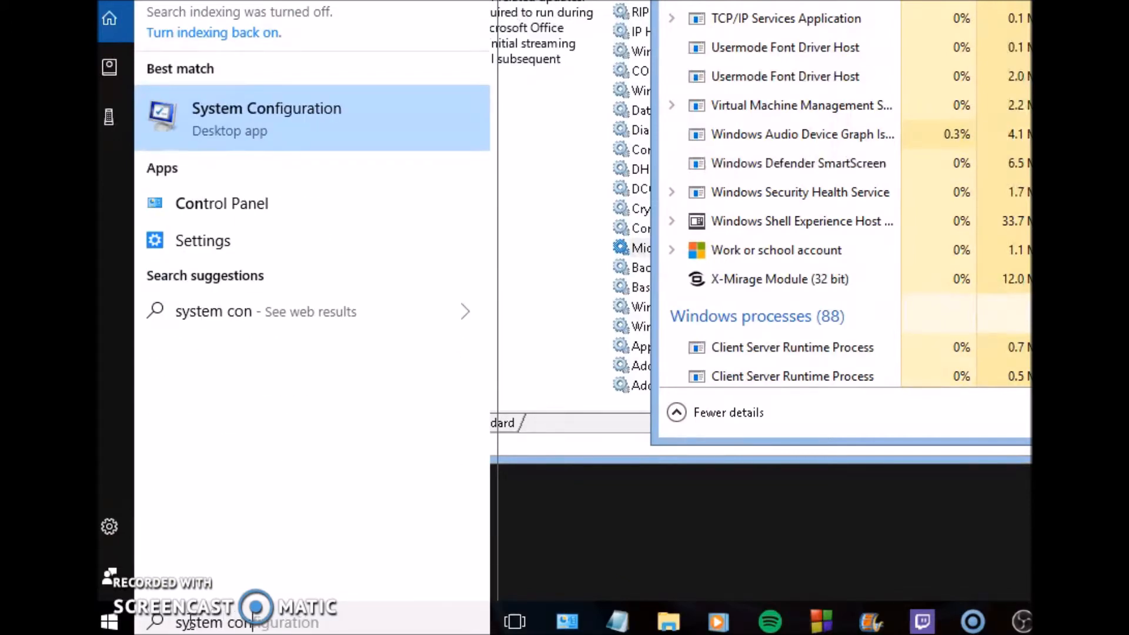
left_click(266, 118)
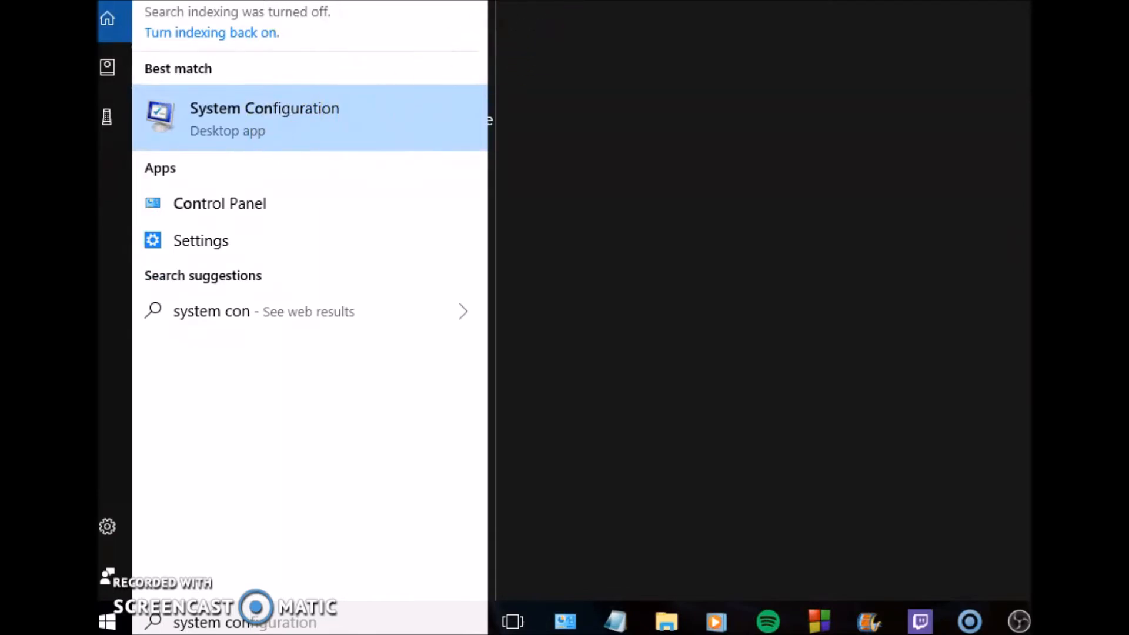
left_click(263, 117)
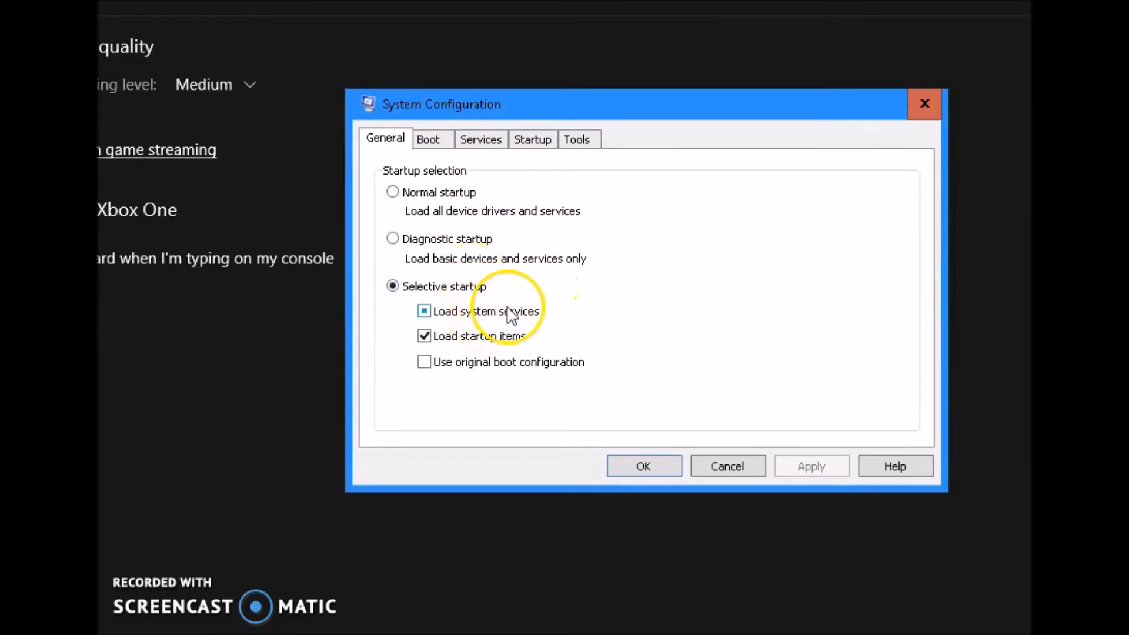
mouse_move(493, 351)
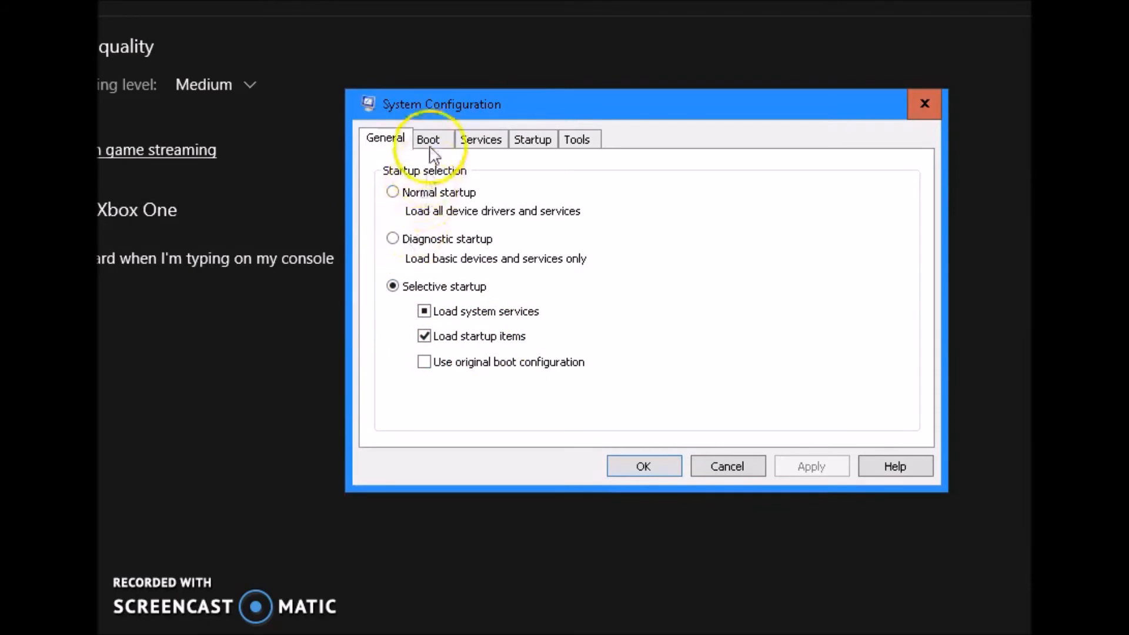
- Bring up the BOOT Advanced Options dialog for the Windows 10 entry
left_click(430, 139)
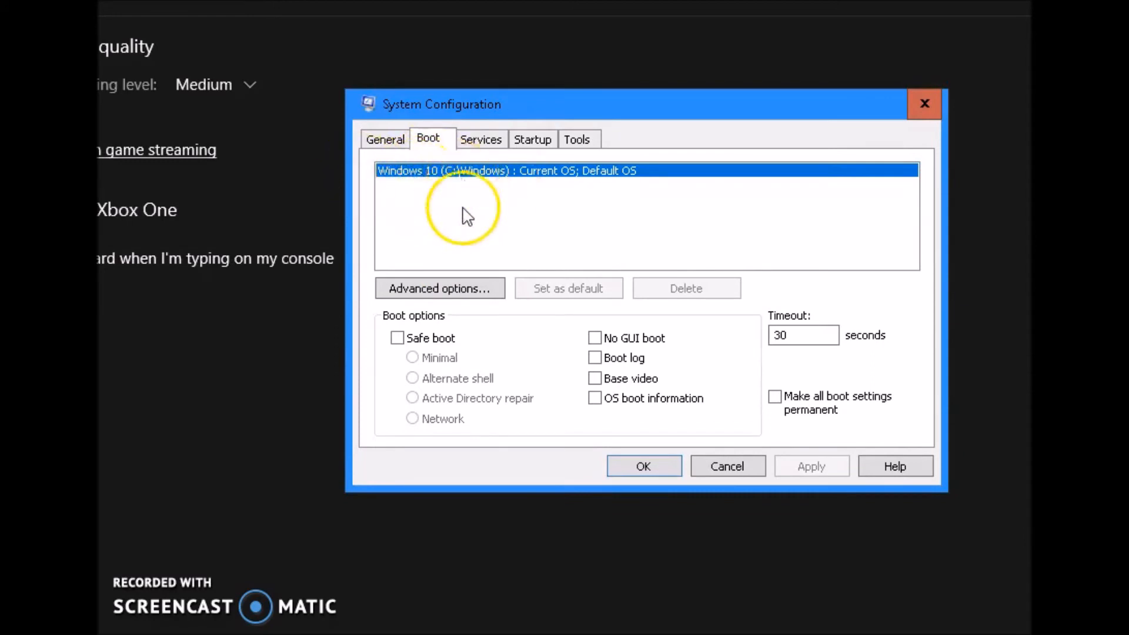
mouse_move(640, 230)
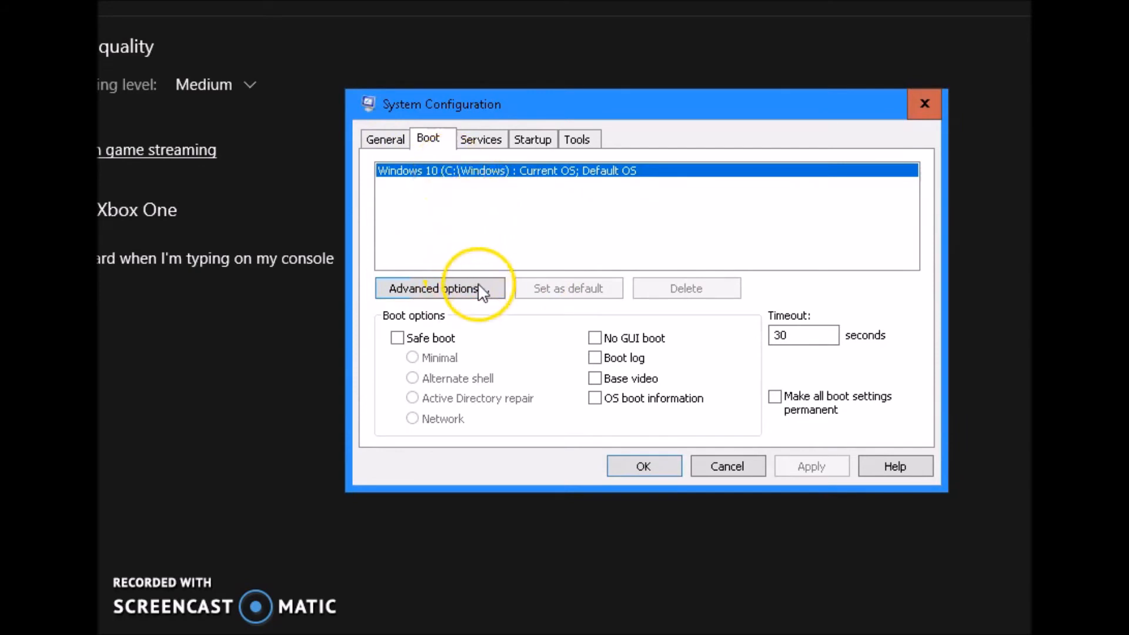
left_click(435, 288)
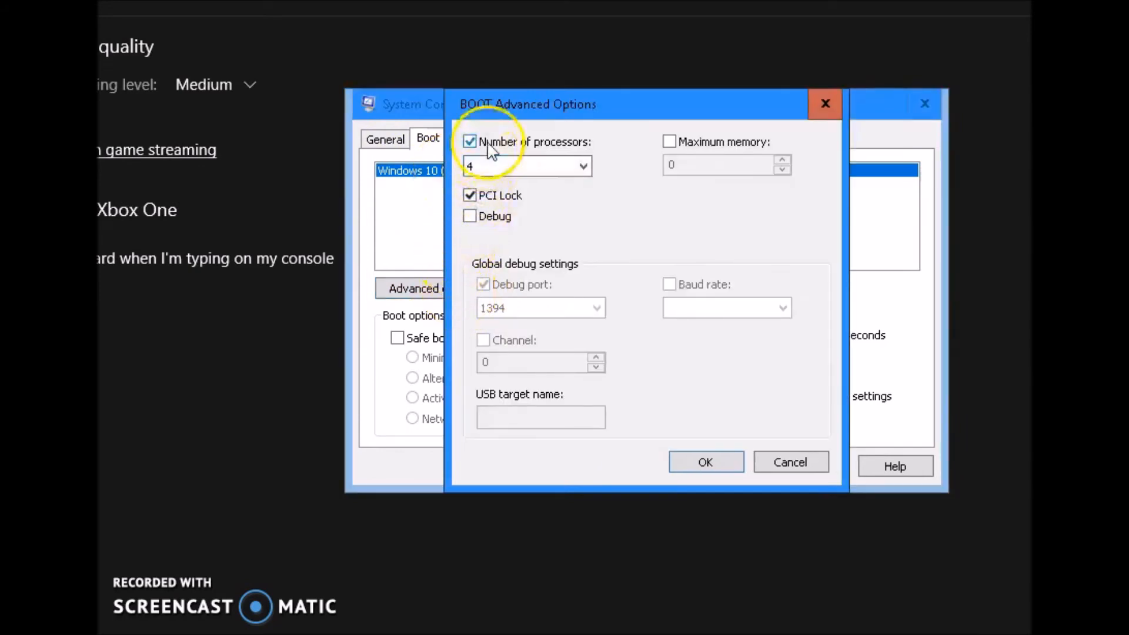
- Enable Number of processors at 4 and confirm the advanced boot options
left_click(581, 167)
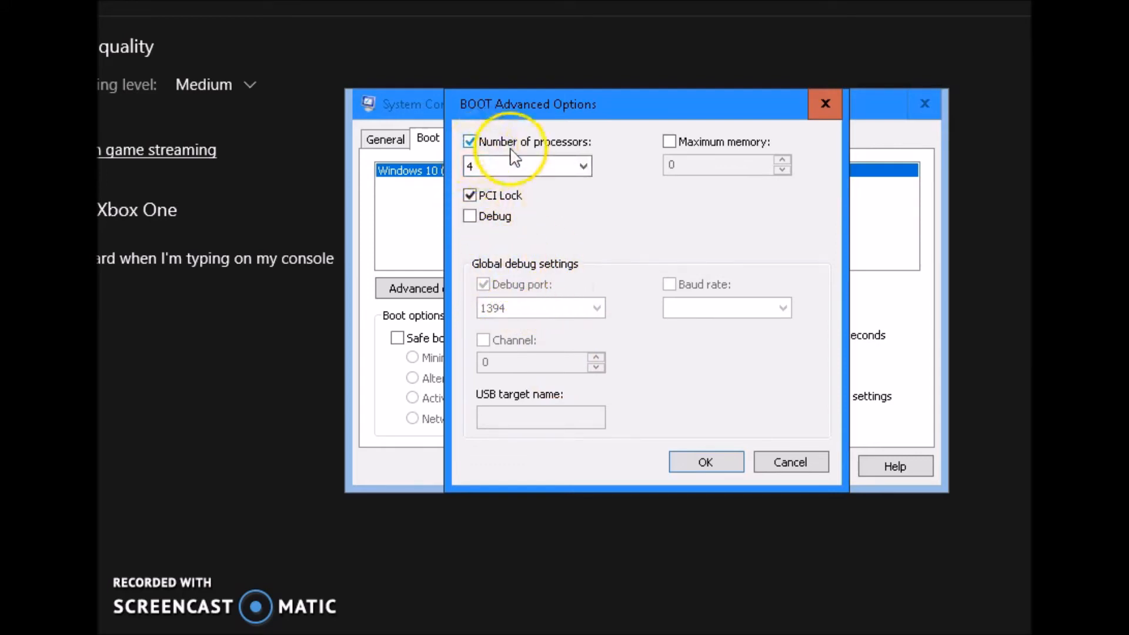
mouse_move(545, 220)
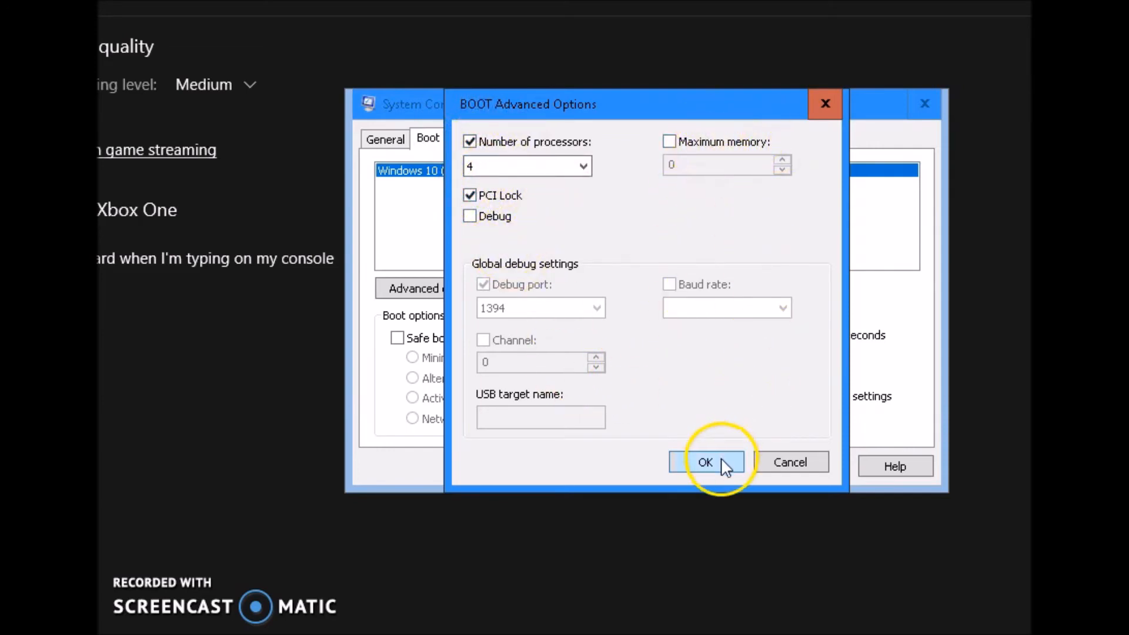
left_click(705, 463)
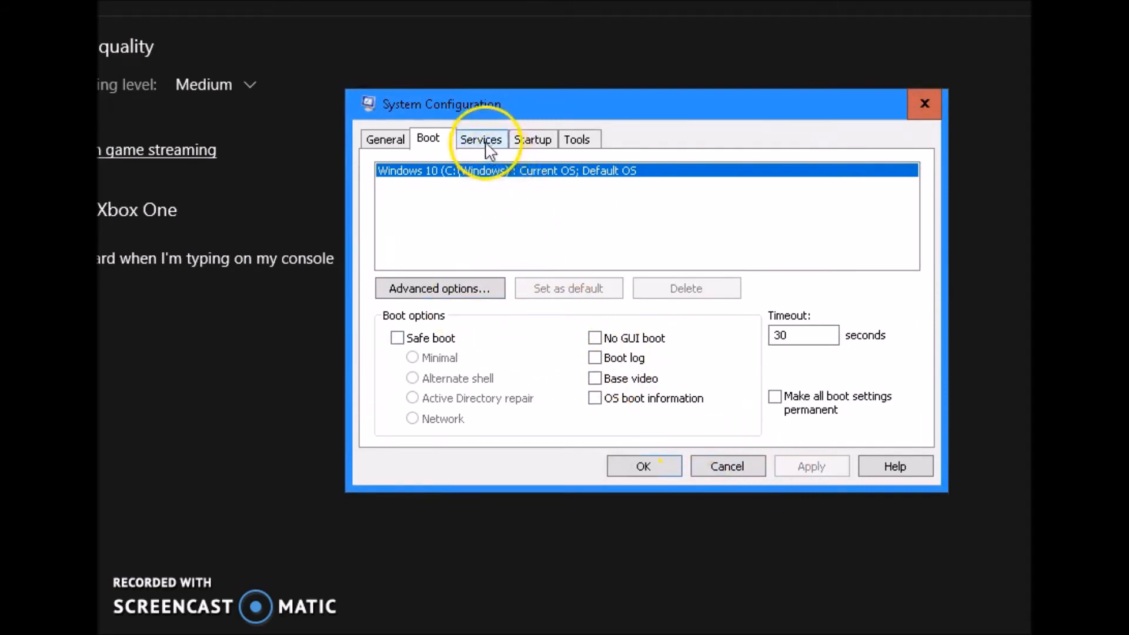
mouse_move(504, 160)
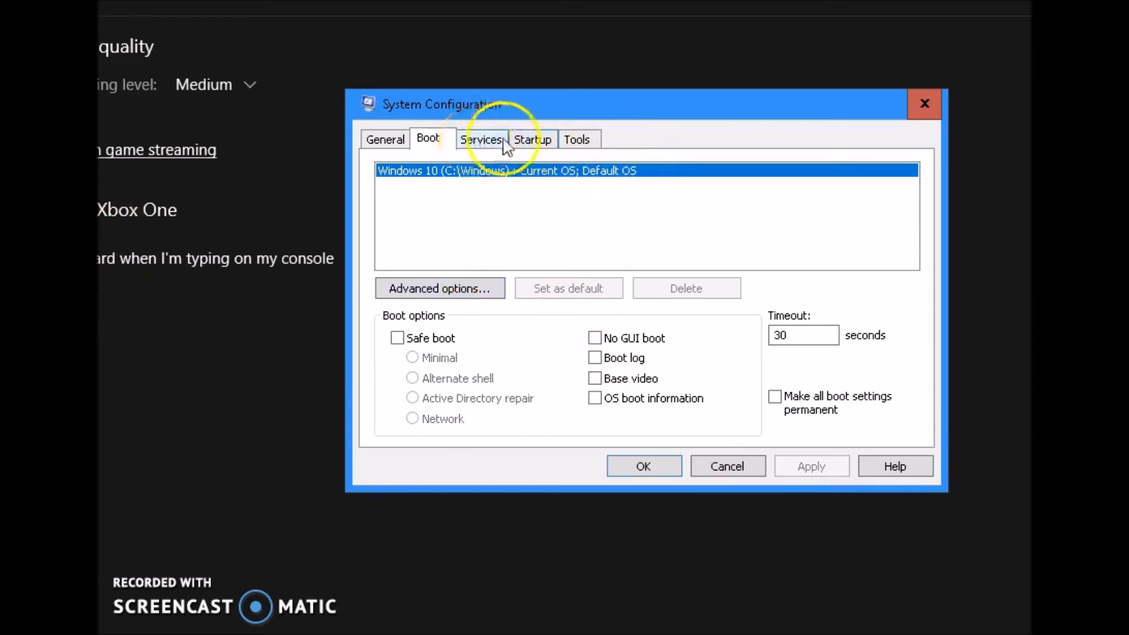
- Select Security and Maintenance under Tools, apply the configuration, and exit without restarting
left_click(577, 138)
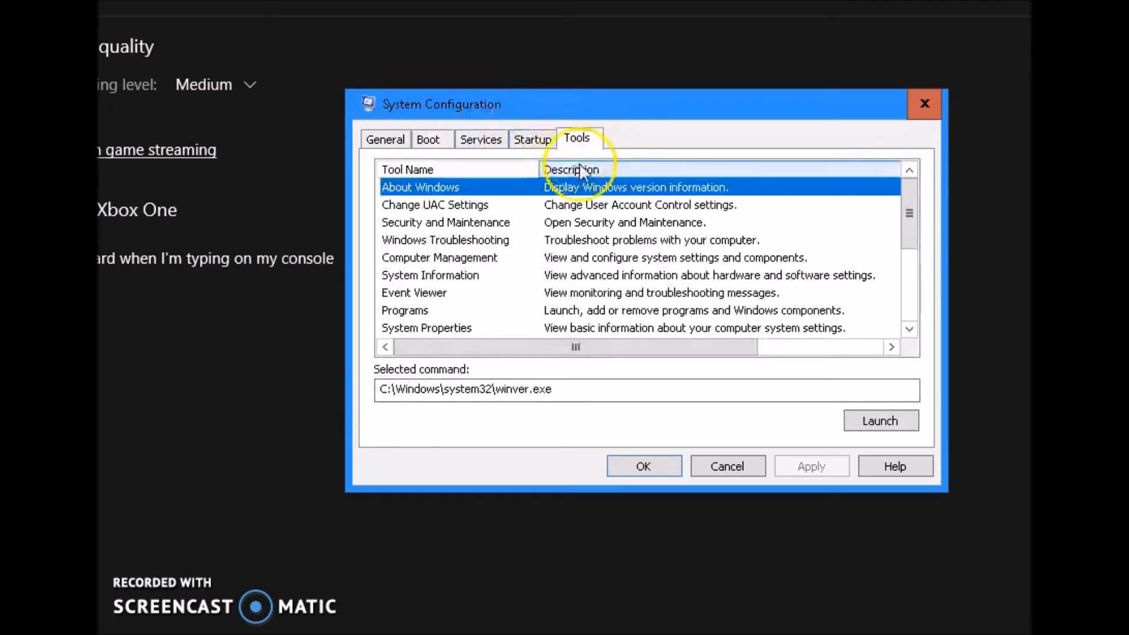
mouse_move(460, 230)
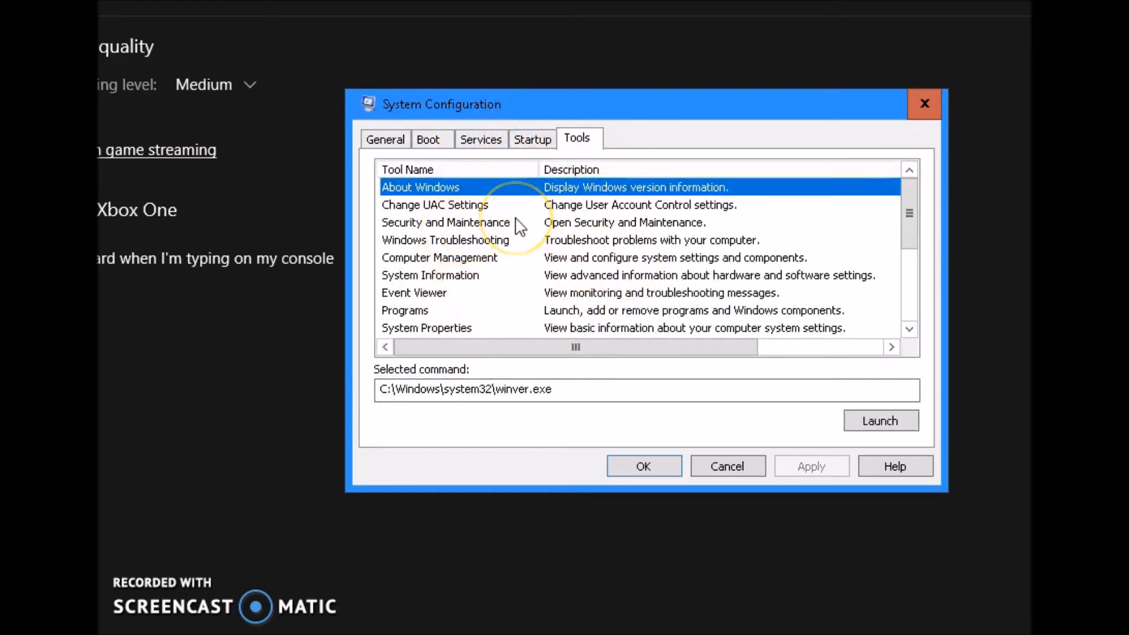
left_click(445, 222)
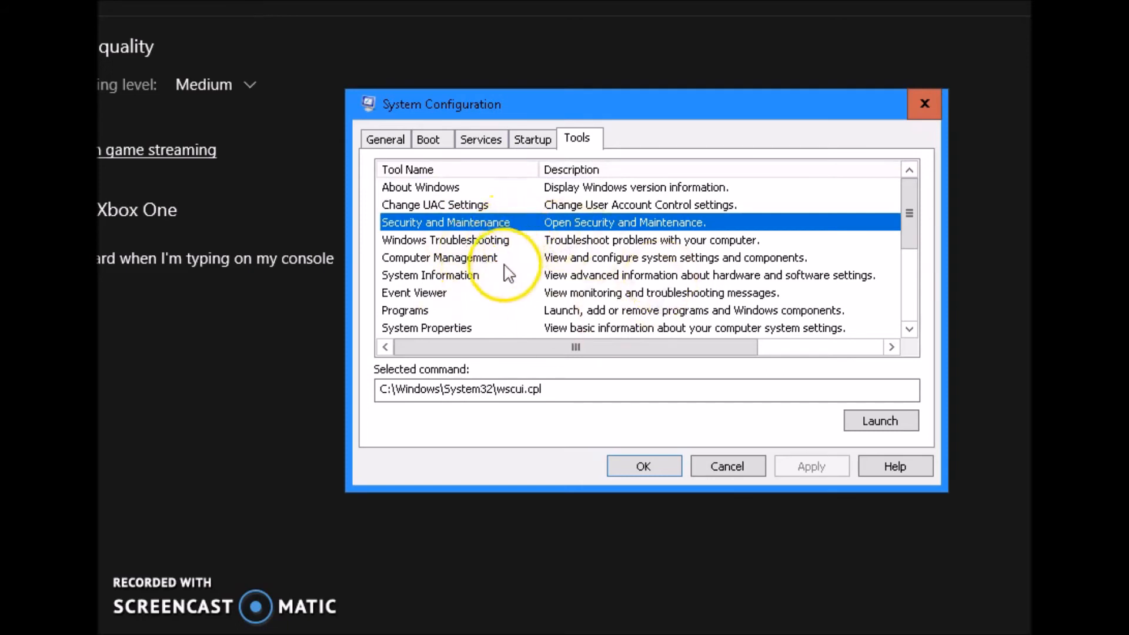
mouse_move(594, 282)
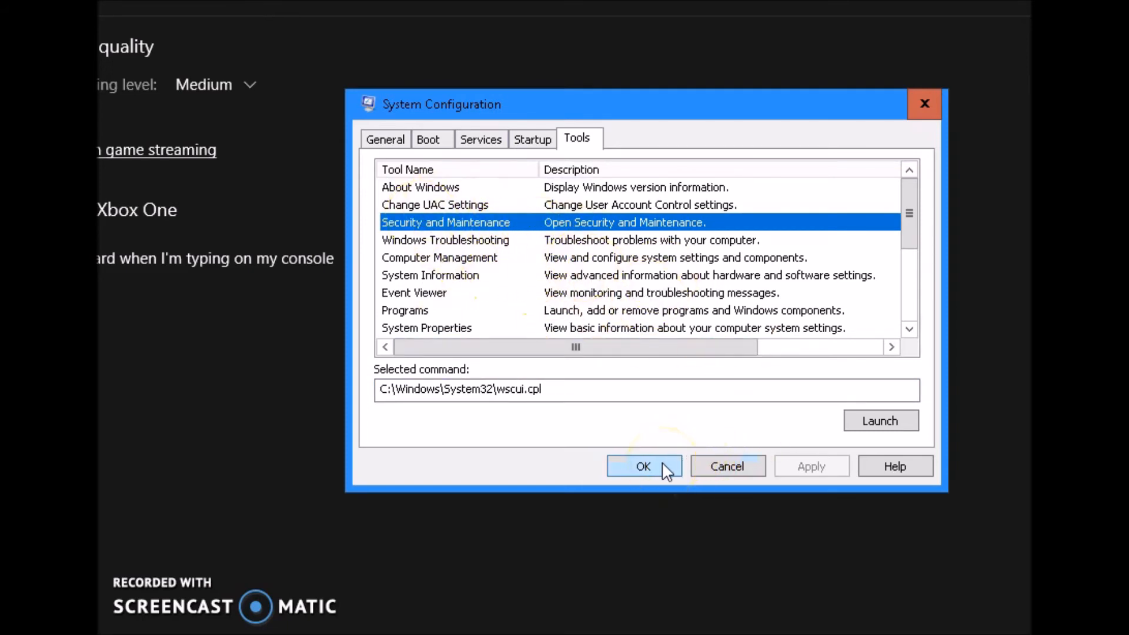
left_click(643, 466)
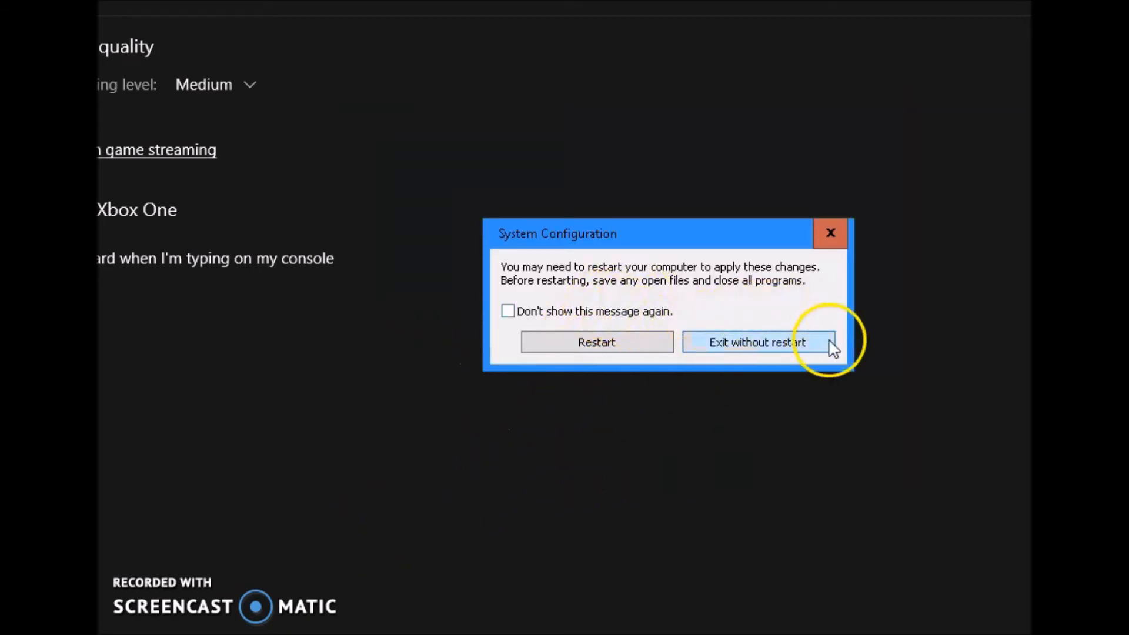
mouse_move(735, 358)
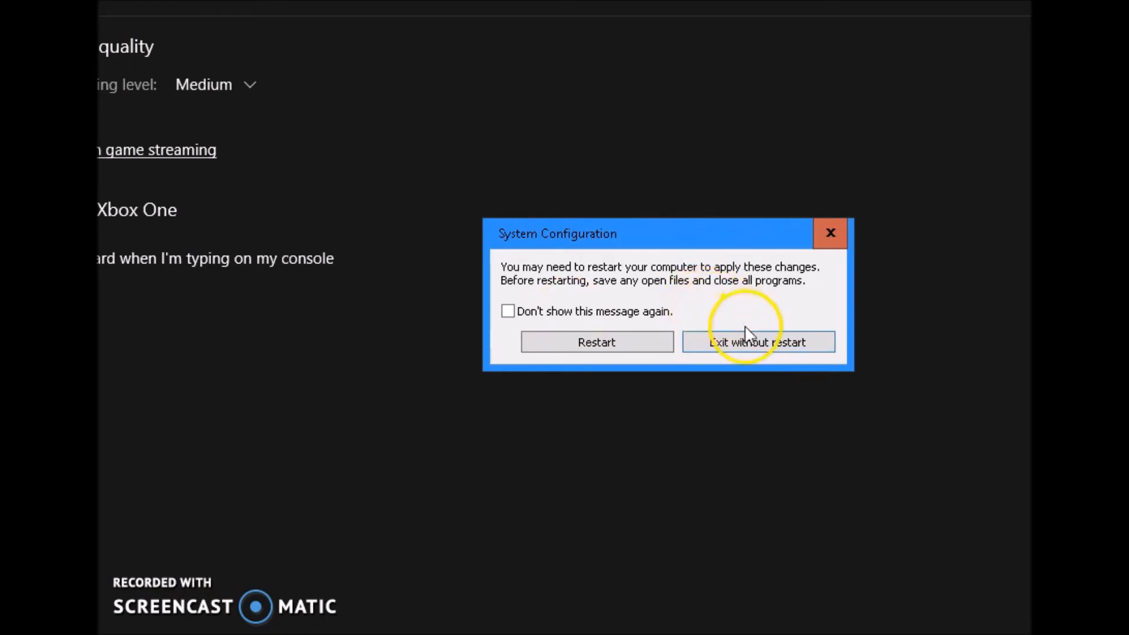
left_click(758, 343)
type("%")
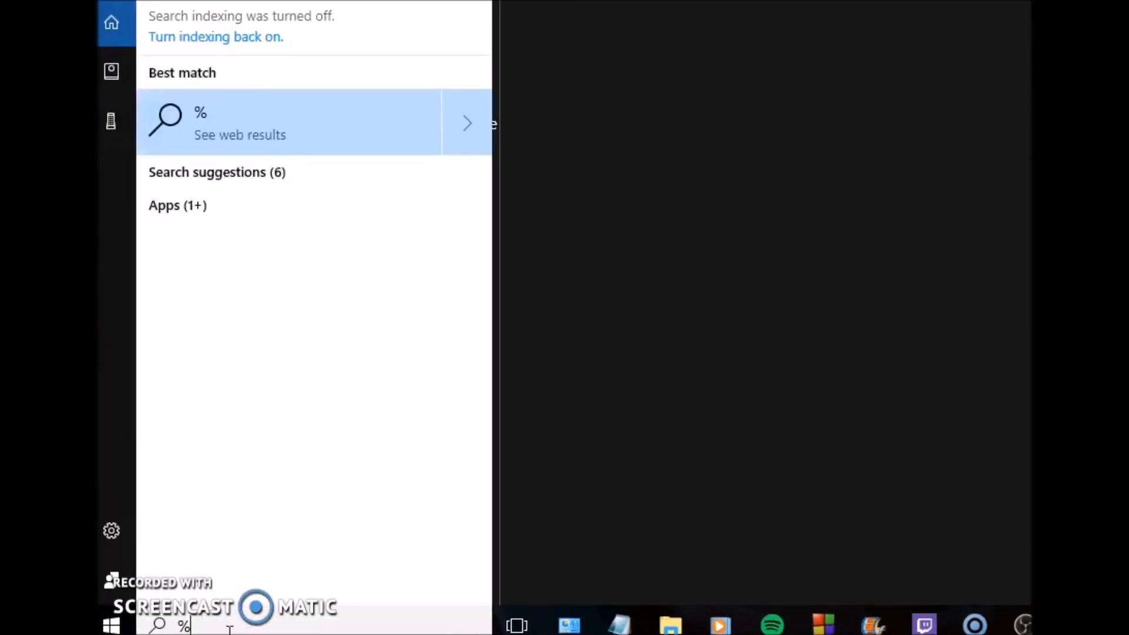
- Reach the Temp folder via %temp% and delete all its selected files and folders
type("temp%")
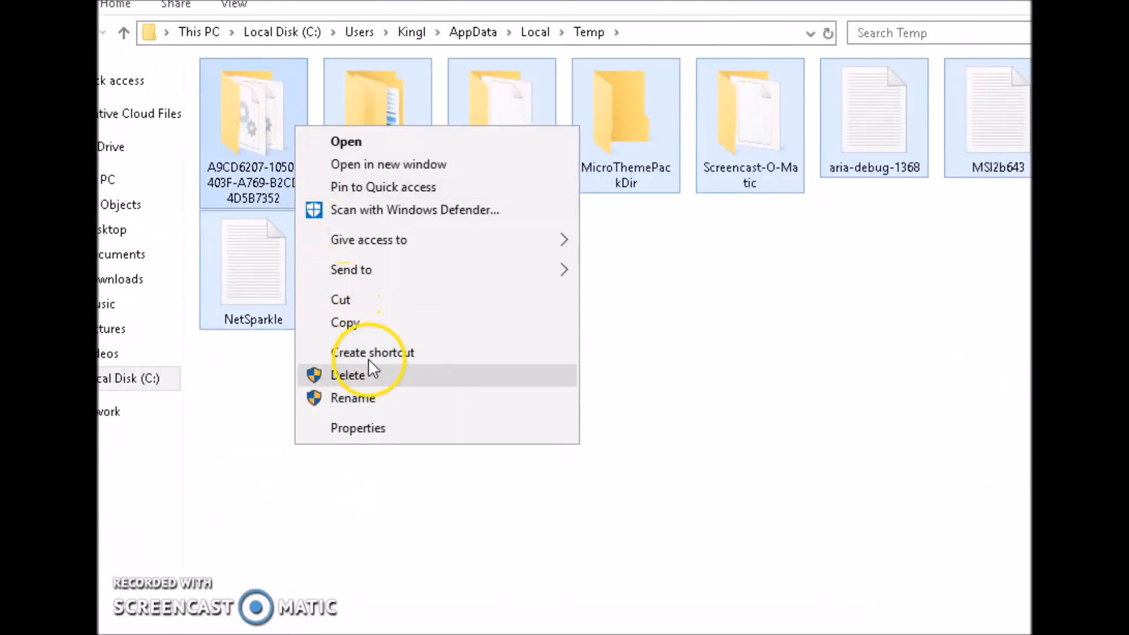
left_click(348, 375)
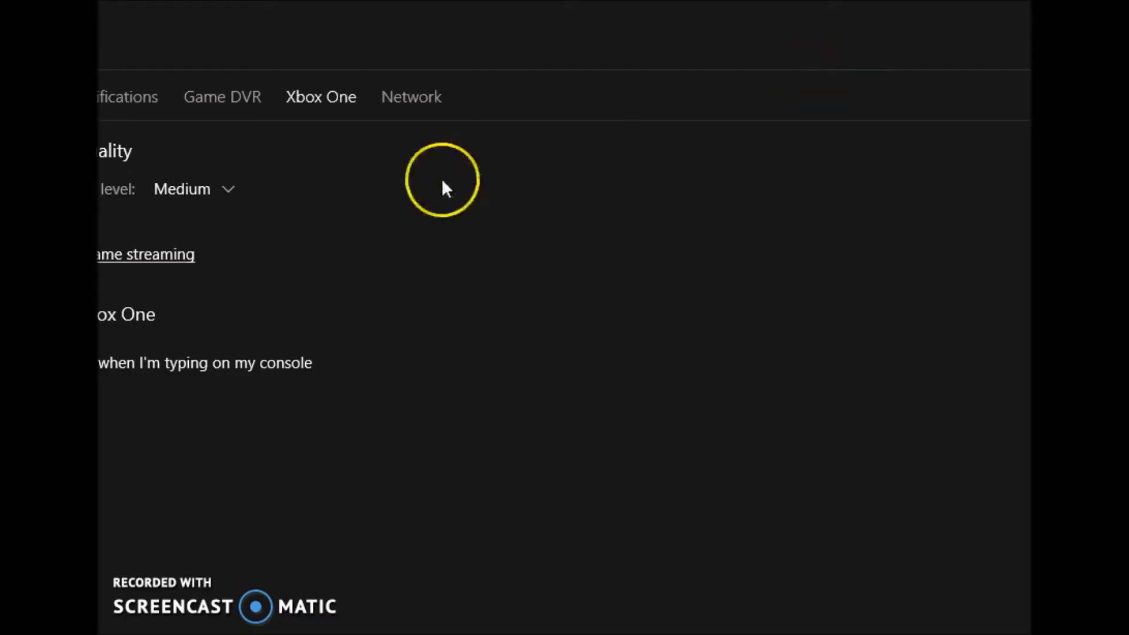
mouse_move(188, 626)
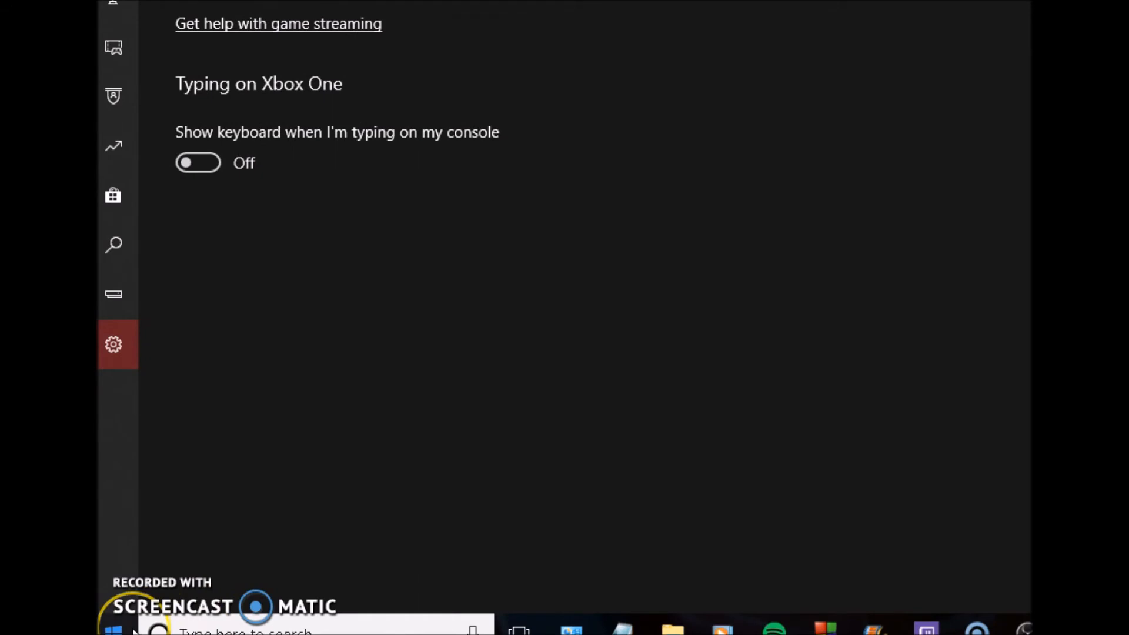
- Reach Windows Settings from Start and scroll to the Gaming and Update & Security categories
left_click(115, 628)
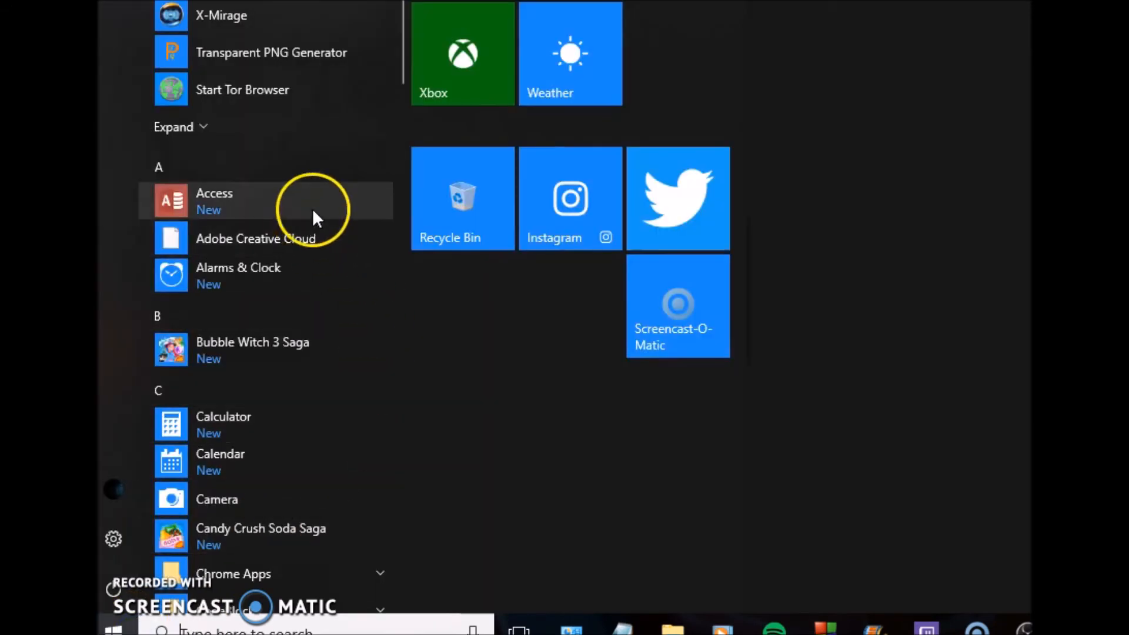
mouse_move(348, 85)
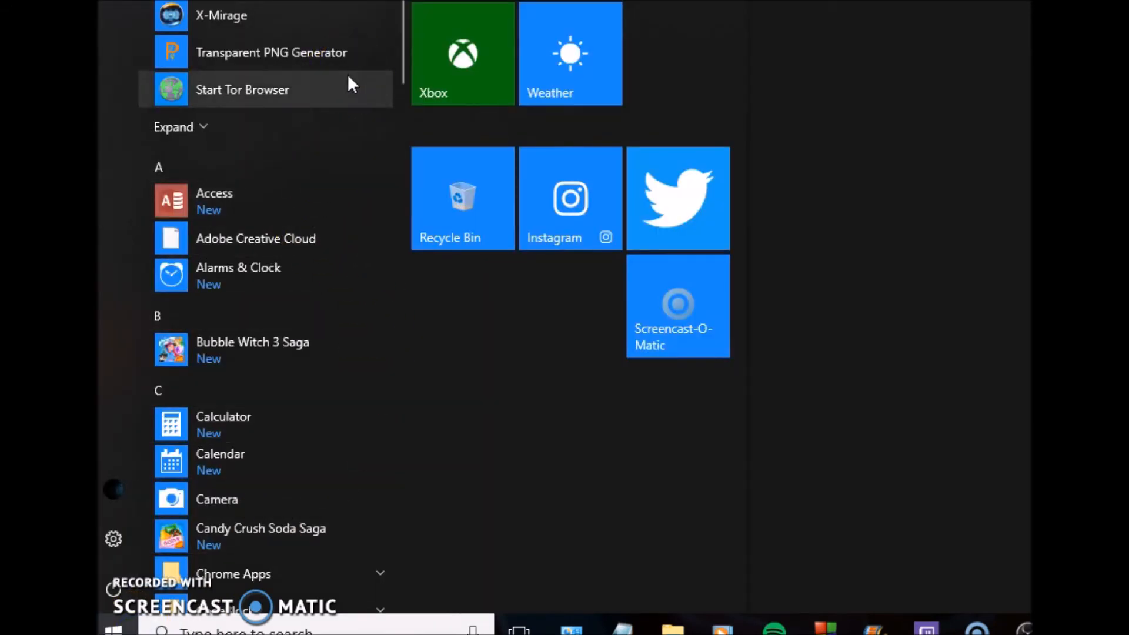
mouse_move(385, 351)
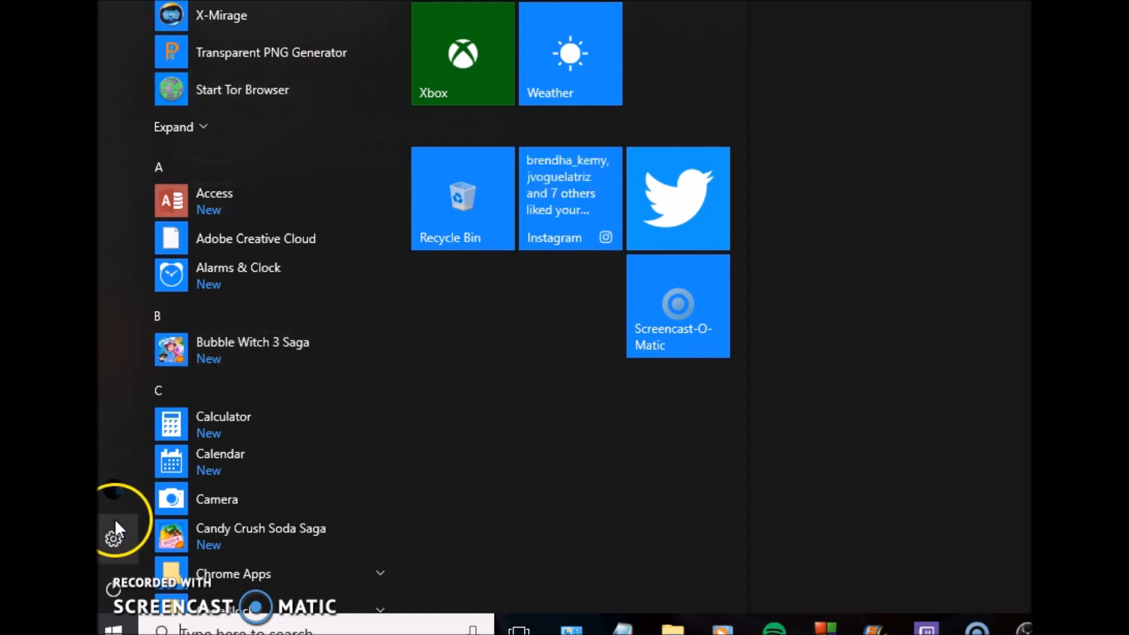
left_click(109, 537)
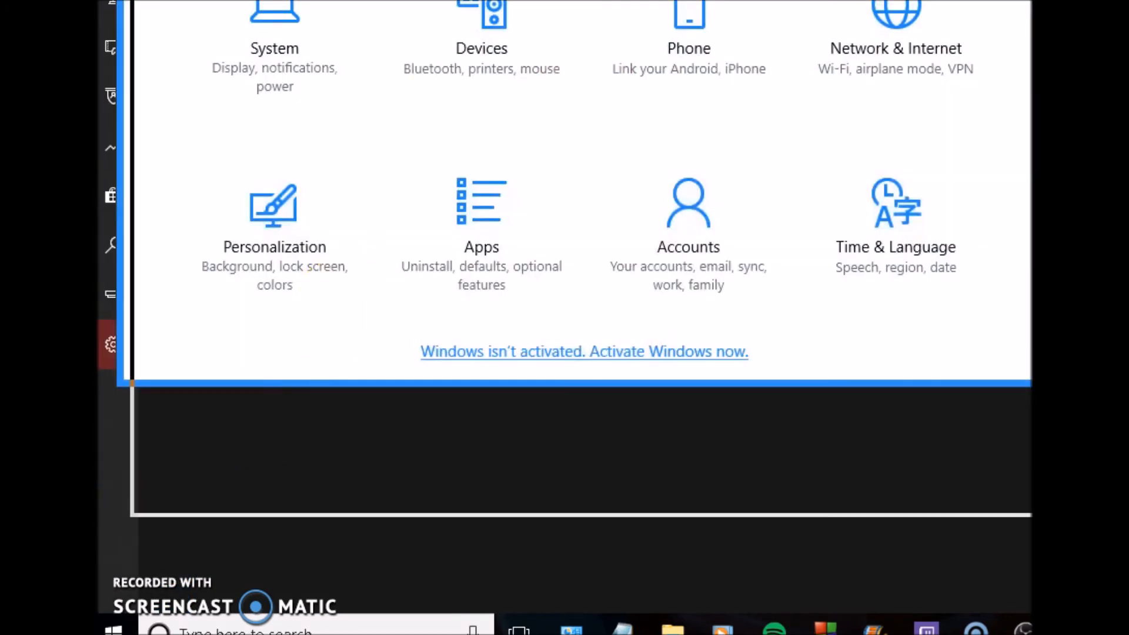
scroll("down", 3)
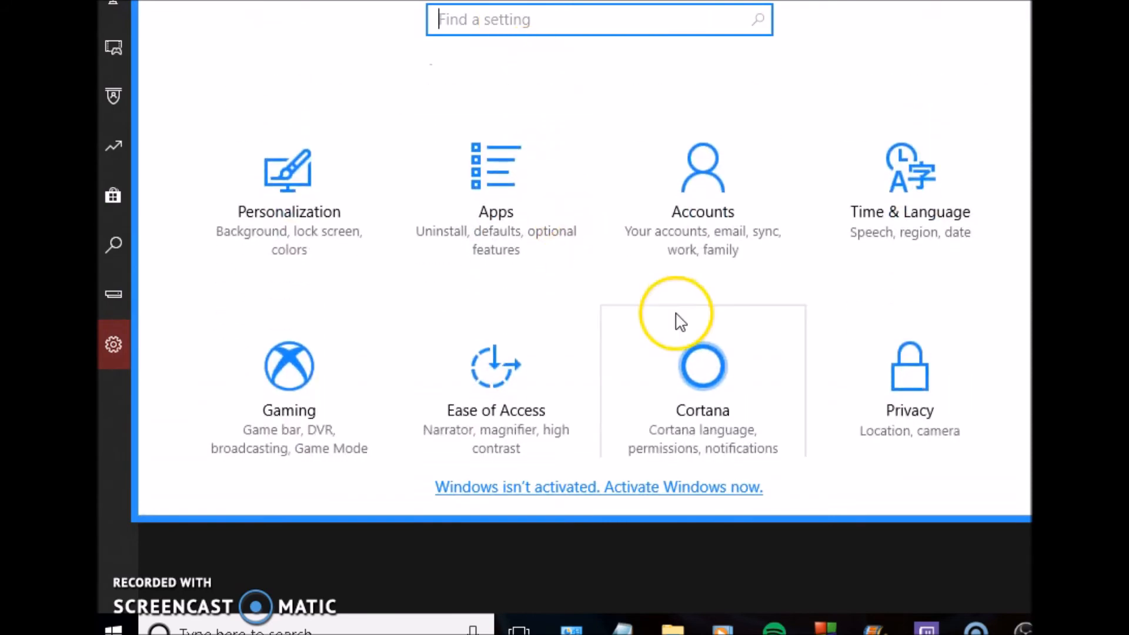
scroll("down", 3)
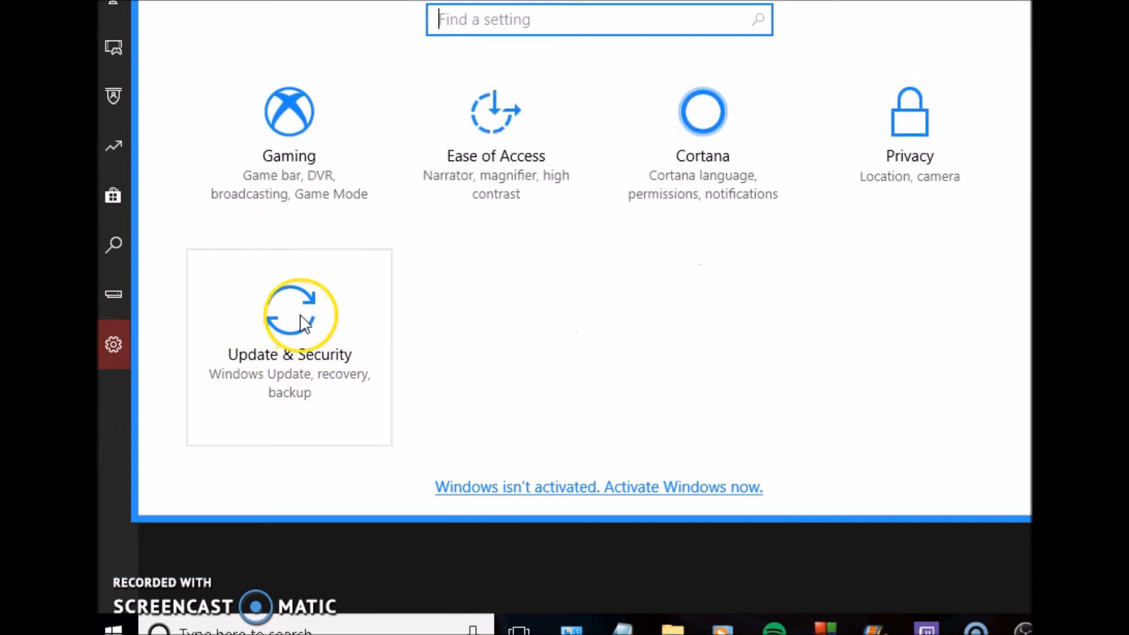
mouse_move(343, 175)
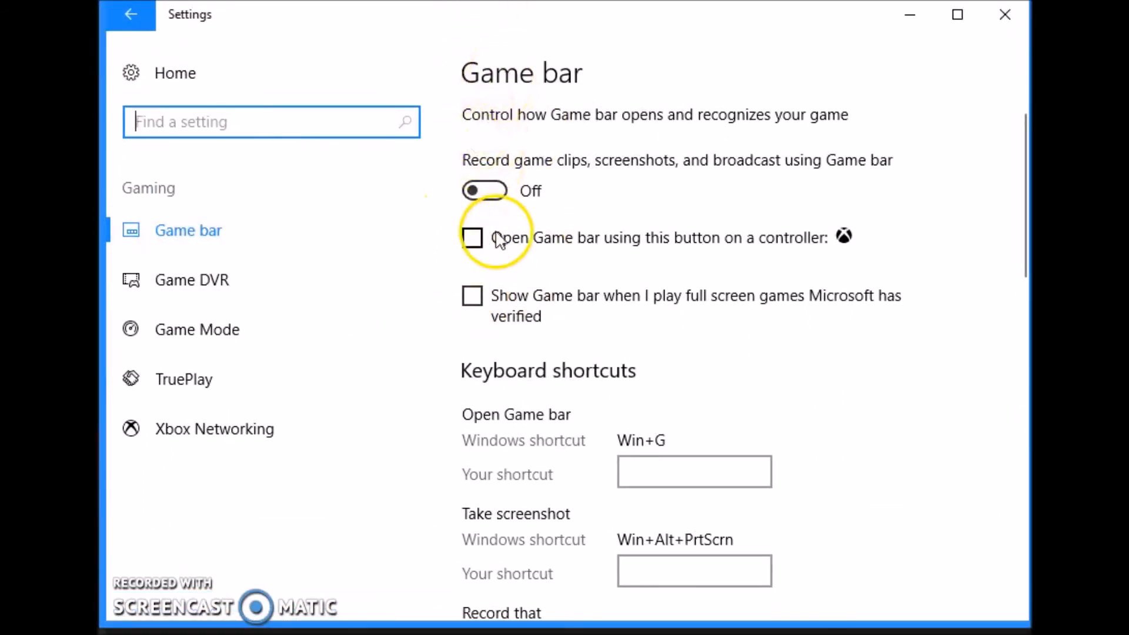
mouse_move(554, 249)
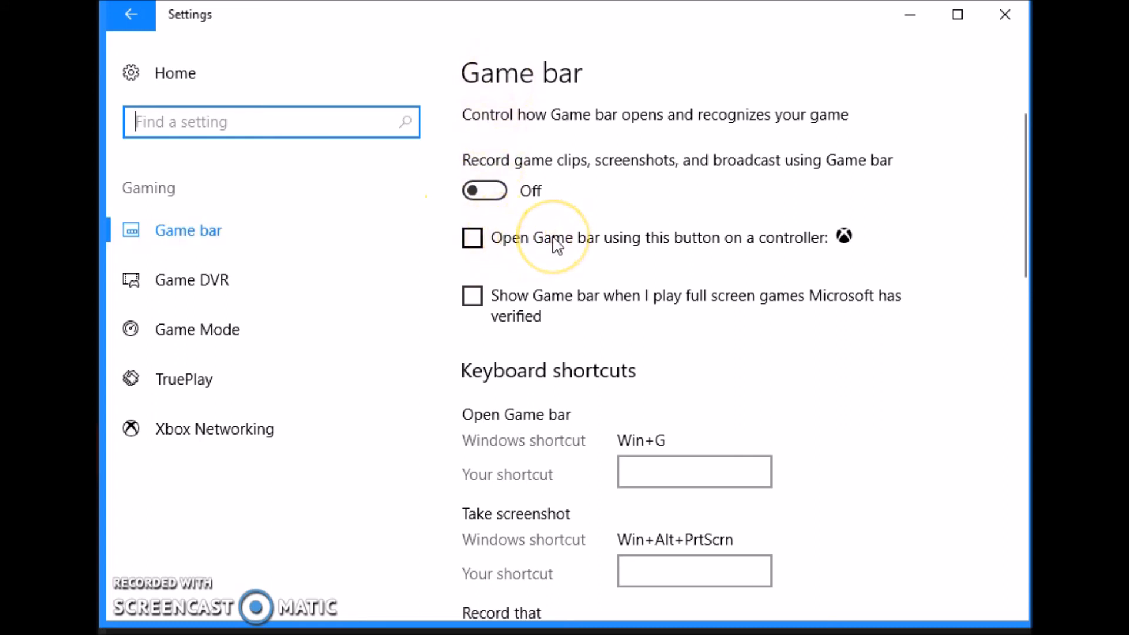
- Review the Game bar options, then move to Game DVR and its recorded audio settings
scroll("down", 3)
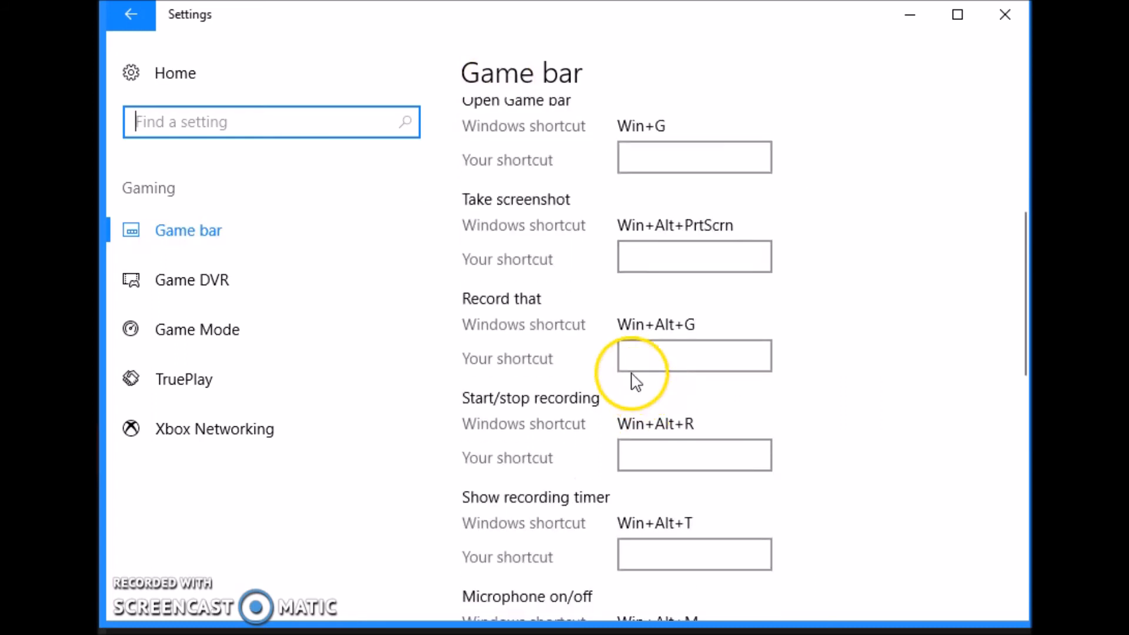
scroll("down", 3)
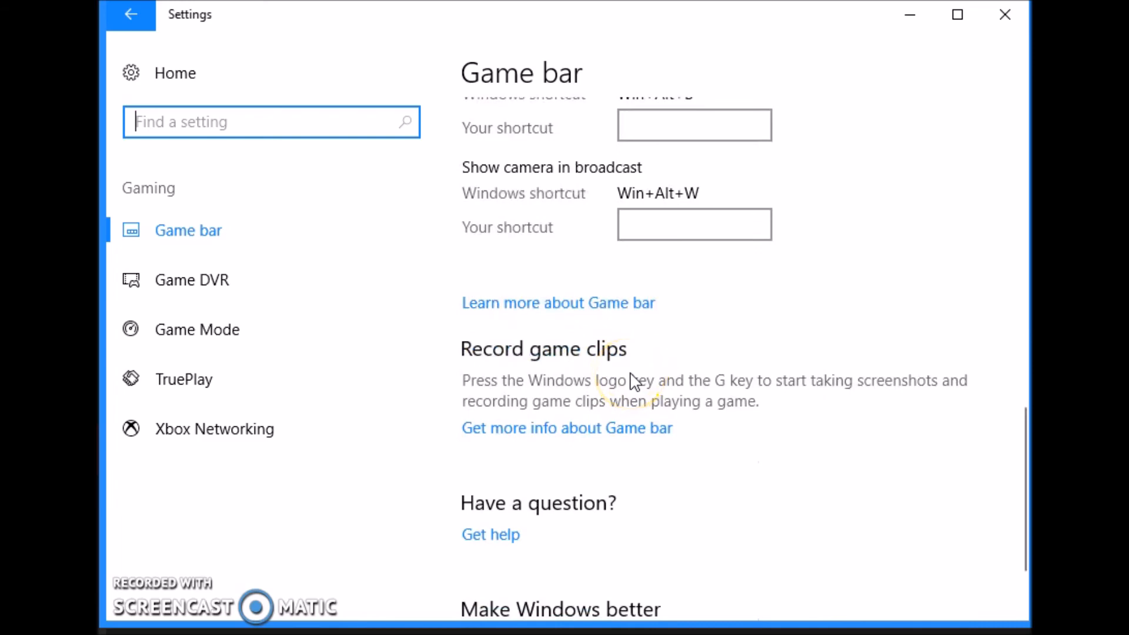
scroll("down", 3)
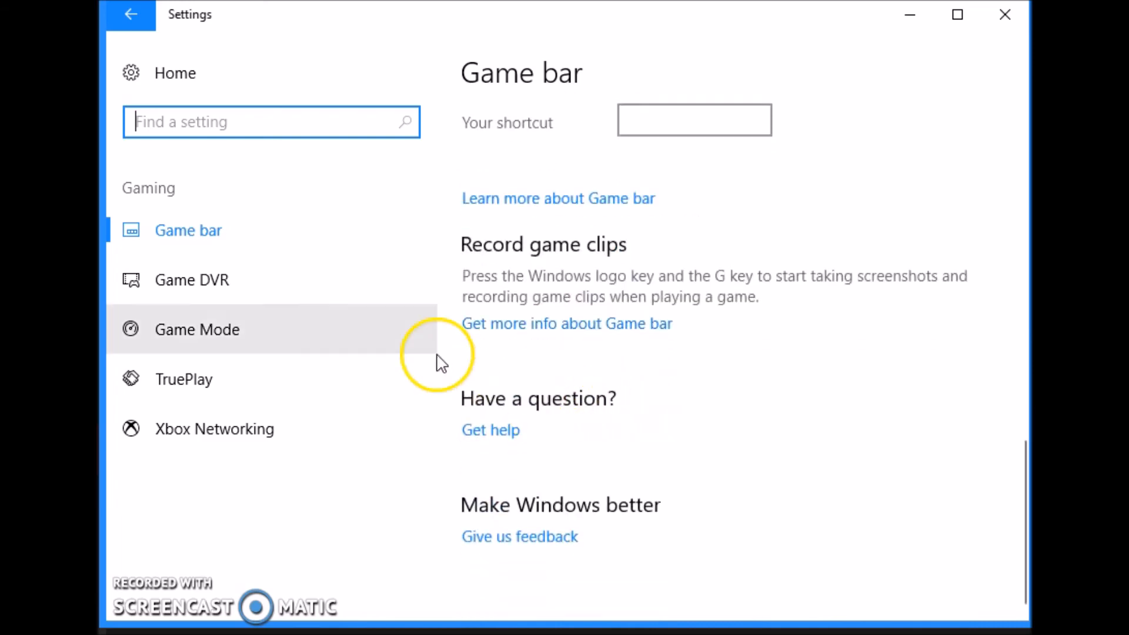
scroll("down", 3)
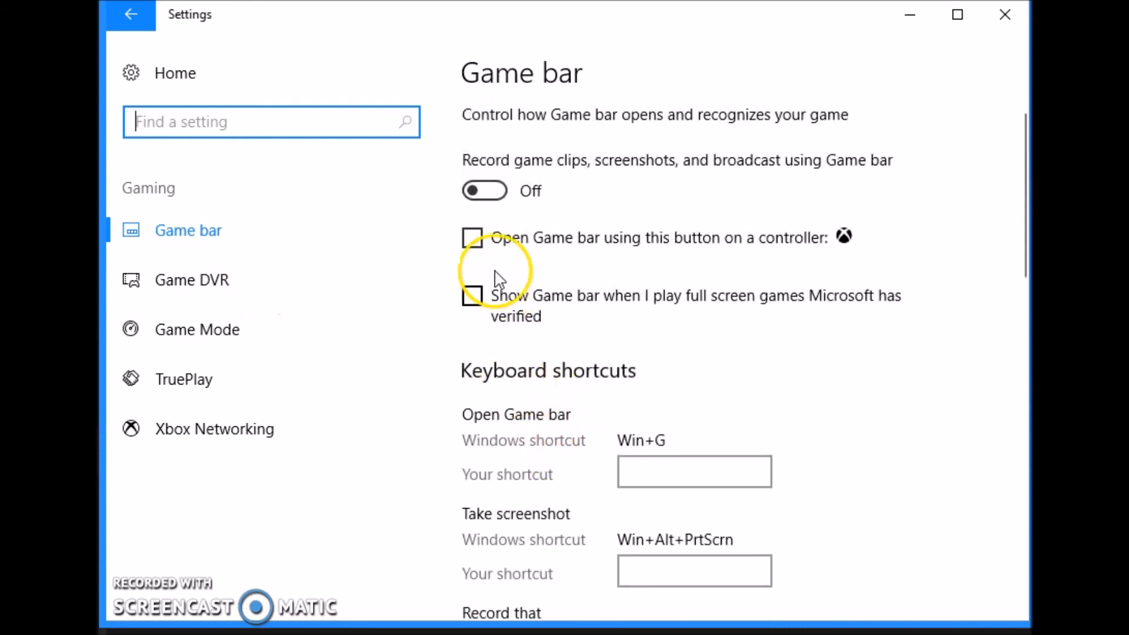
mouse_move(550, 225)
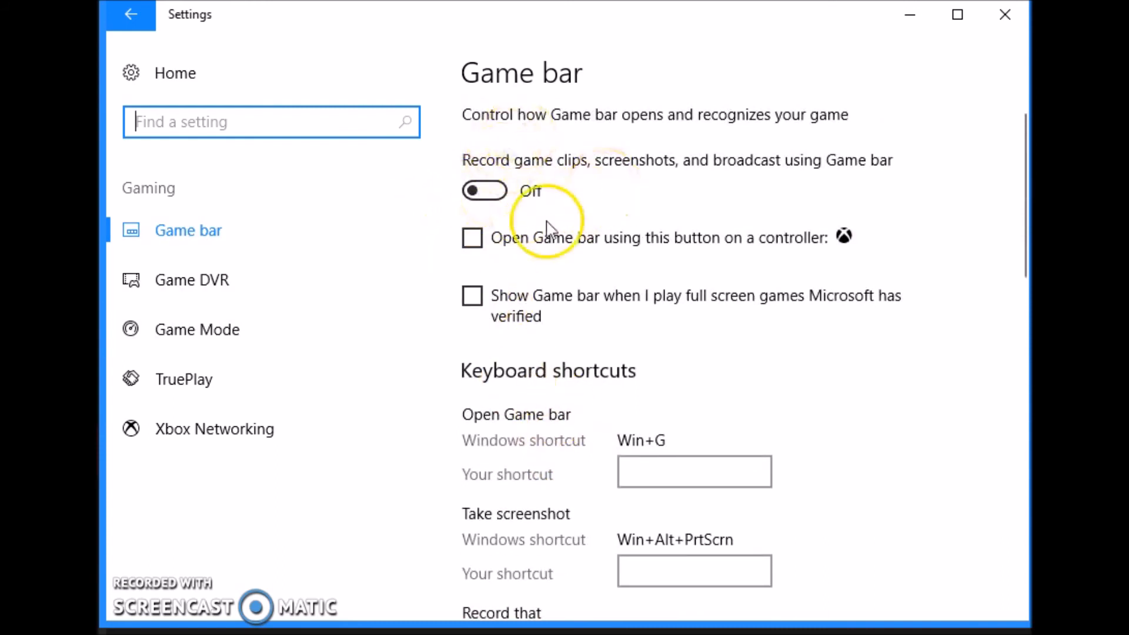
left_click(191, 280)
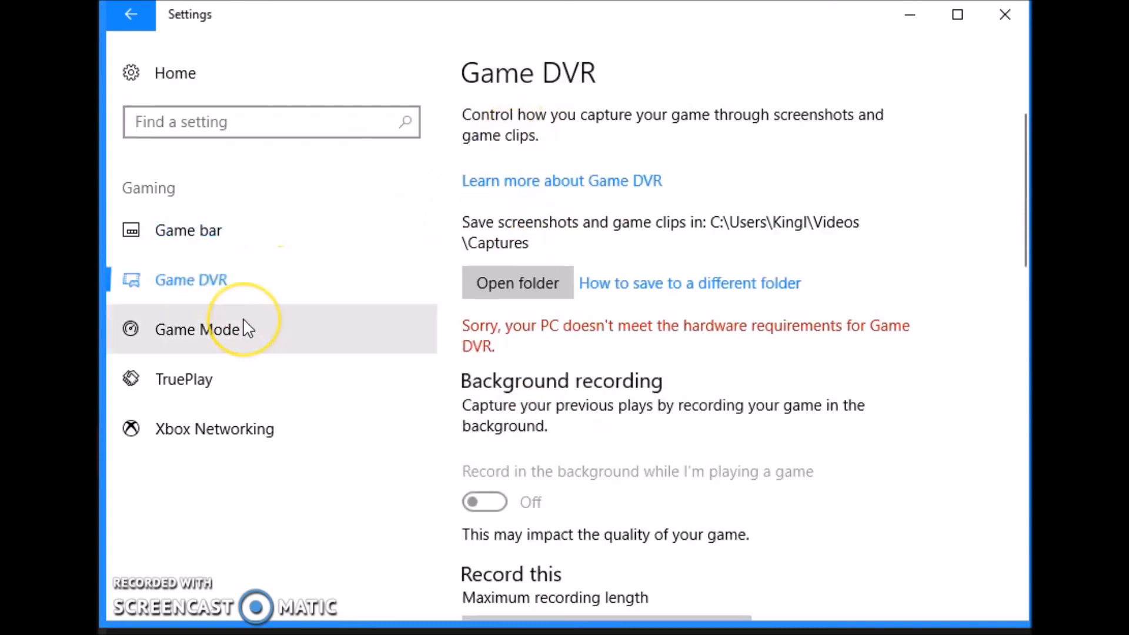
scroll("down", 3)
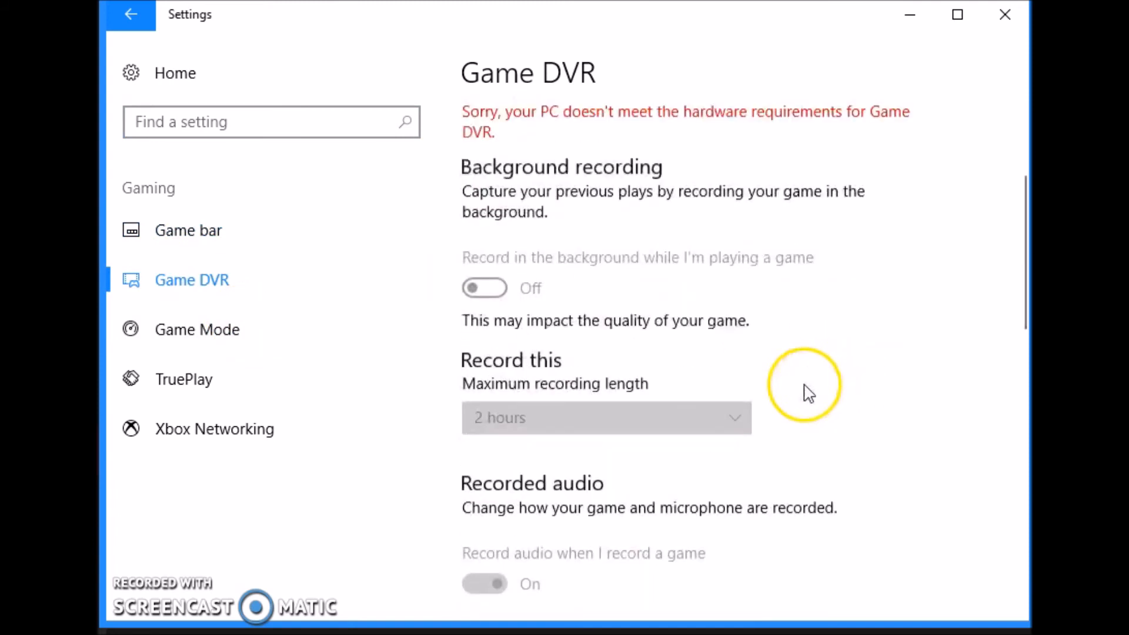
scroll("down", 3)
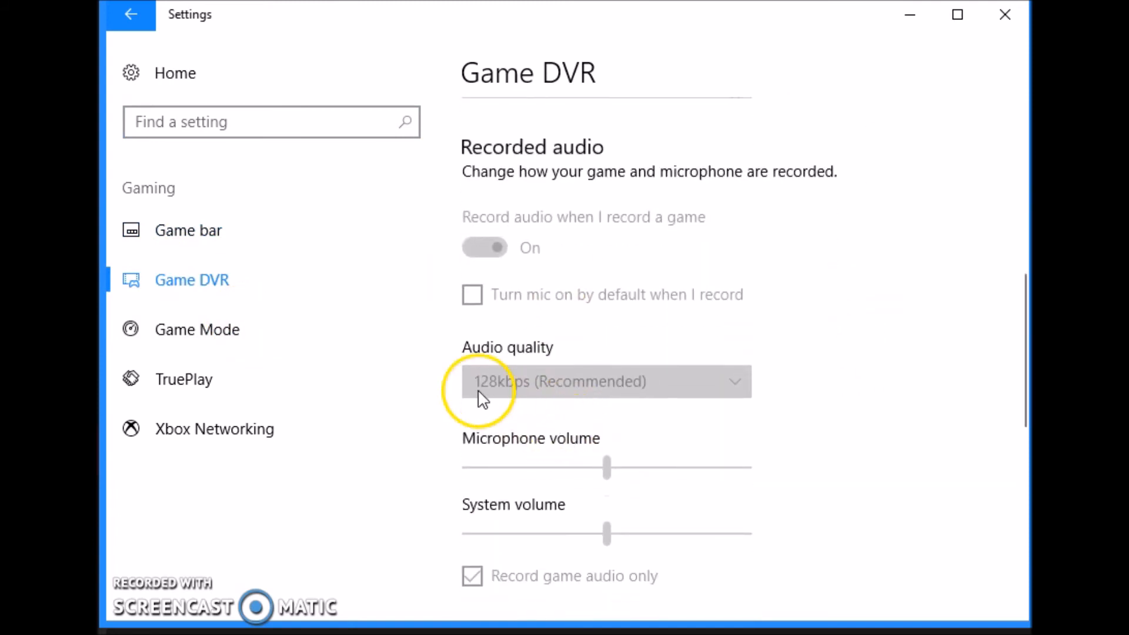
mouse_move(241, 330)
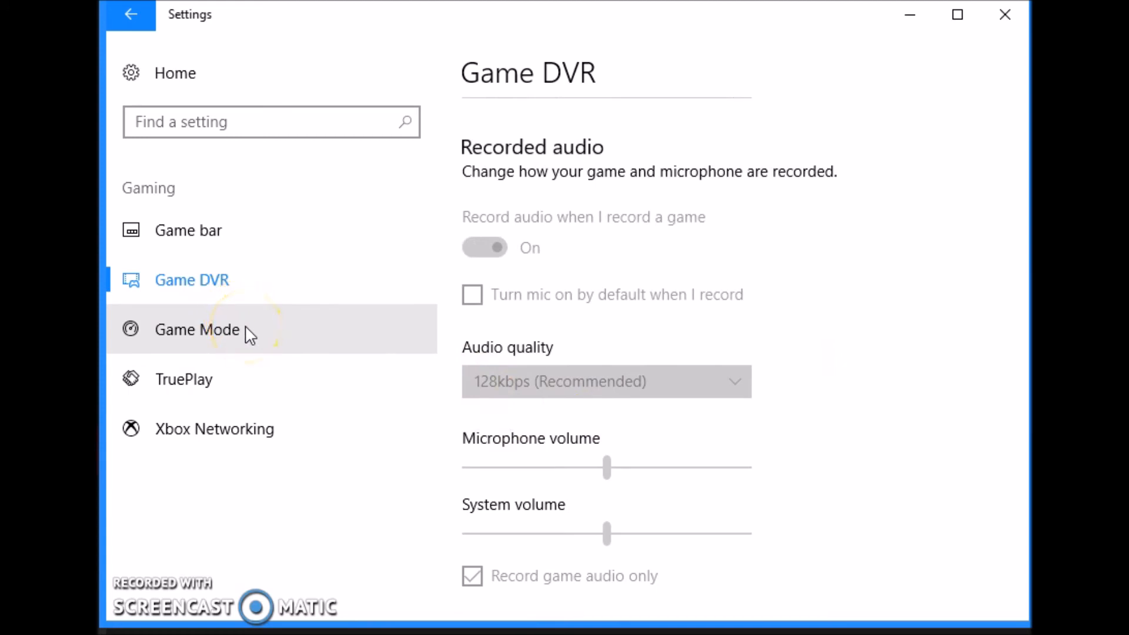
- Show the Game Mode page confirming this PC supports Game Mode
left_click(197, 330)
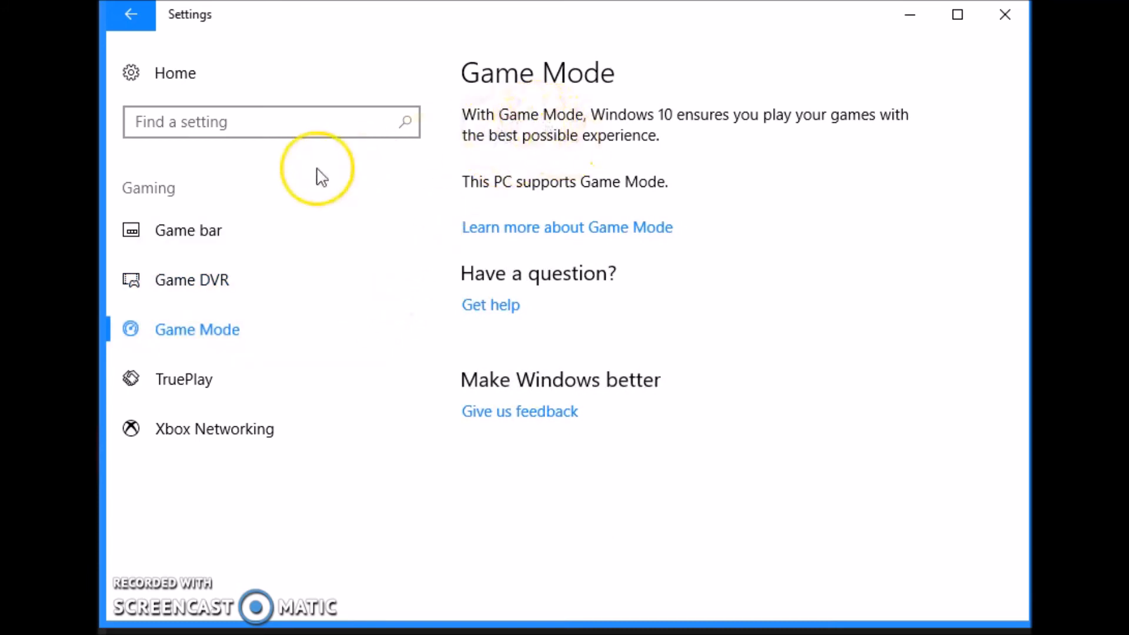
mouse_move(280, 276)
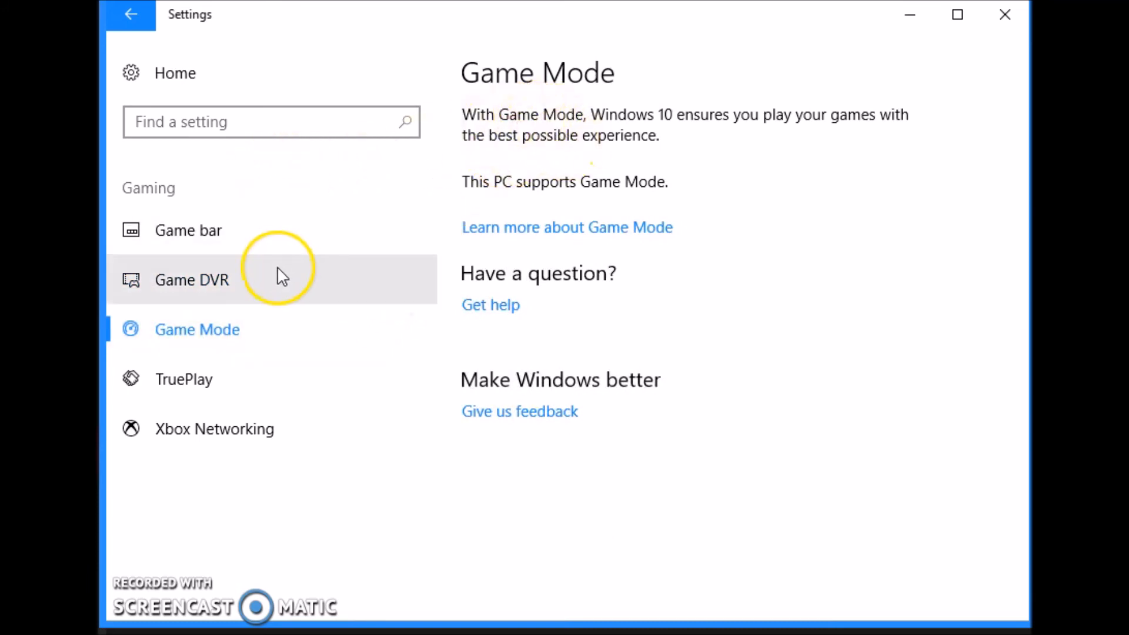
mouse_move(738, 125)
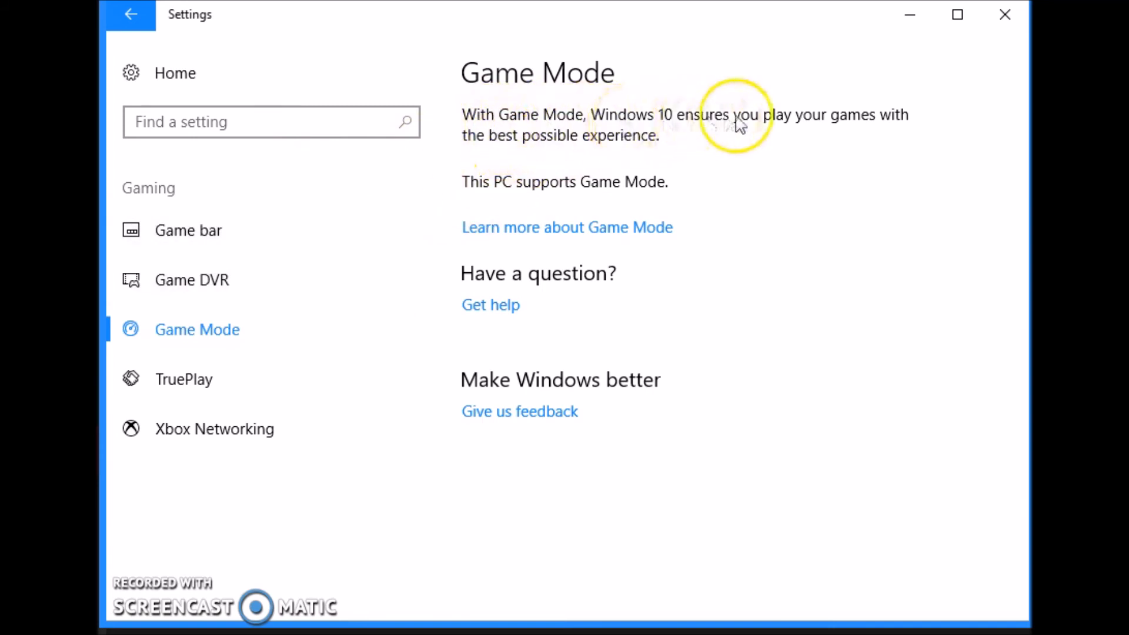
mouse_move(543, 211)
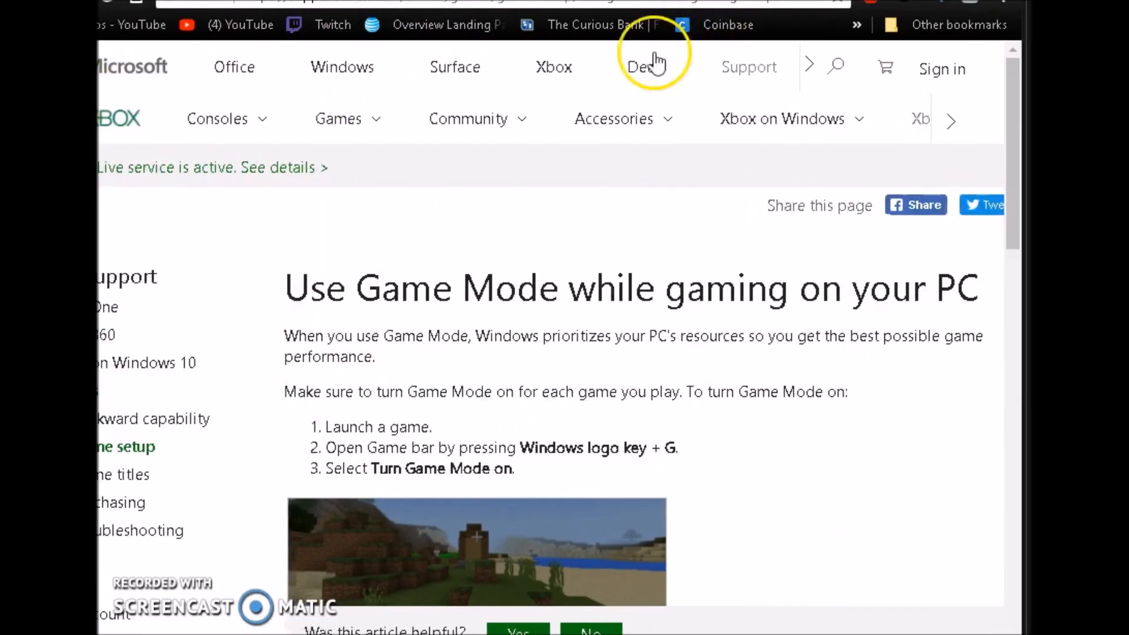
scroll("down", 3)
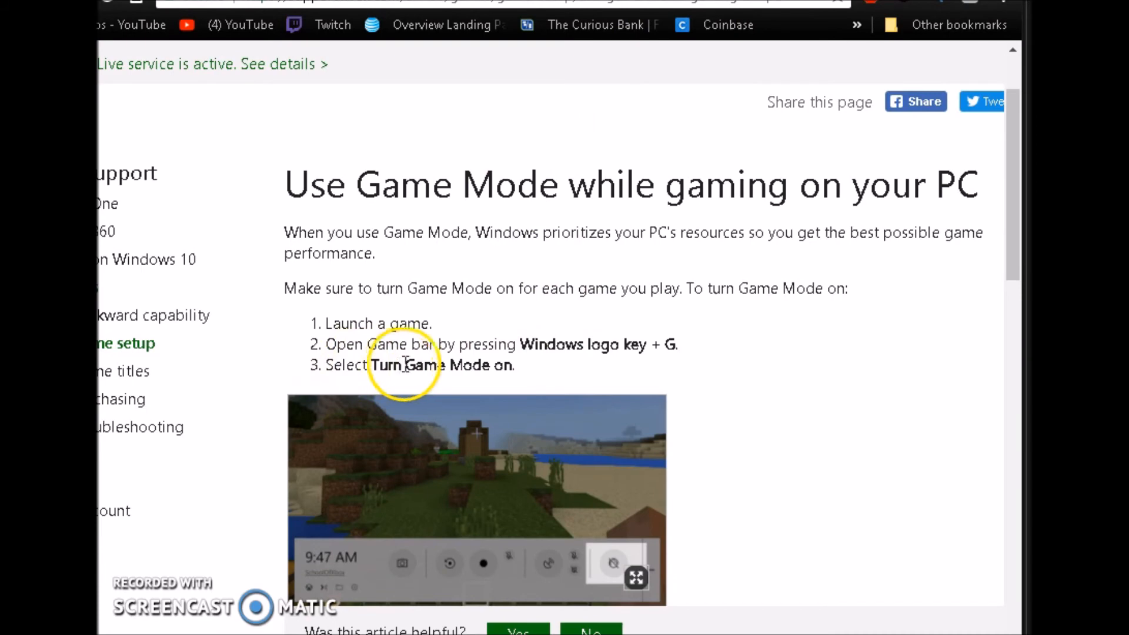
scroll("down", 3)
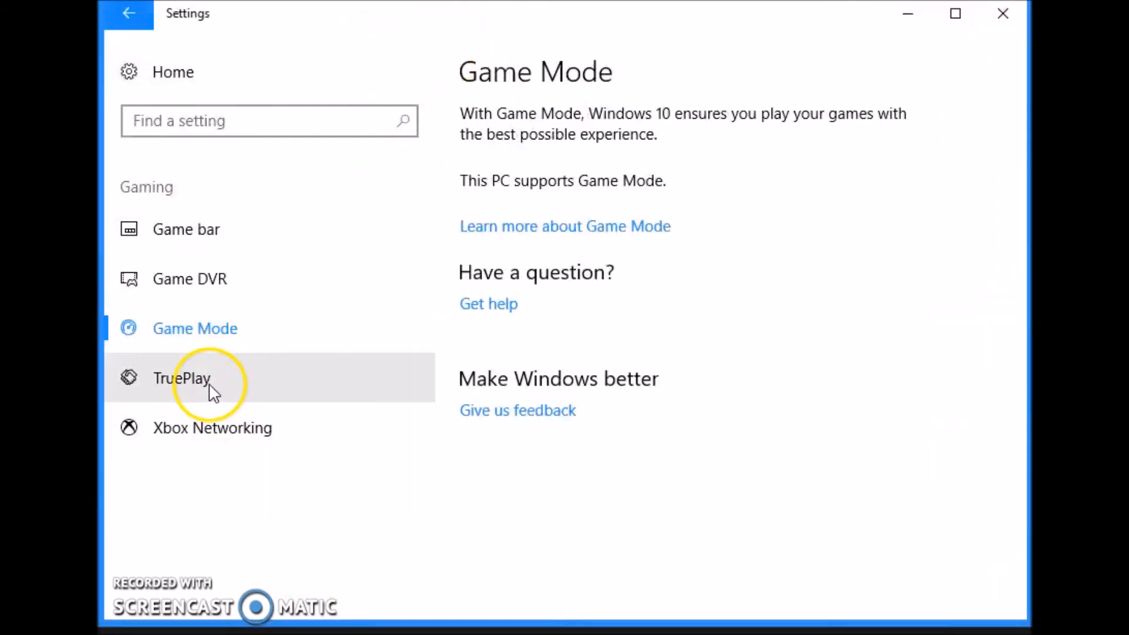
- Show the TruePlay page with TruePlay left off
left_click(182, 378)
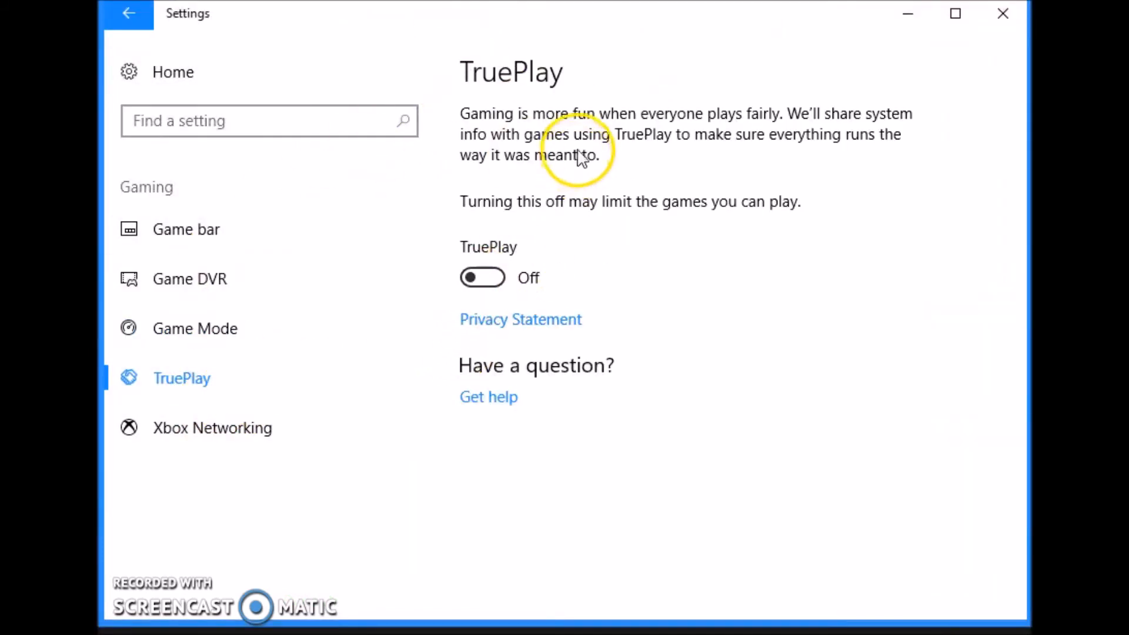
mouse_move(776, 207)
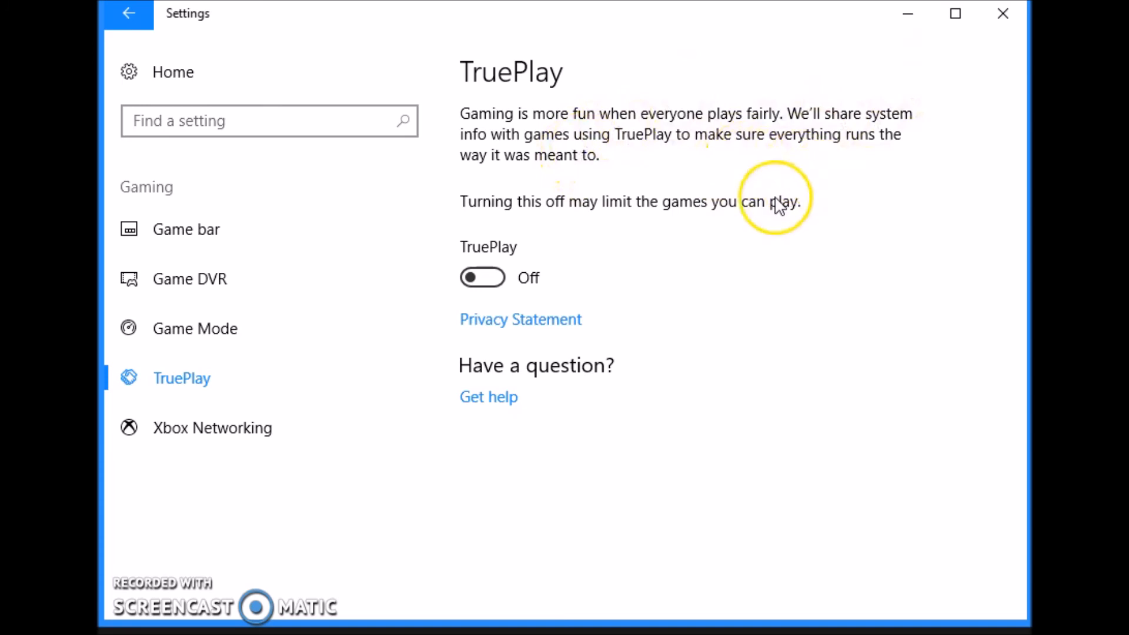
mouse_move(531, 150)
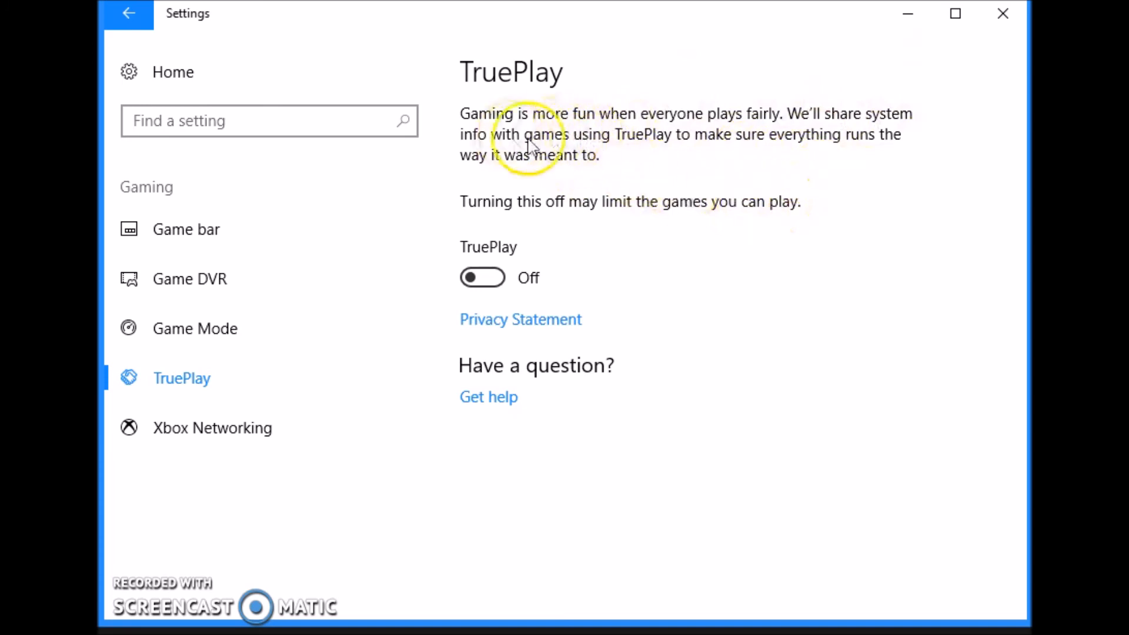
mouse_move(500, 103)
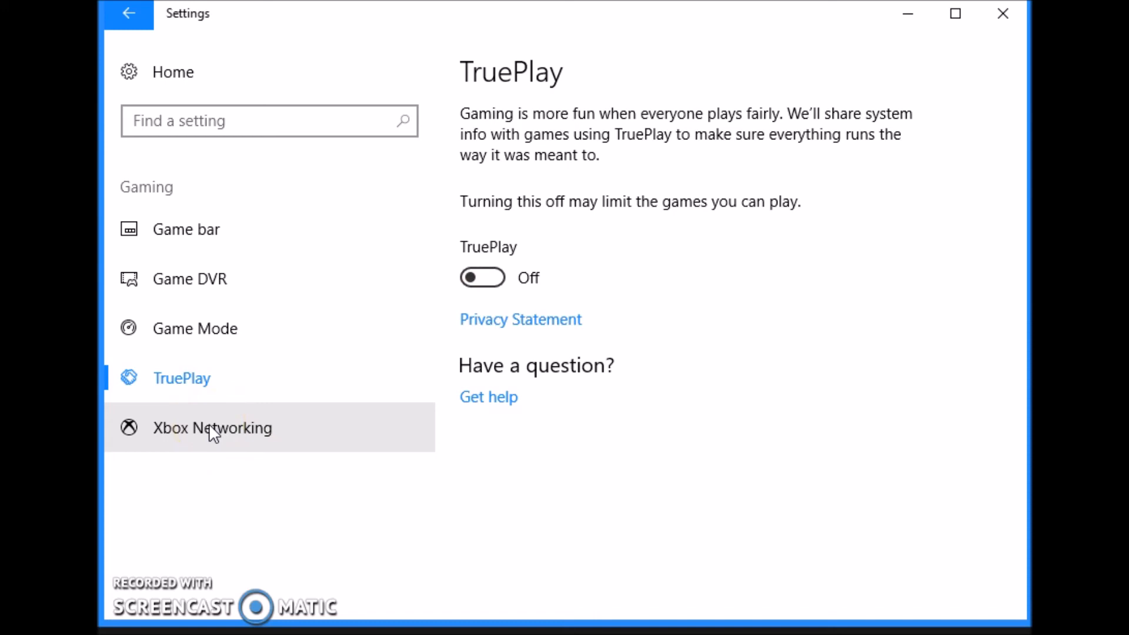
- Show Xbox Networking status: connected, 65 ms latency, 0% packet loss, Open NAT
left_click(212, 428)
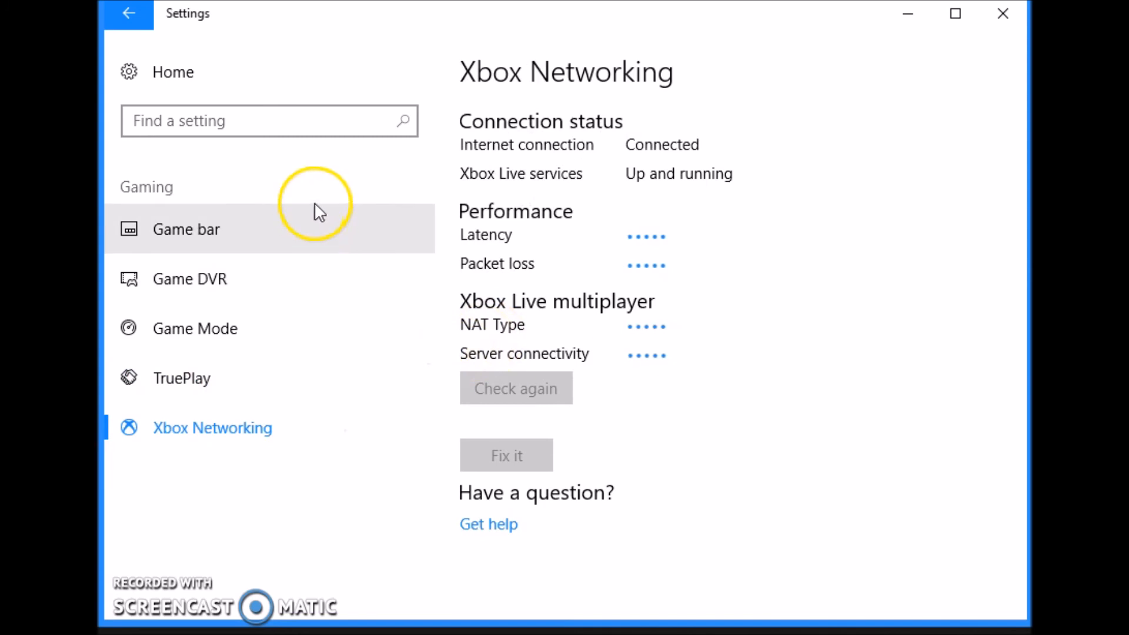
mouse_move(645, 212)
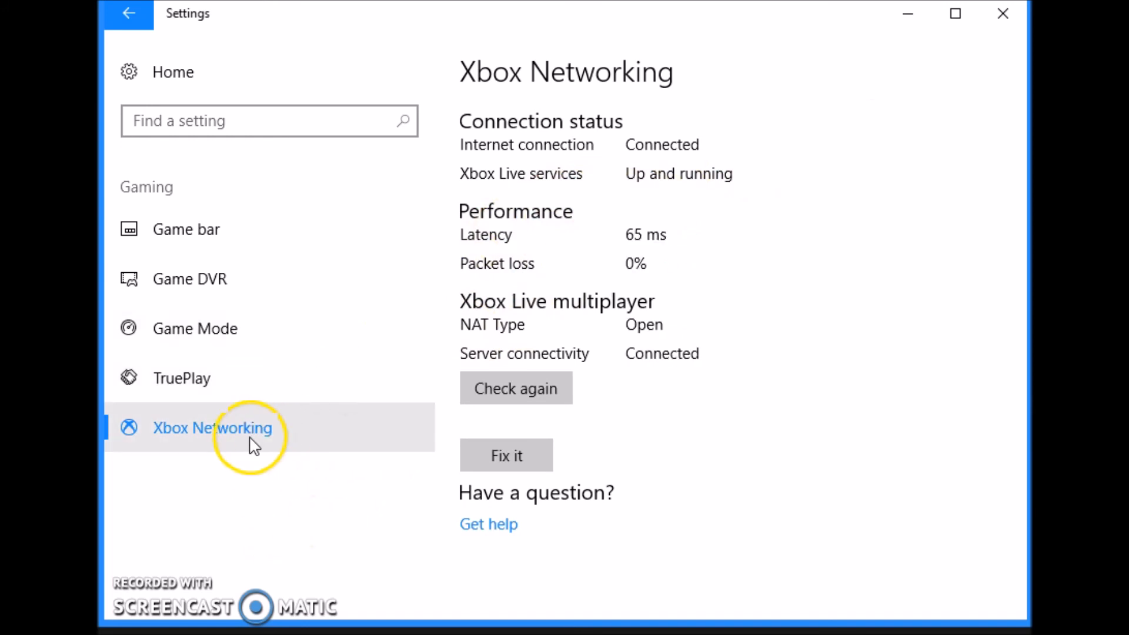
mouse_move(640, 287)
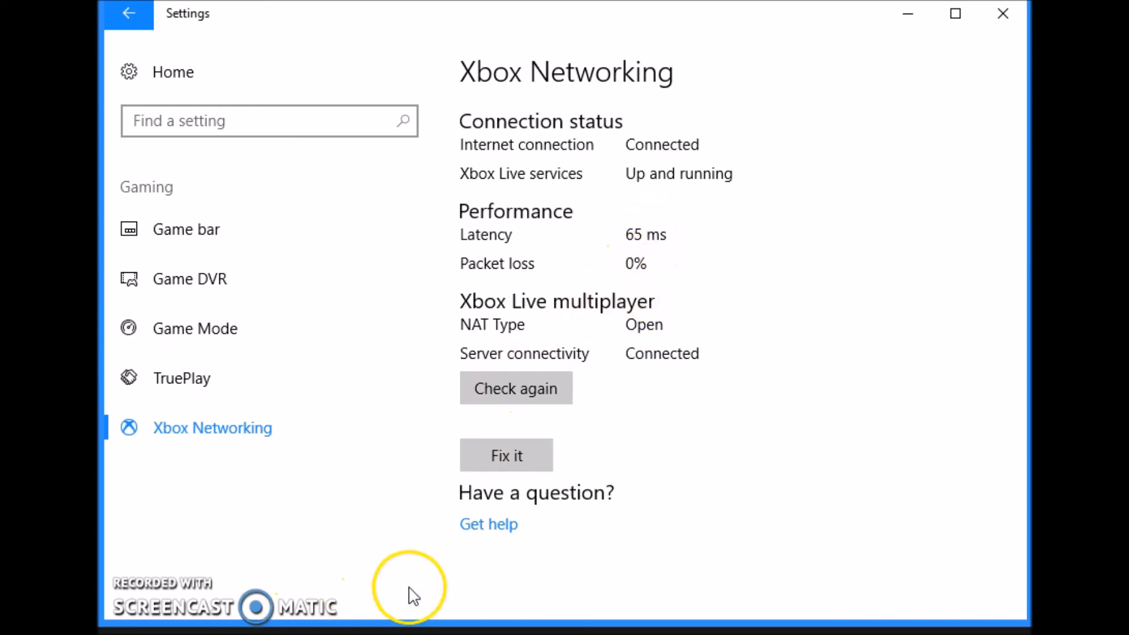
mouse_move(983, 18)
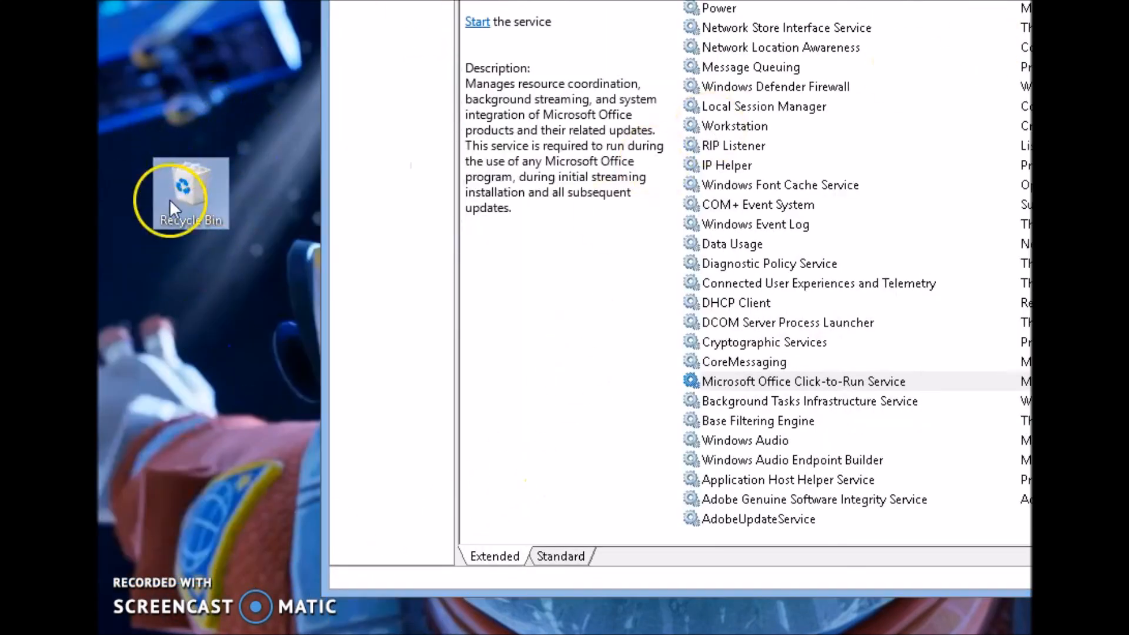
- Empty the Recycle Bin from the desktop and answer the File Access Denied prompt
right_click(177, 202)
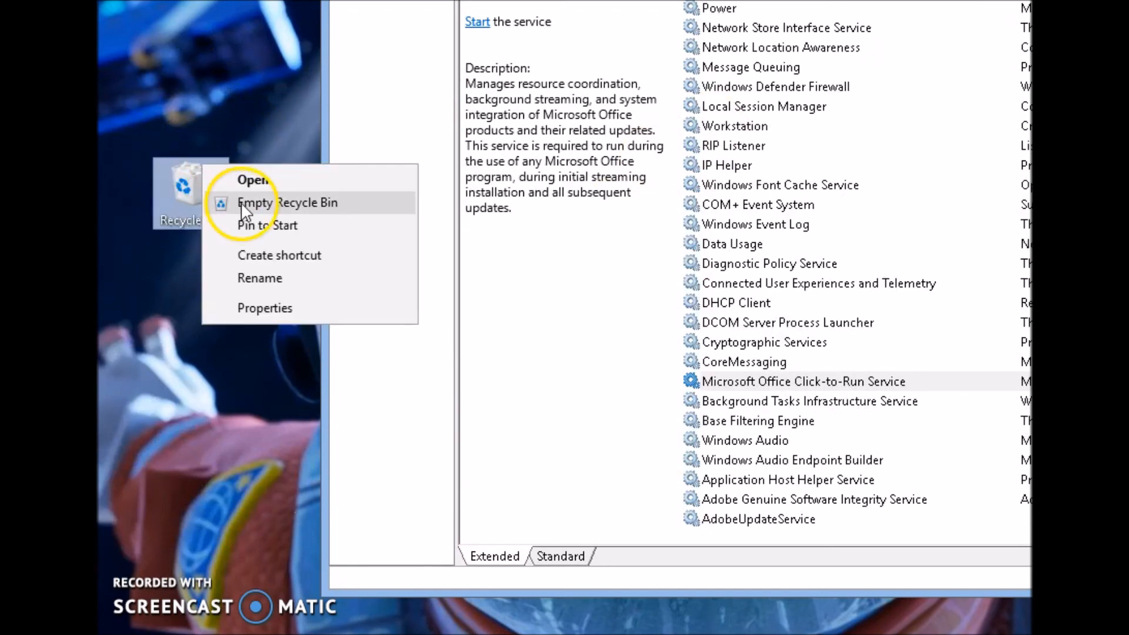
left_click(286, 203)
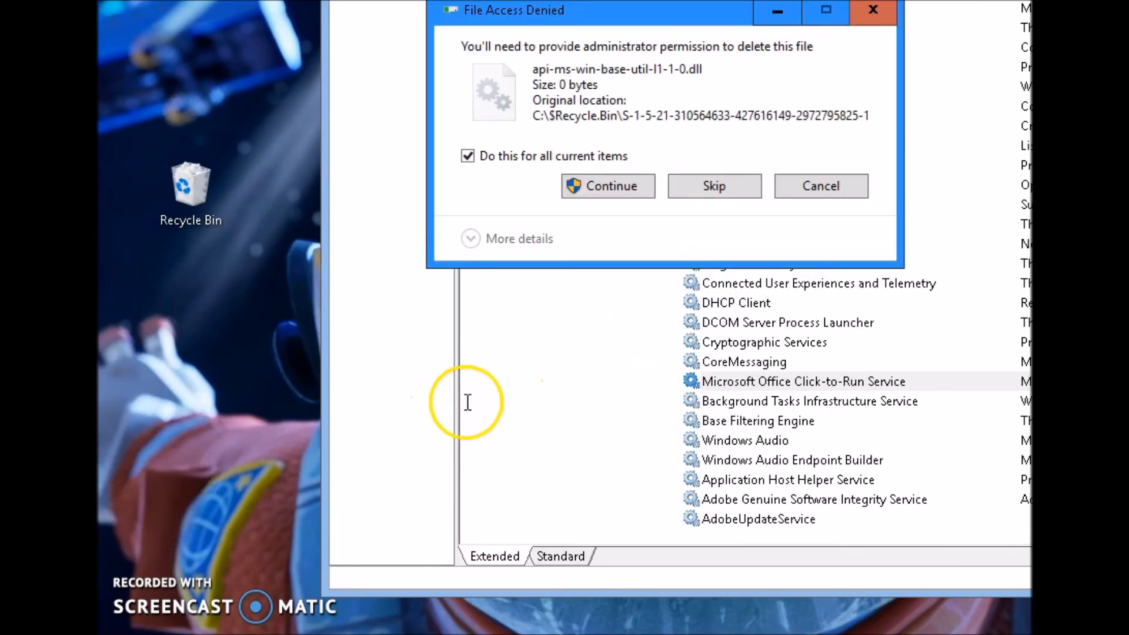
left_click(607, 186)
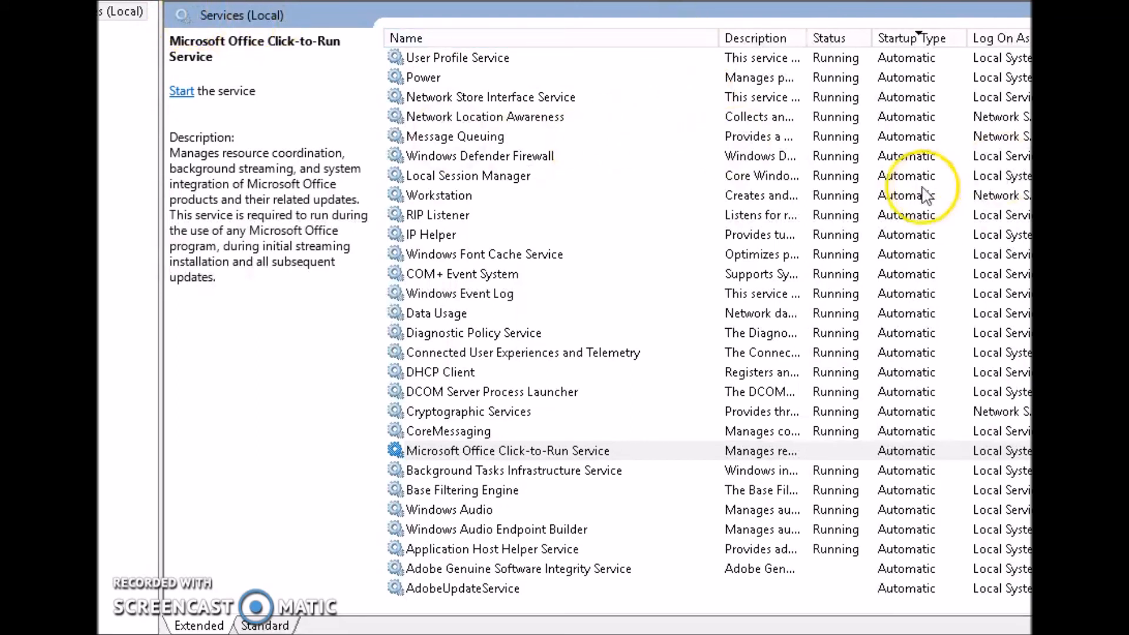
mouse_move(952, 71)
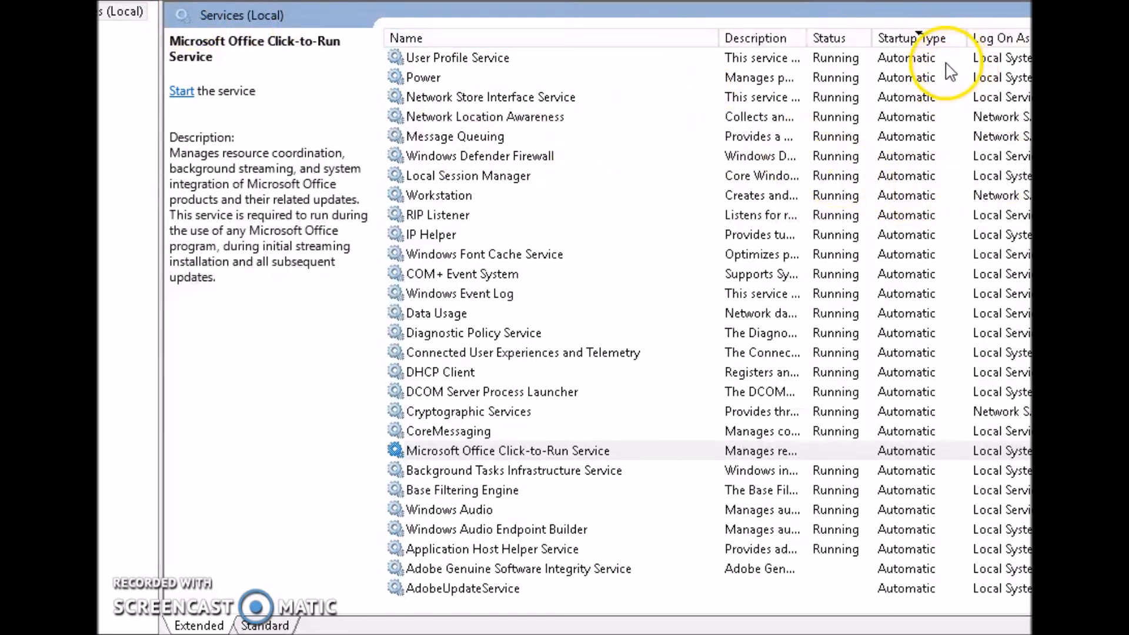